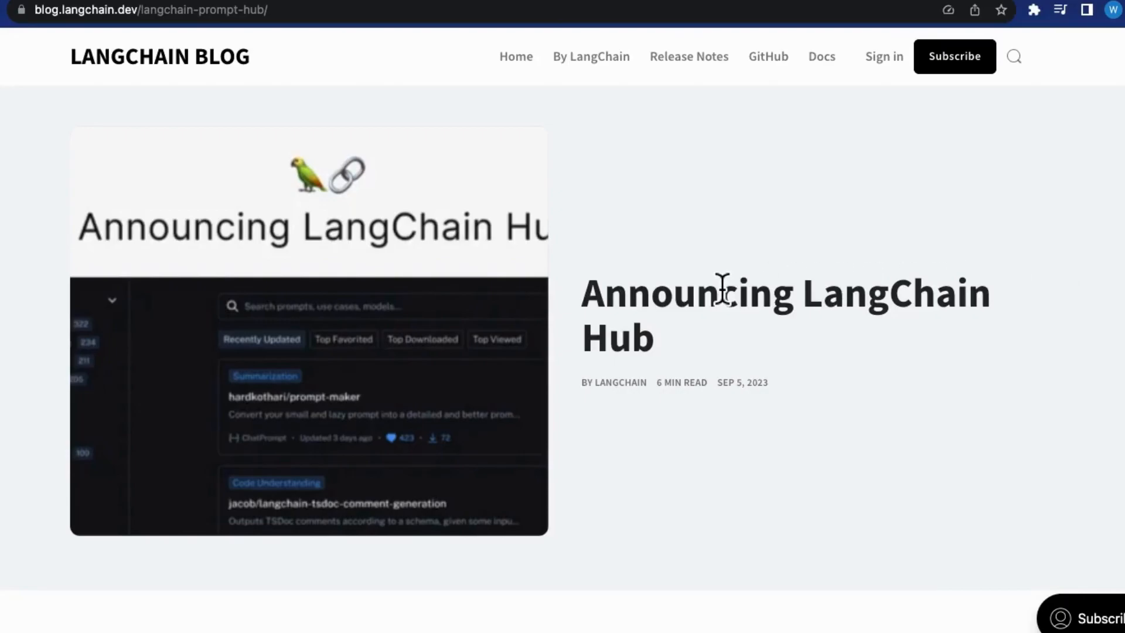
Step: Scroll through the LangChain article down to its 'Explore the Hub here' link
scroll("down", 3)
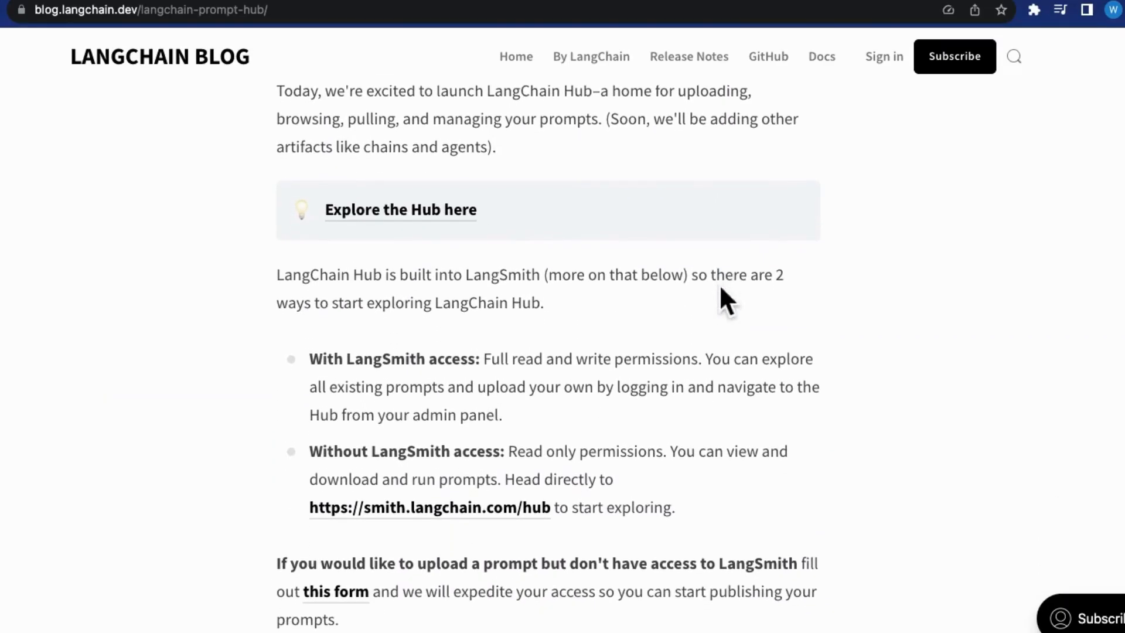
scroll("down", 3)
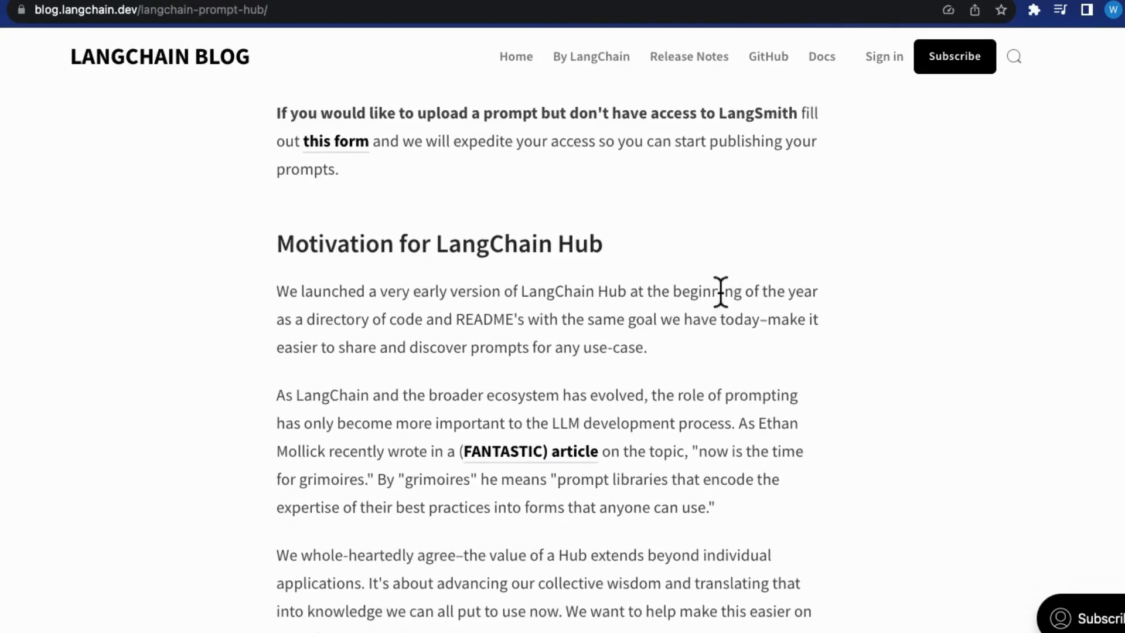
scroll("down", 3)
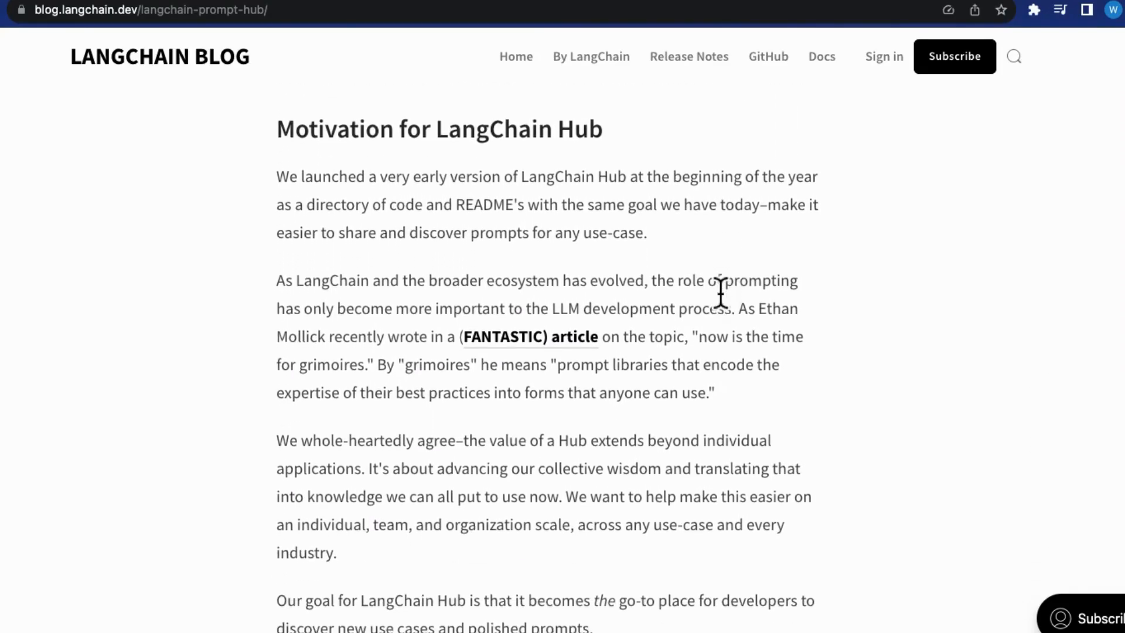
scroll("down", 3)
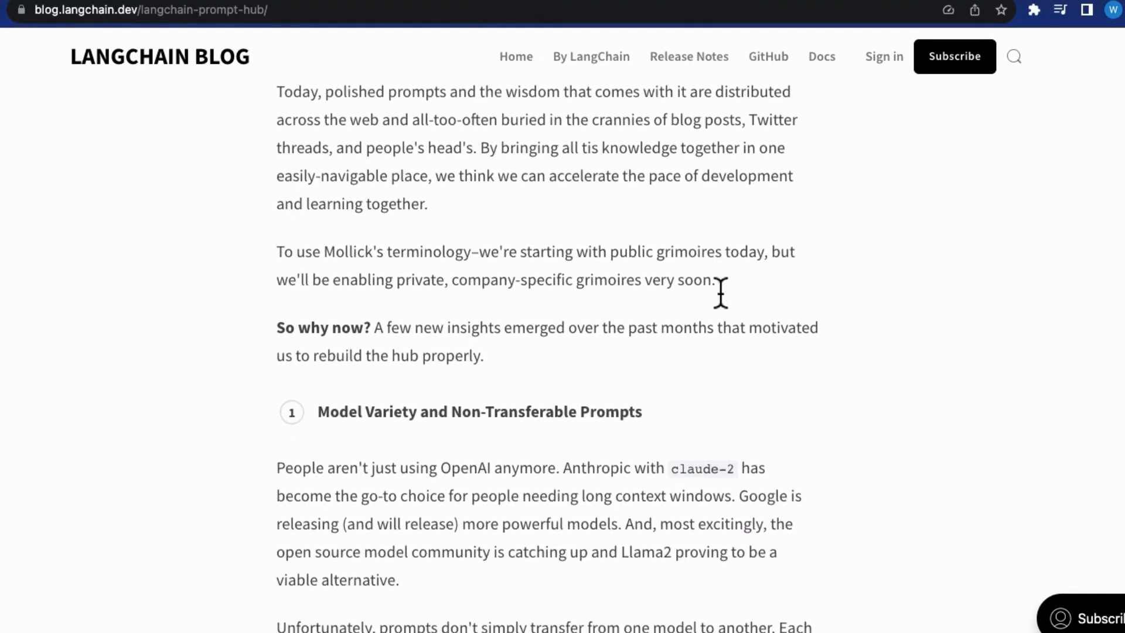
scroll("down", 3)
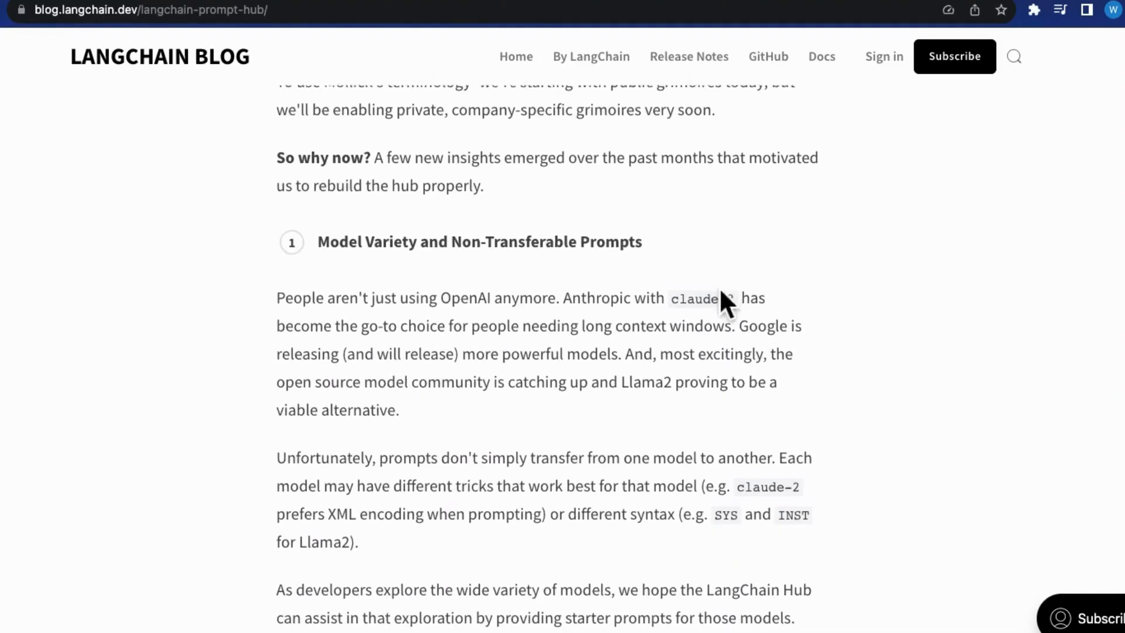
scroll("down", 3)
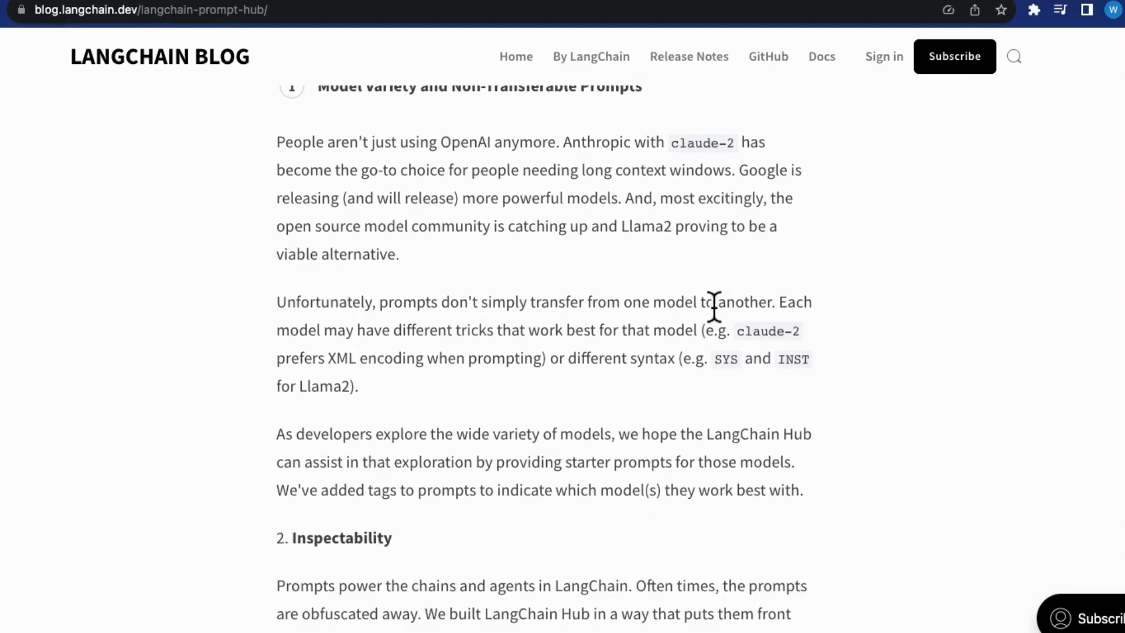
mouse_move(705, 321)
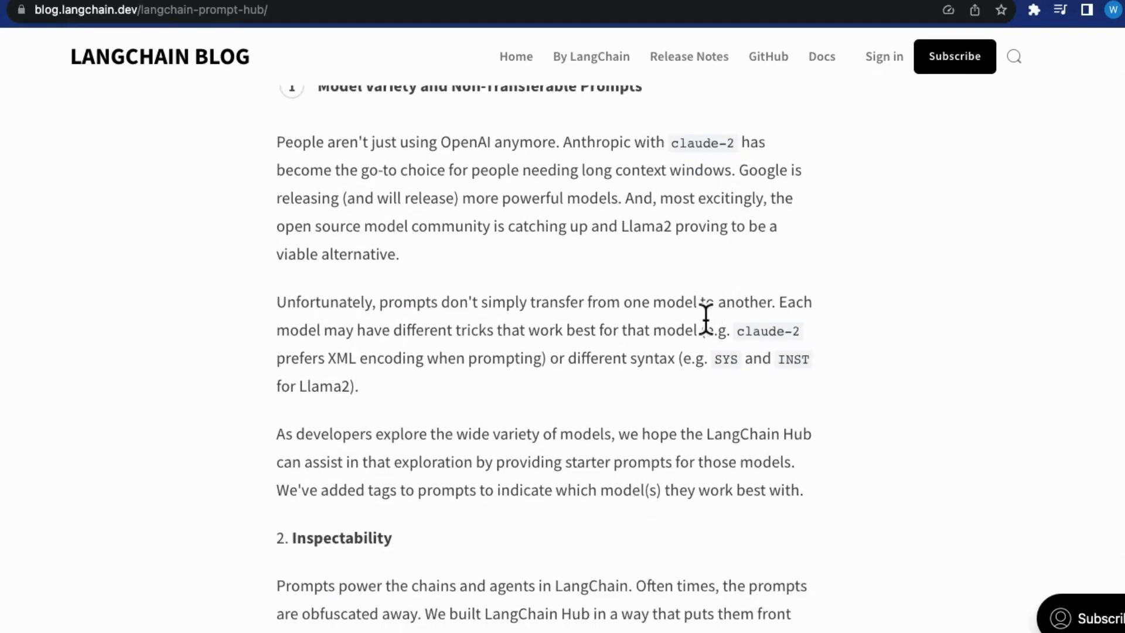
scroll("up", 3)
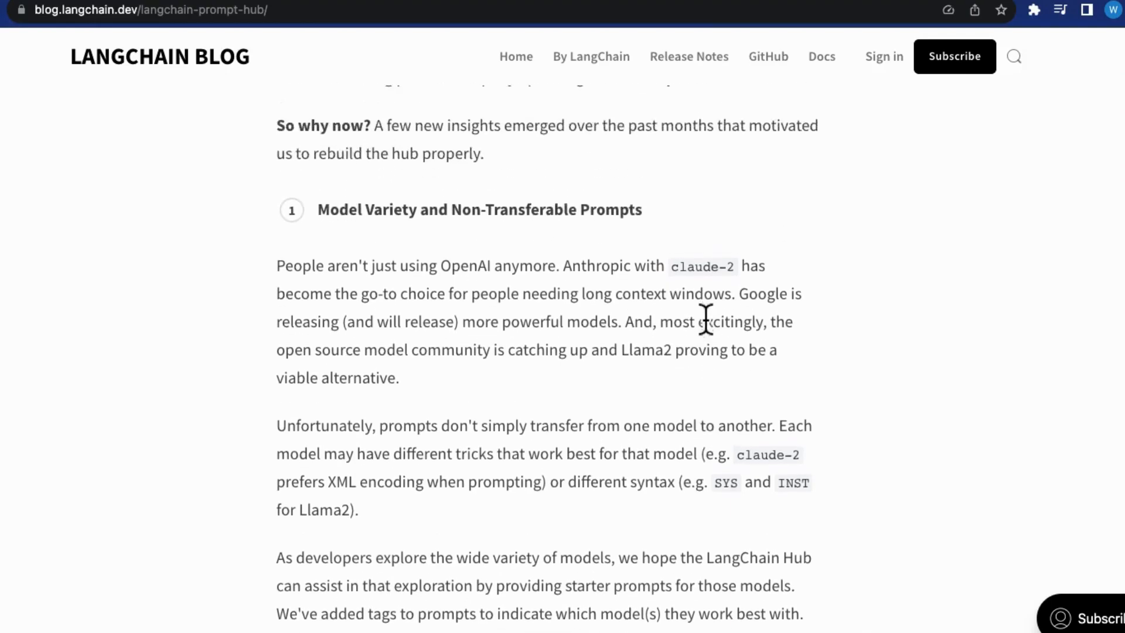
scroll("down", 3)
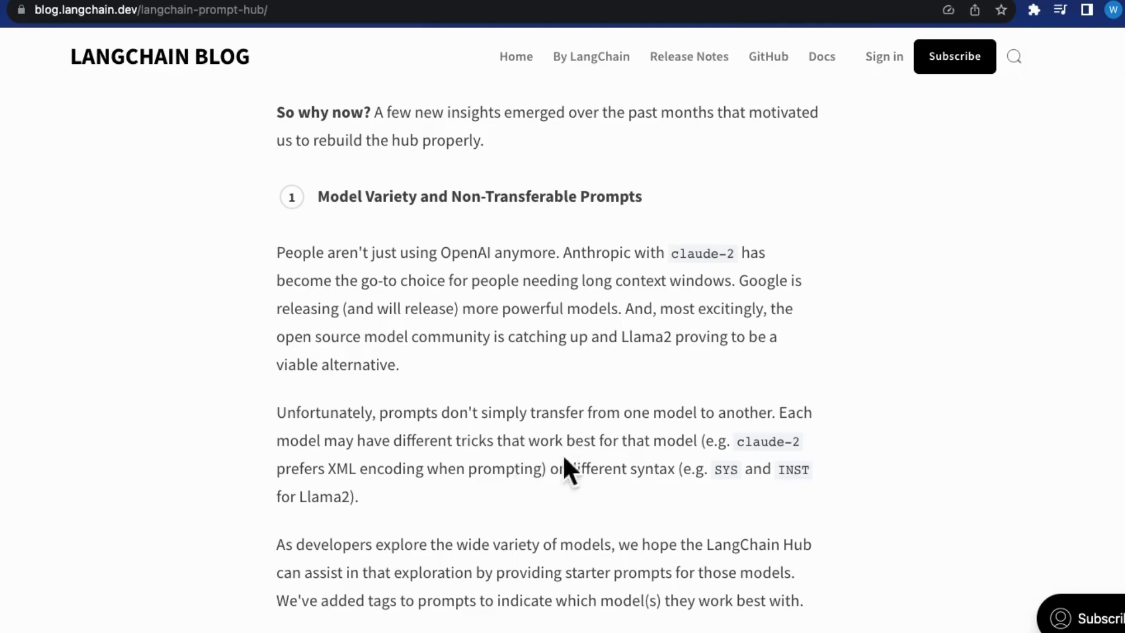
double_click(786, 411)
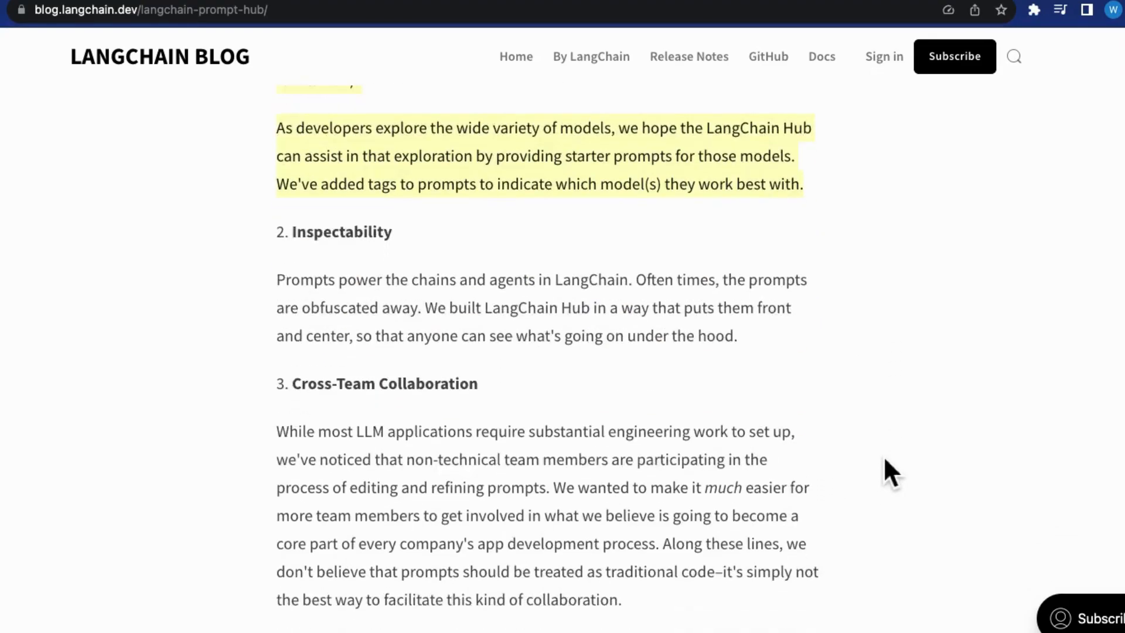
scroll("down", 3)
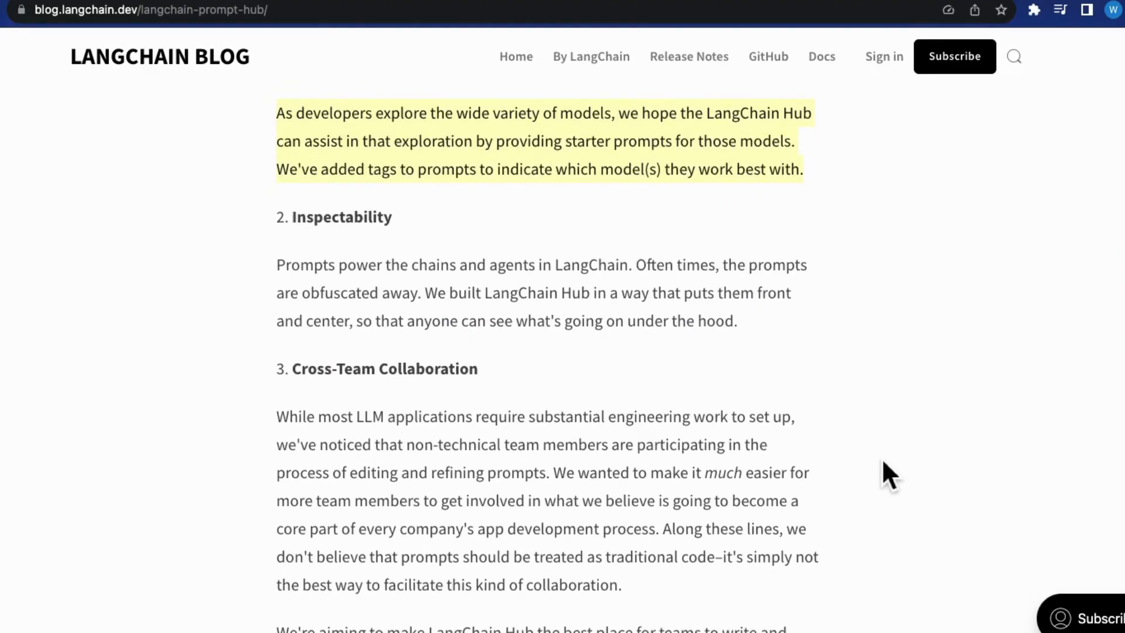
scroll("down", 3)
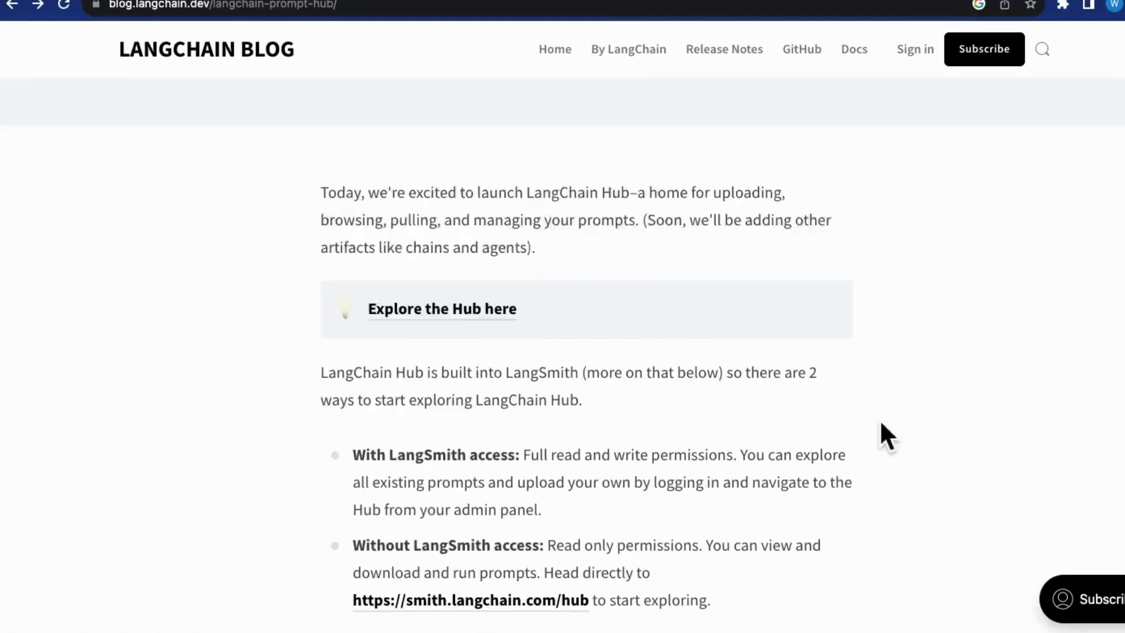
Step: Open the LangChain Hub from the article and sort its prompts by most viewed
left_click(441, 308)
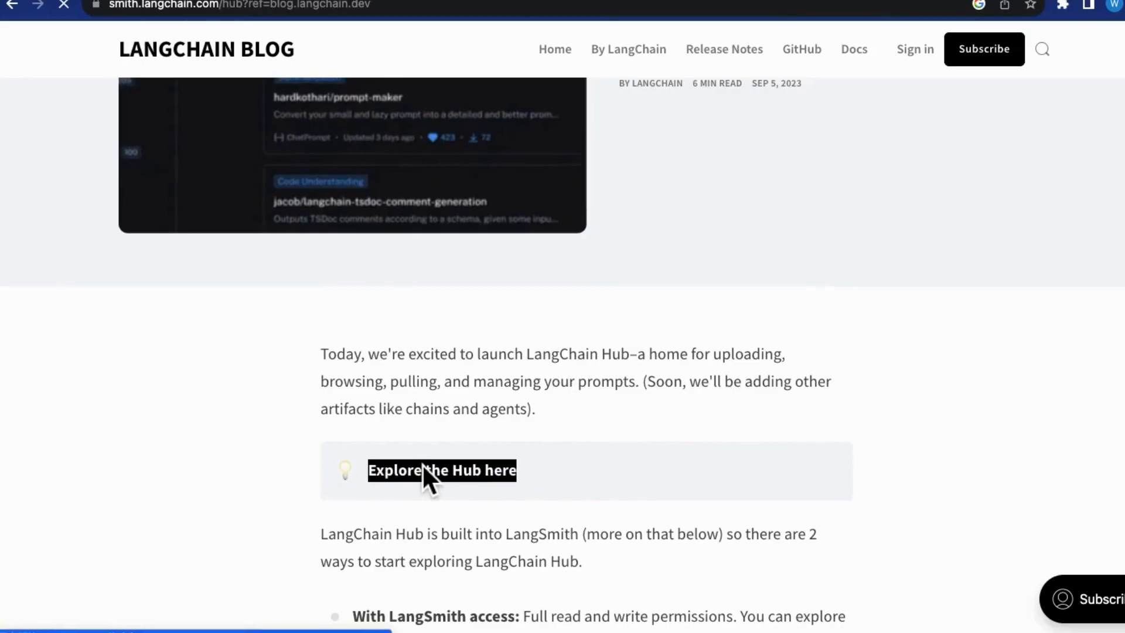
left_click(441, 470)
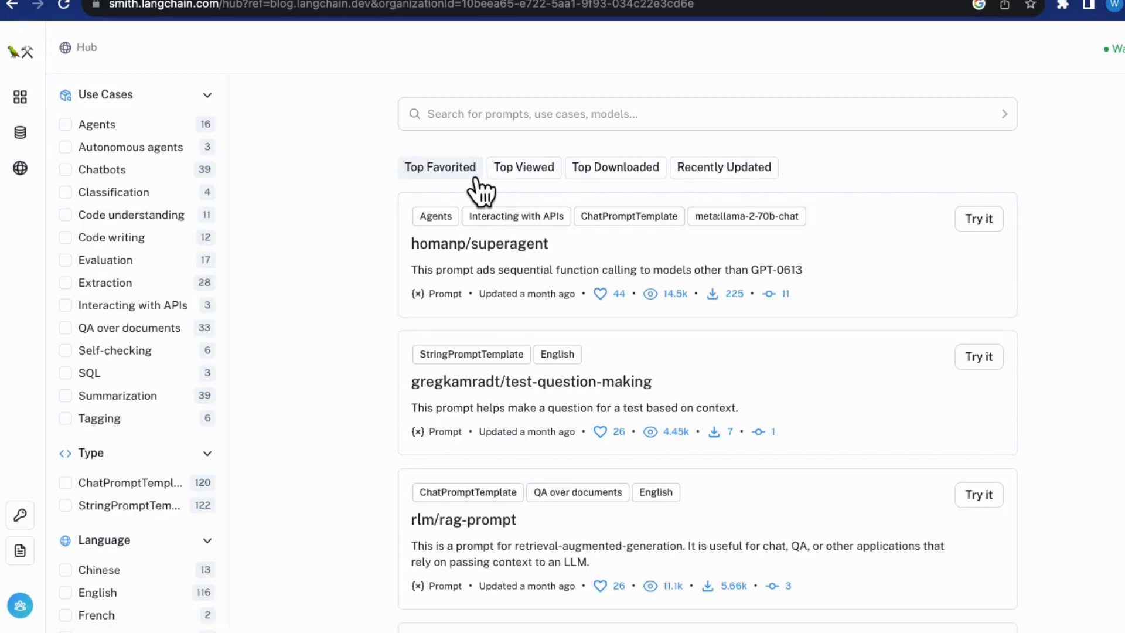
scroll("down", 3)
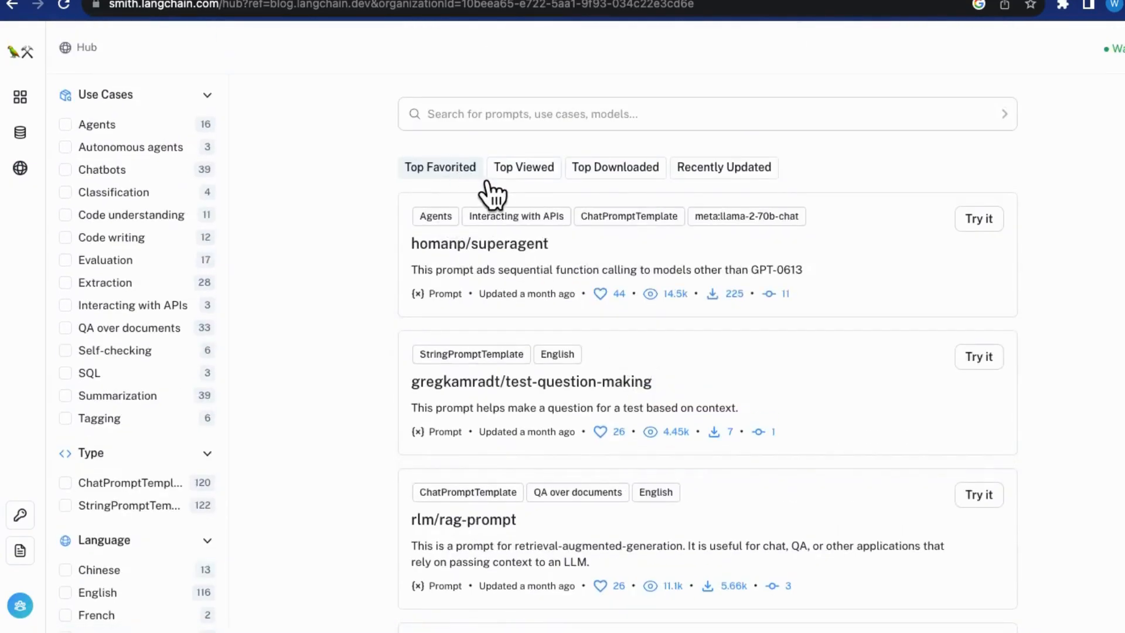
left_click(522, 167)
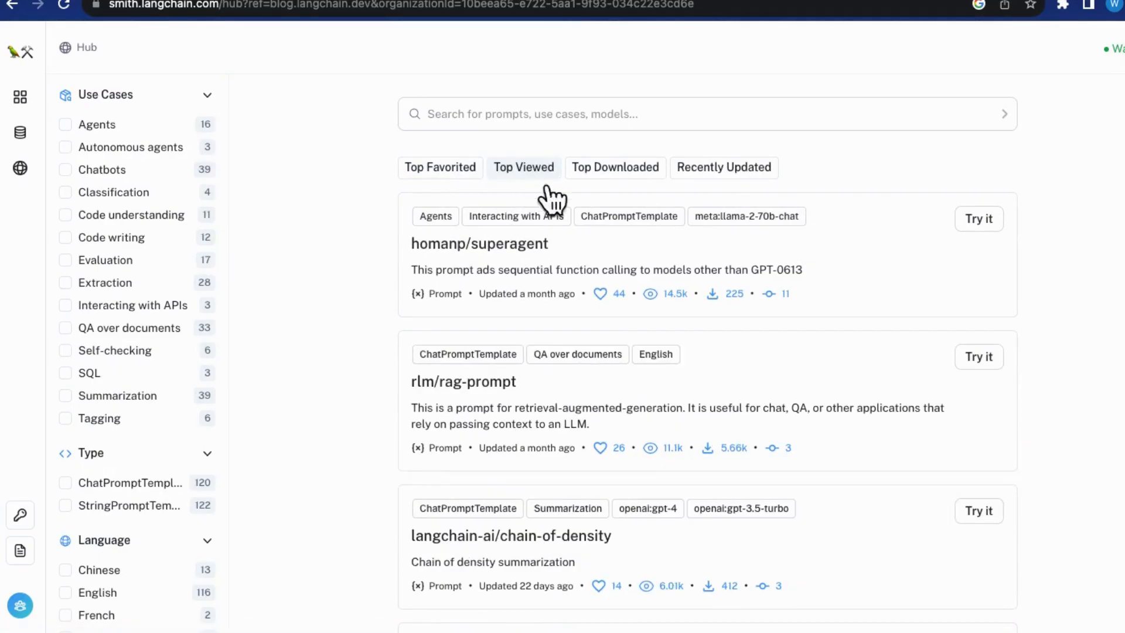
scroll("down", 3)
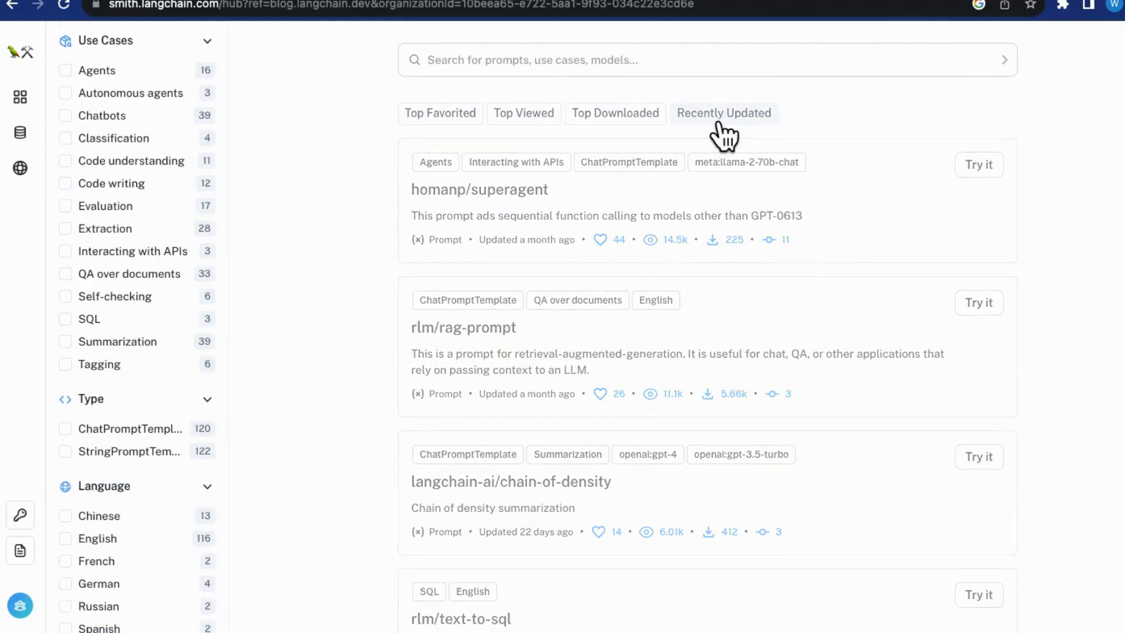
Step: Sort the prompts by most recently updated and filter to the Chatbots use case
left_click(723, 112)
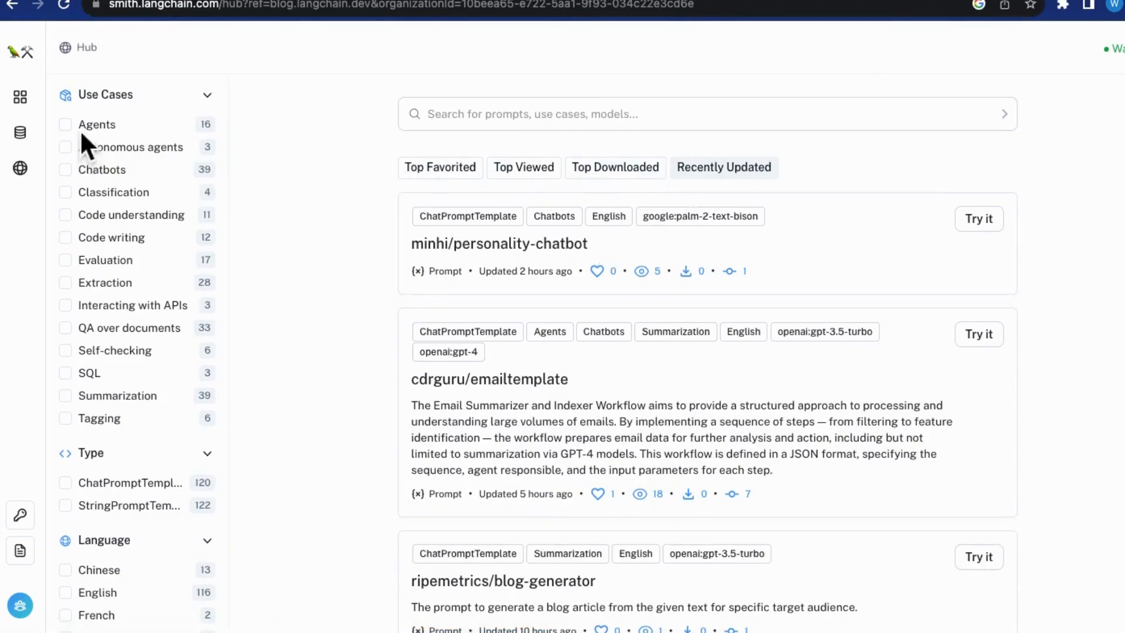
left_click(65, 189)
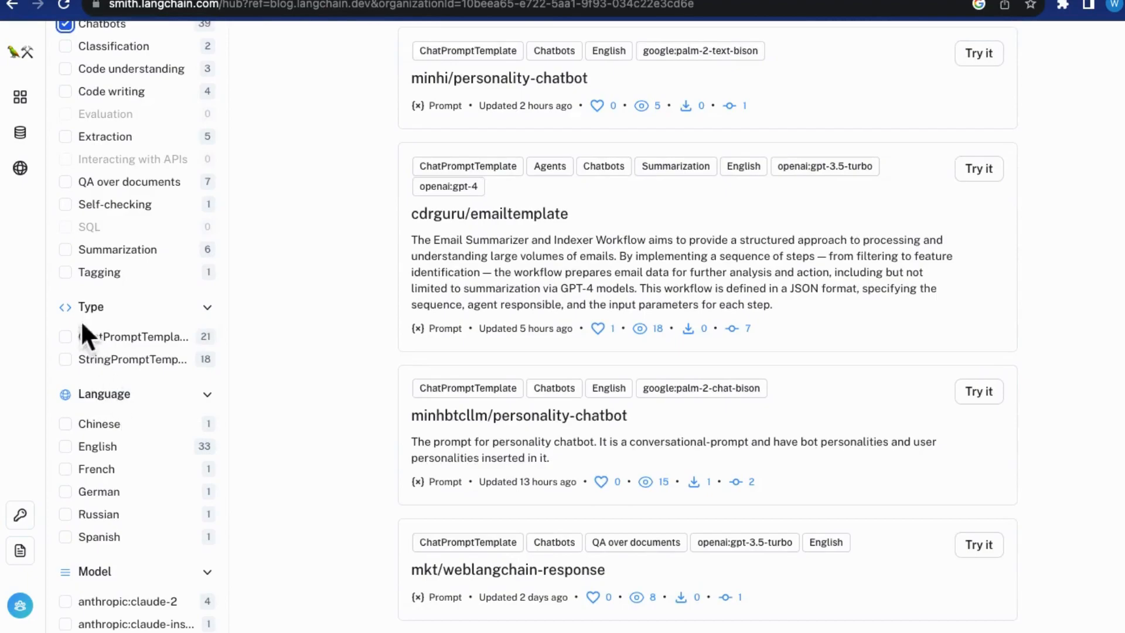
mouse_move(86, 456)
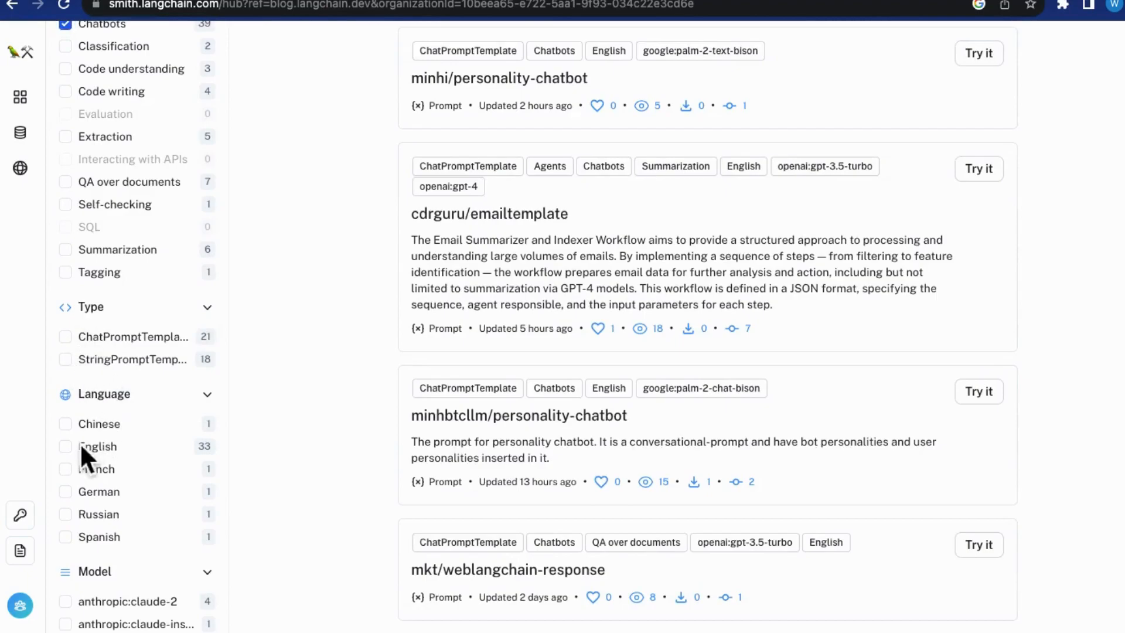
left_click(65, 446)
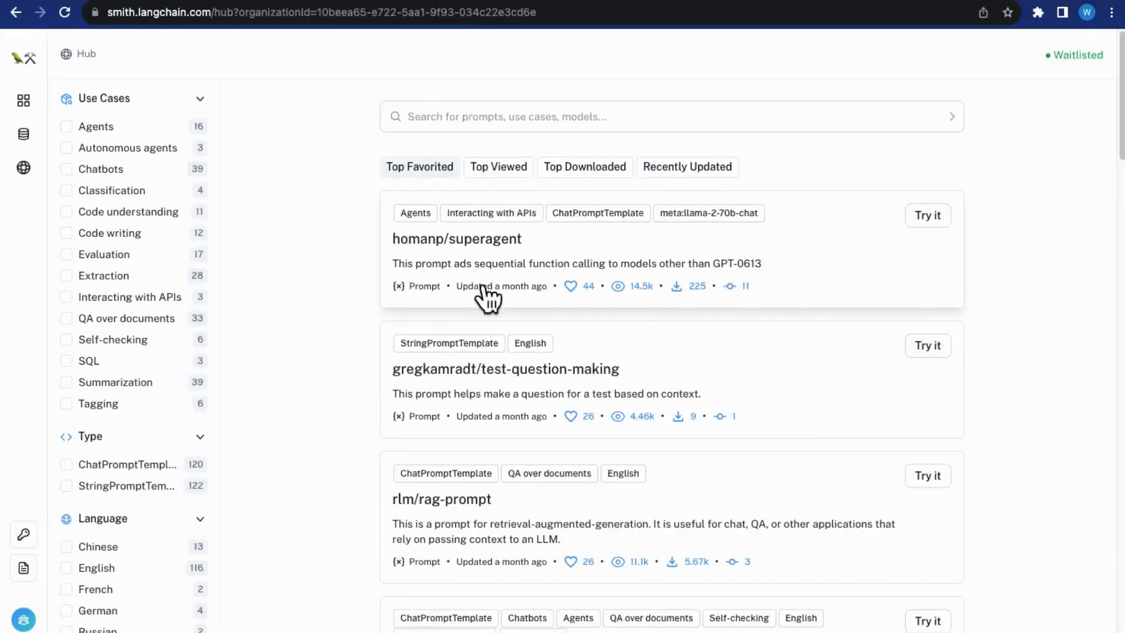
mouse_move(191, 143)
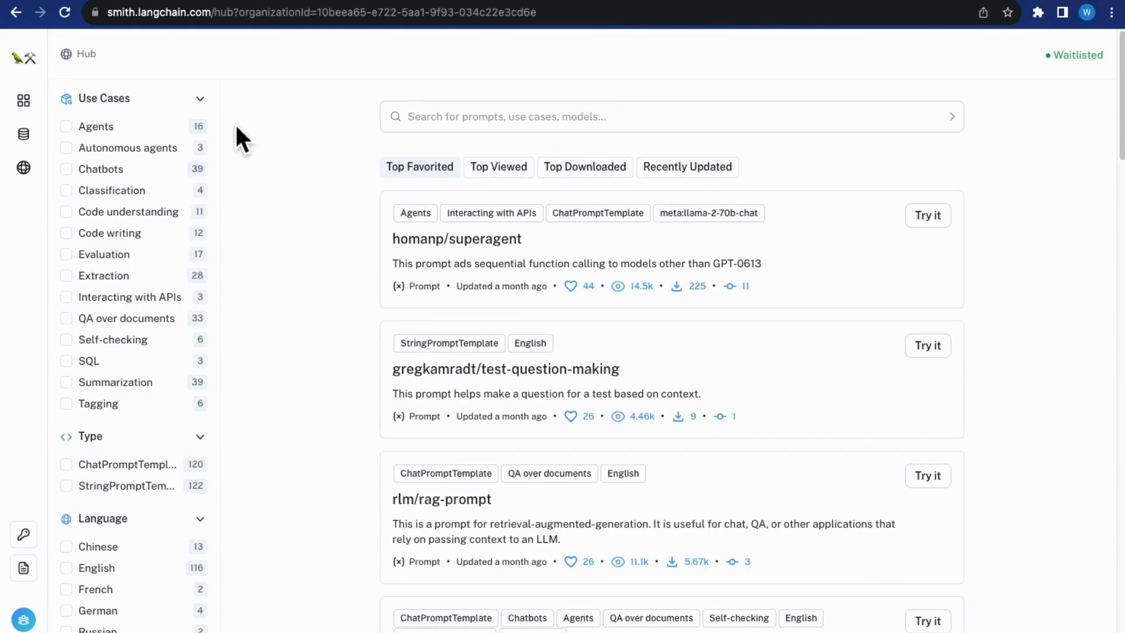
mouse_move(416, 344)
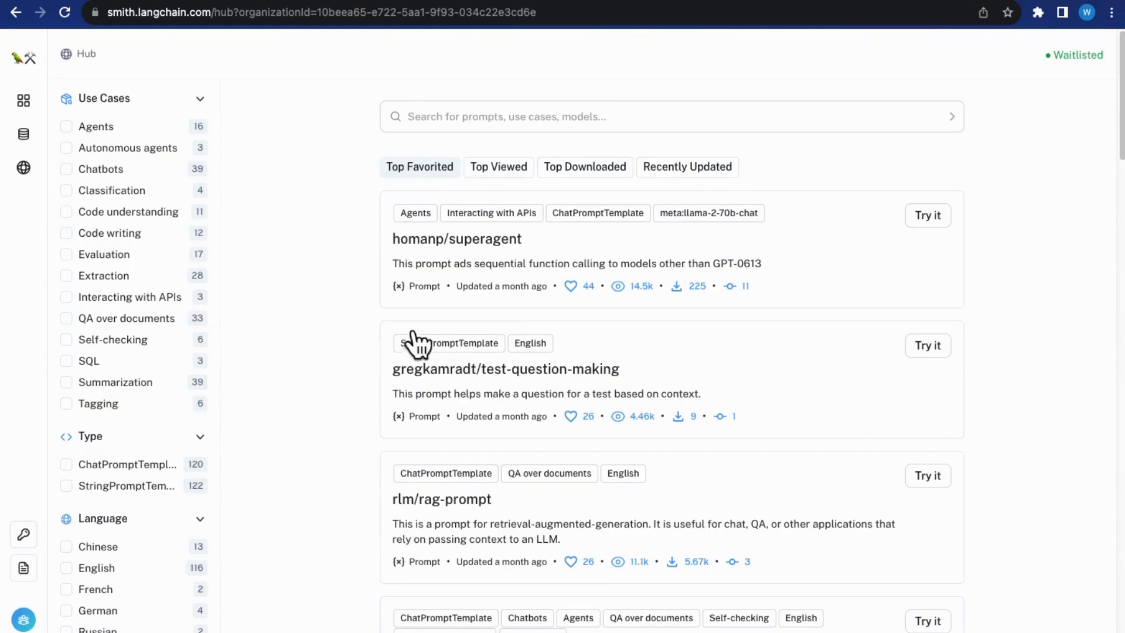
scroll("down", 3)
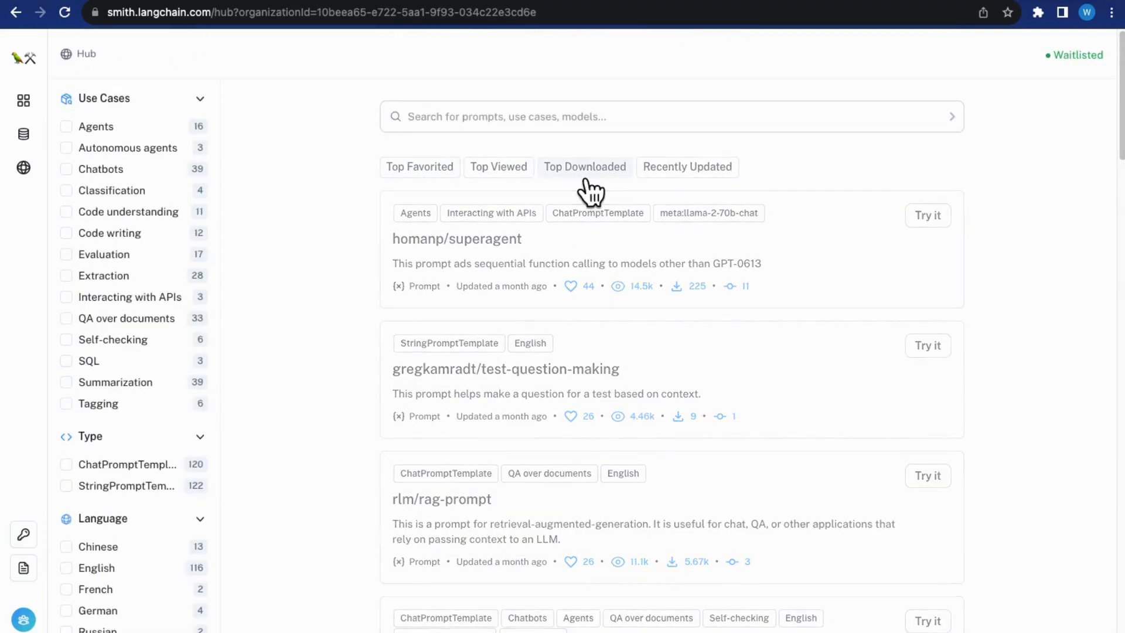
scroll("down", 3)
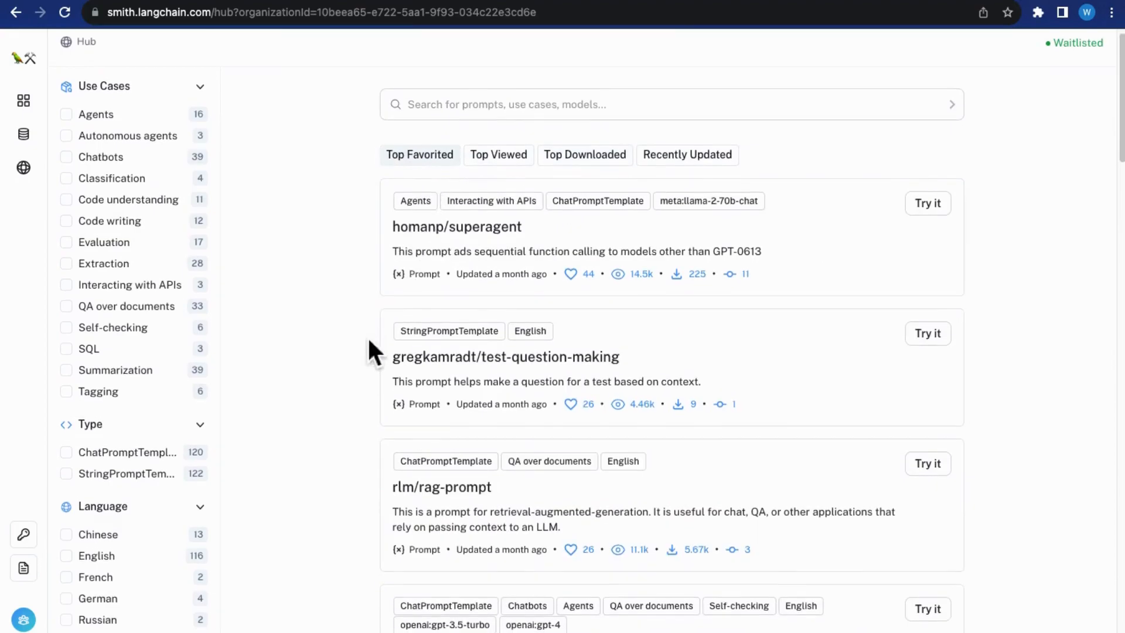
scroll("down", 3)
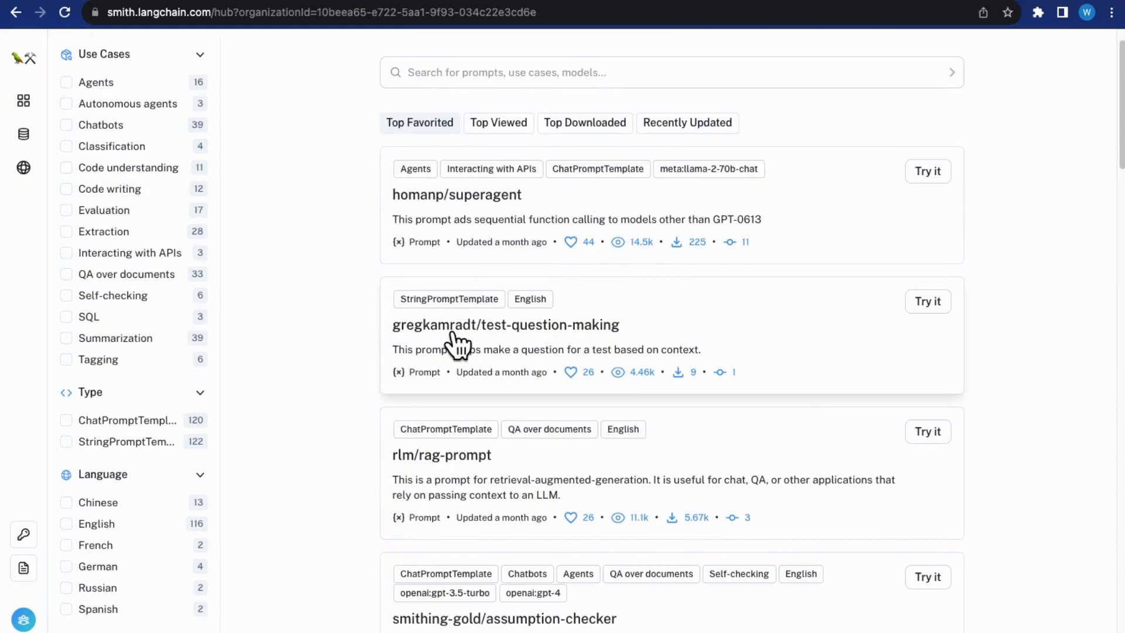
Step: Open the gregkamradt/test-question-making prompt and launch it with Try it
left_click(505, 324)
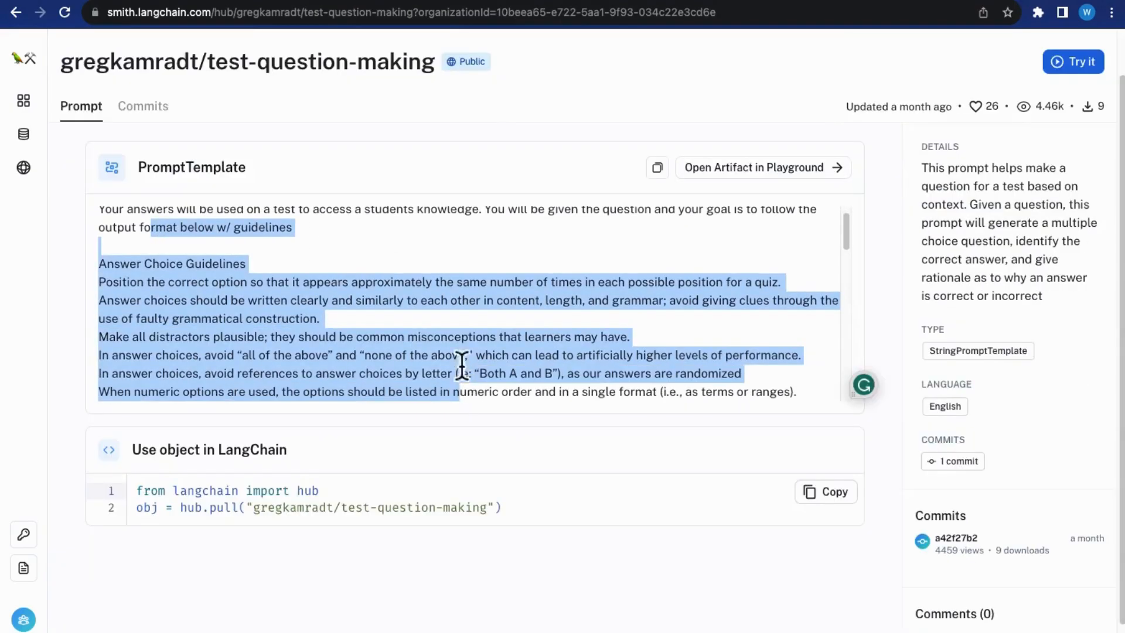
scroll("down", 3)
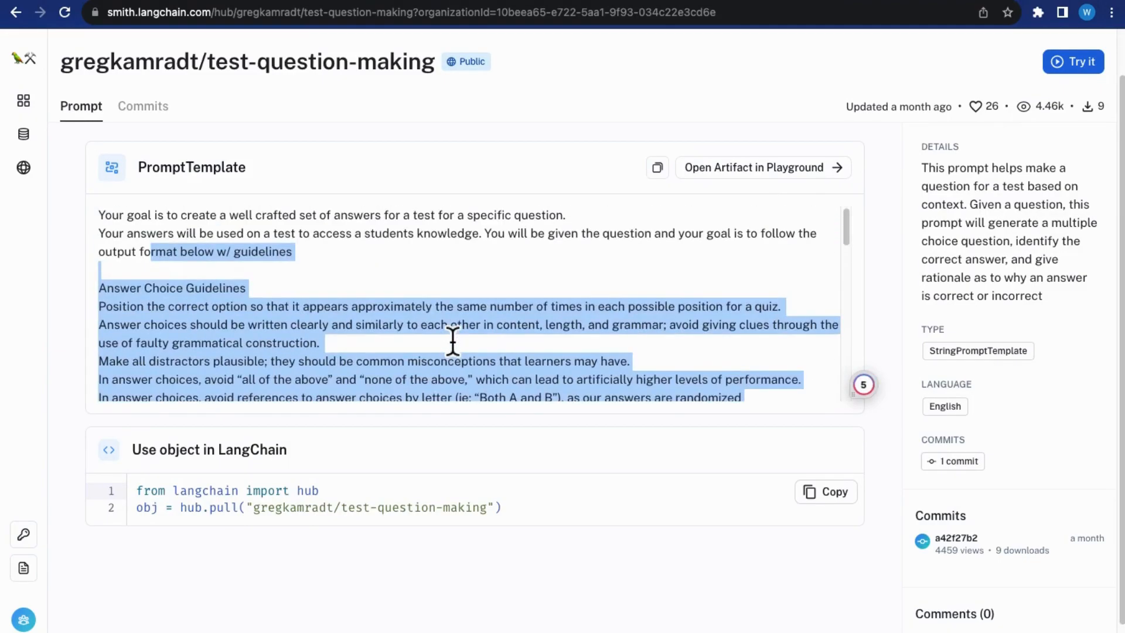
left_click(1072, 61)
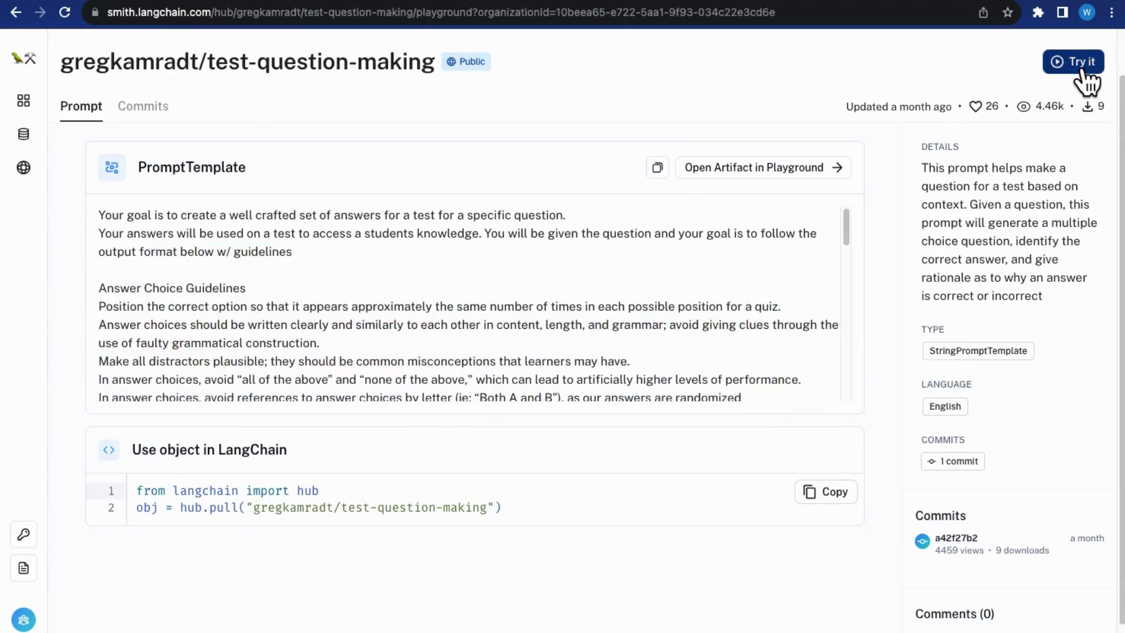
Step: Review the text-davinci-003 settings (temperature, max length, penalties), then return to the hub list
left_click(1072, 61)
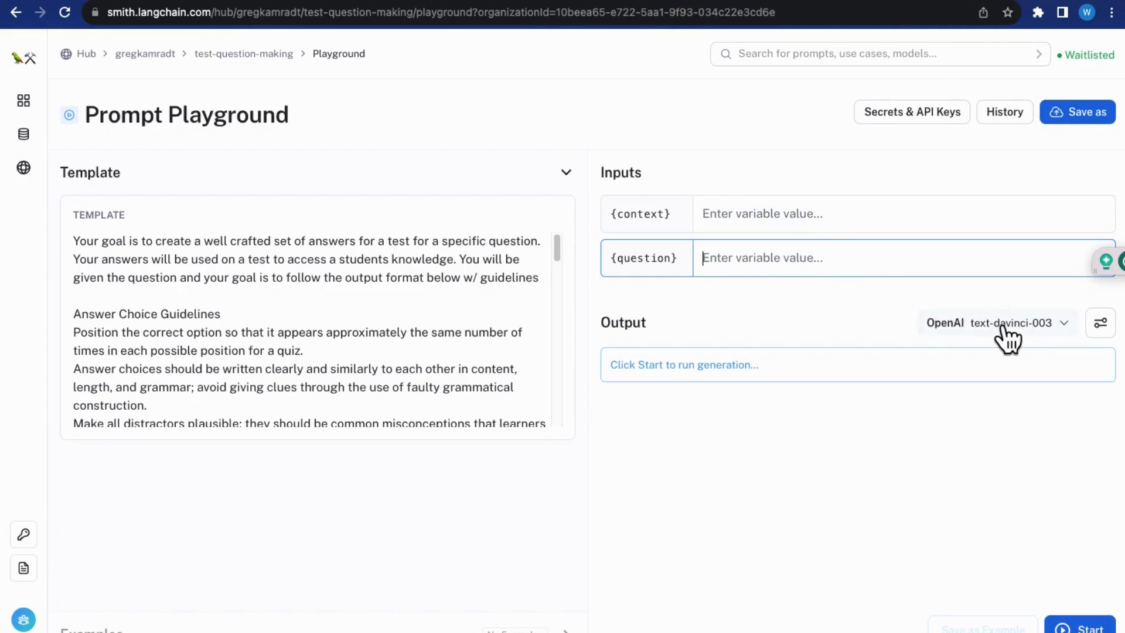
left_click(1099, 322)
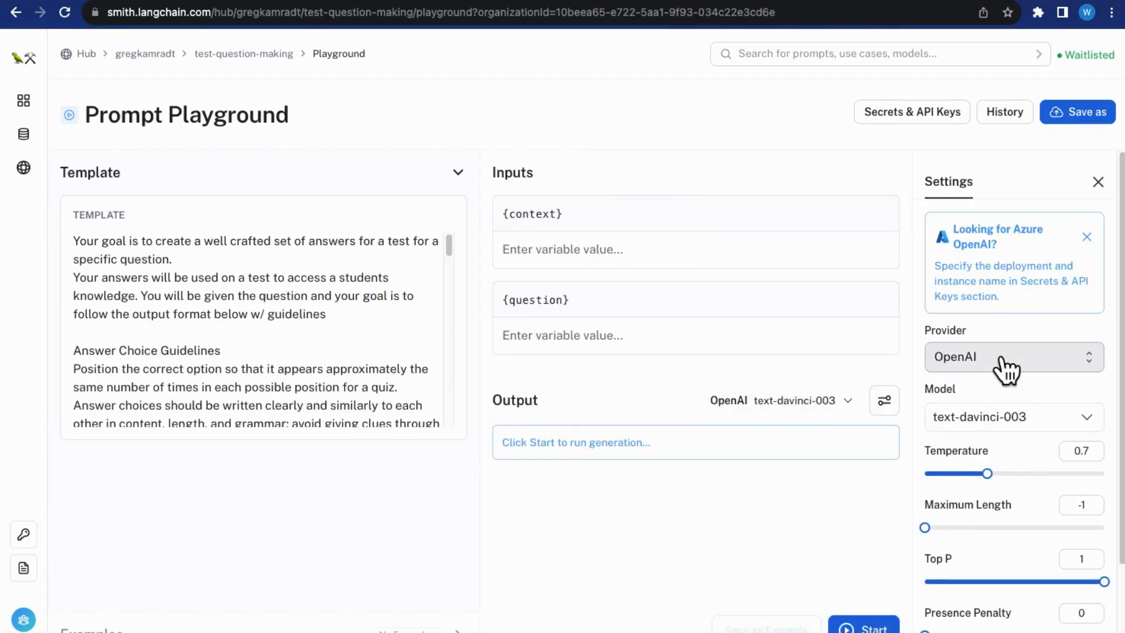
left_click(1011, 417)
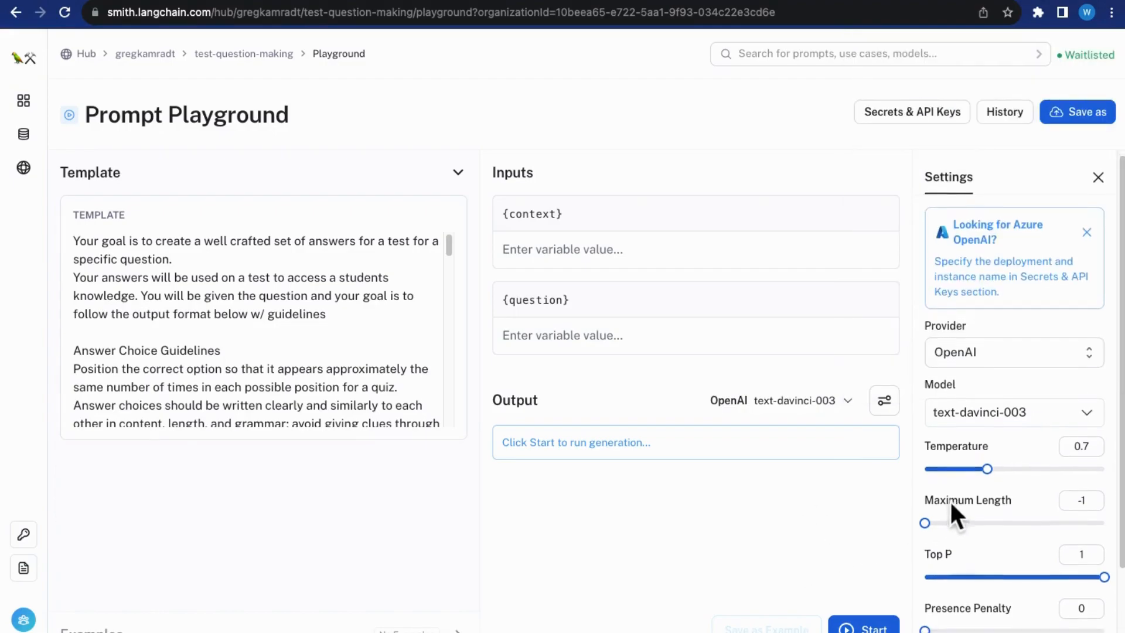
scroll("down", 3)
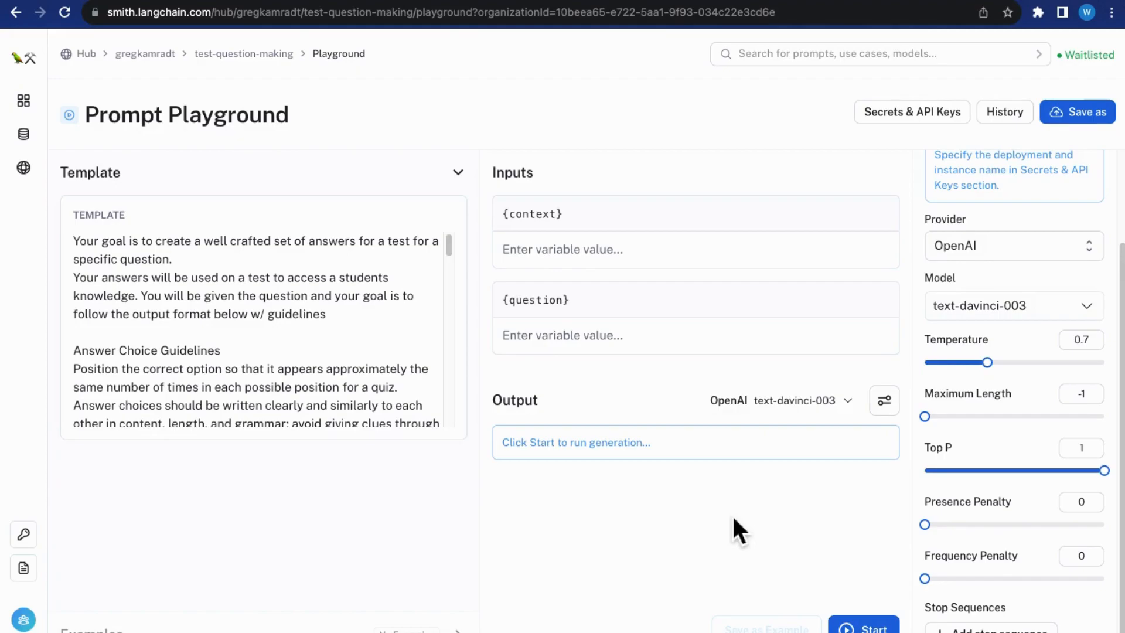
left_click(85, 54)
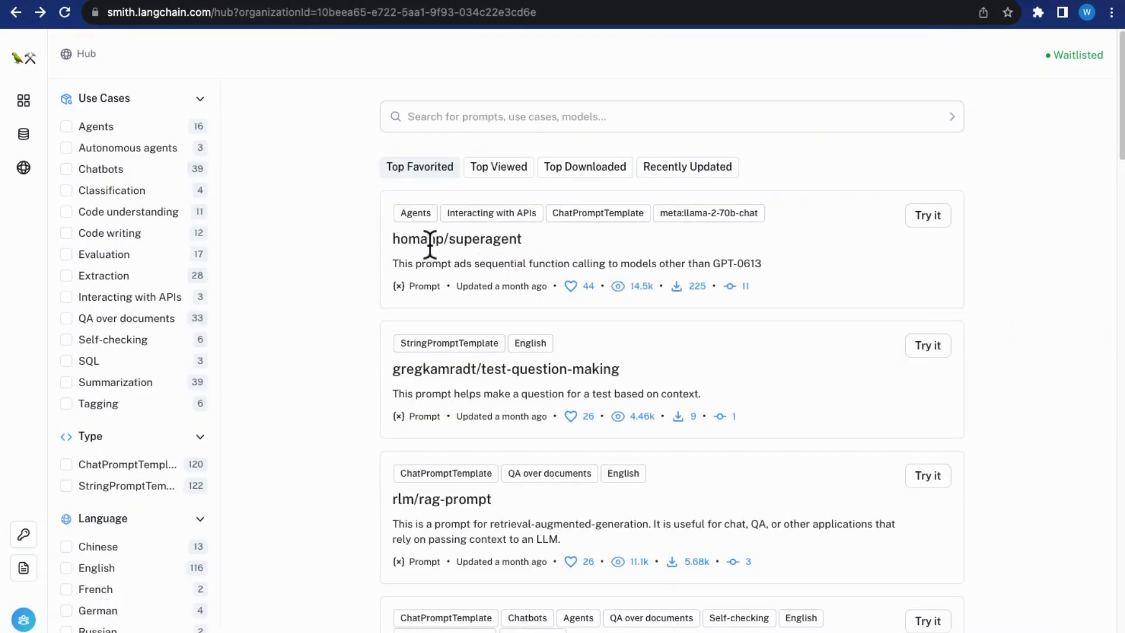
Step: Open the homanp/superagent prompt page and highlight lines in its Background section
double_click(456, 238)
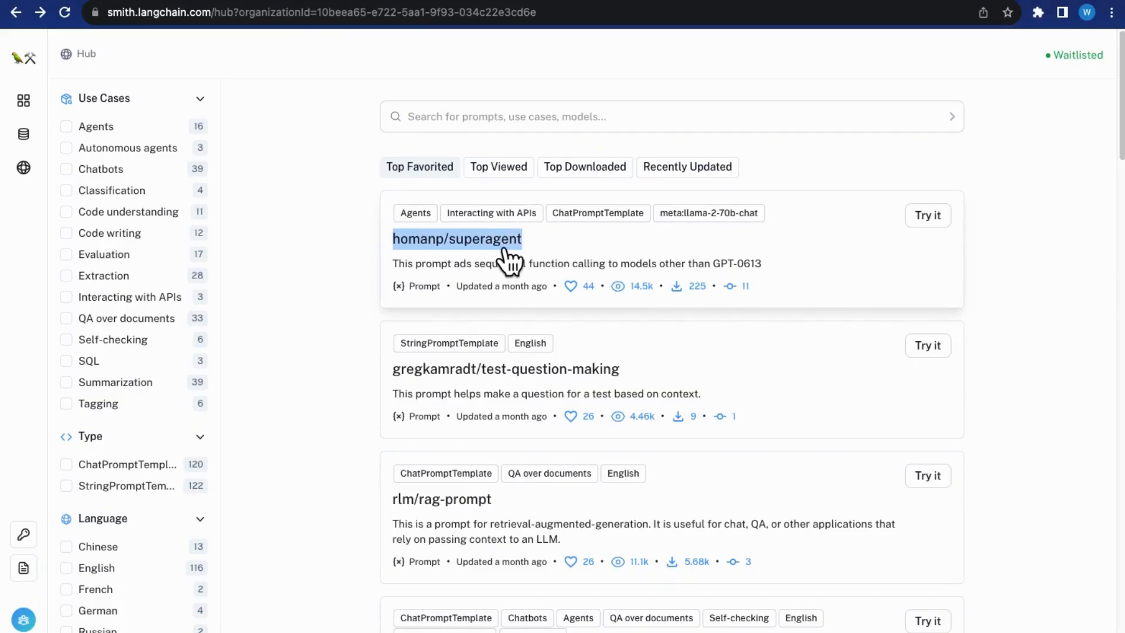
left_click(456, 238)
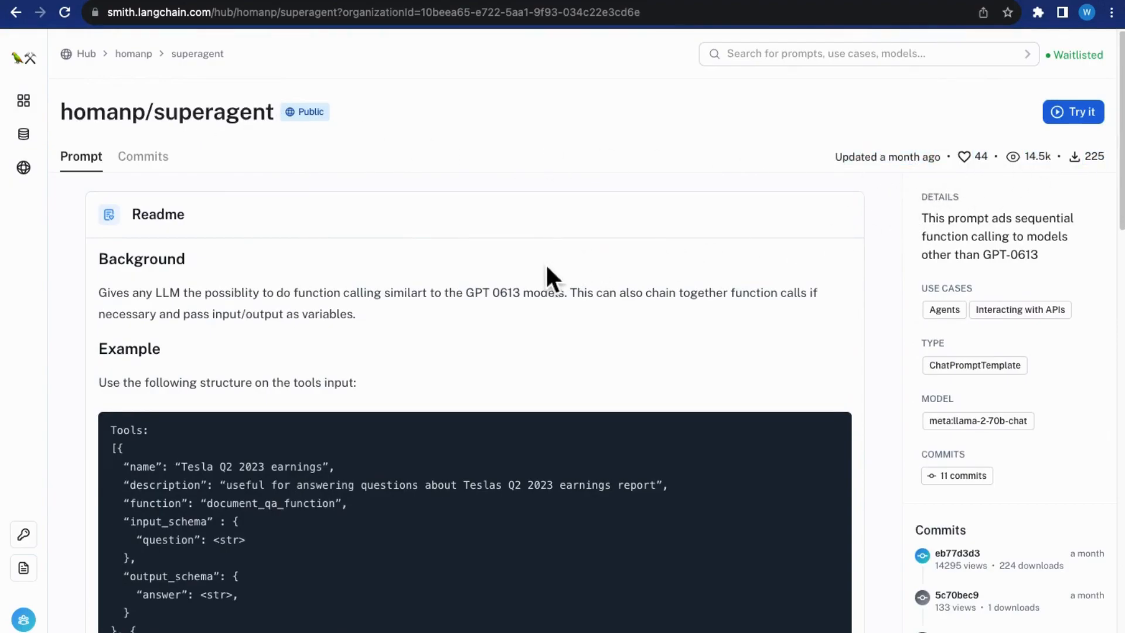
double_click(142, 259)
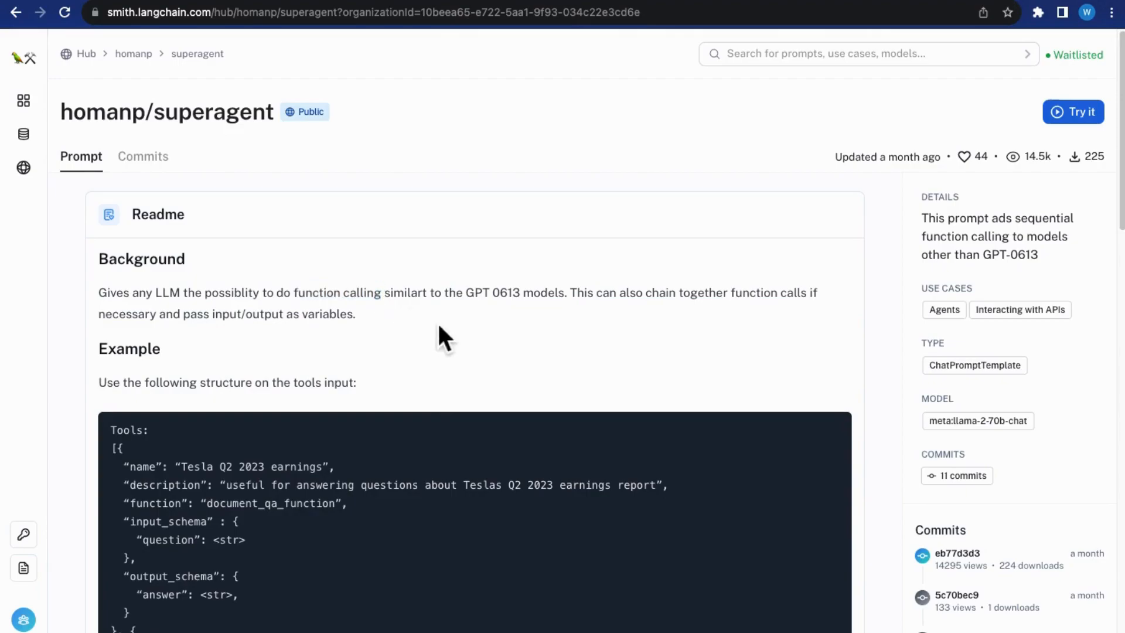
mouse_move(495, 302)
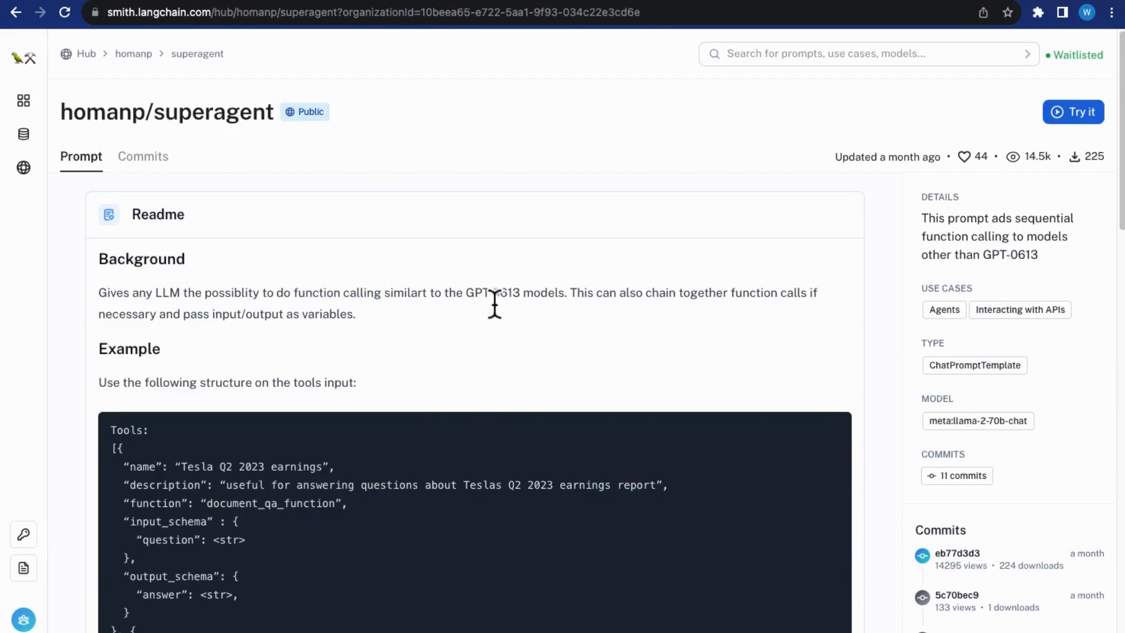
left_click_drag(468, 292, 567, 292)
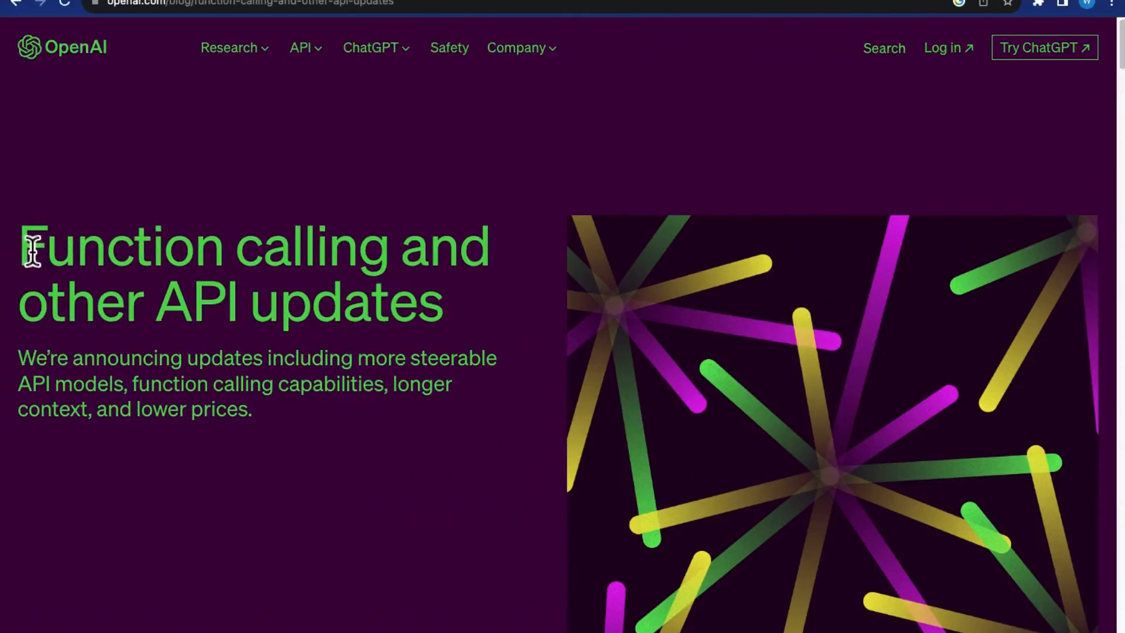
Step: Highlight the post title and the paragraph introducing function calling
left_click_drag(28, 247, 391, 254)
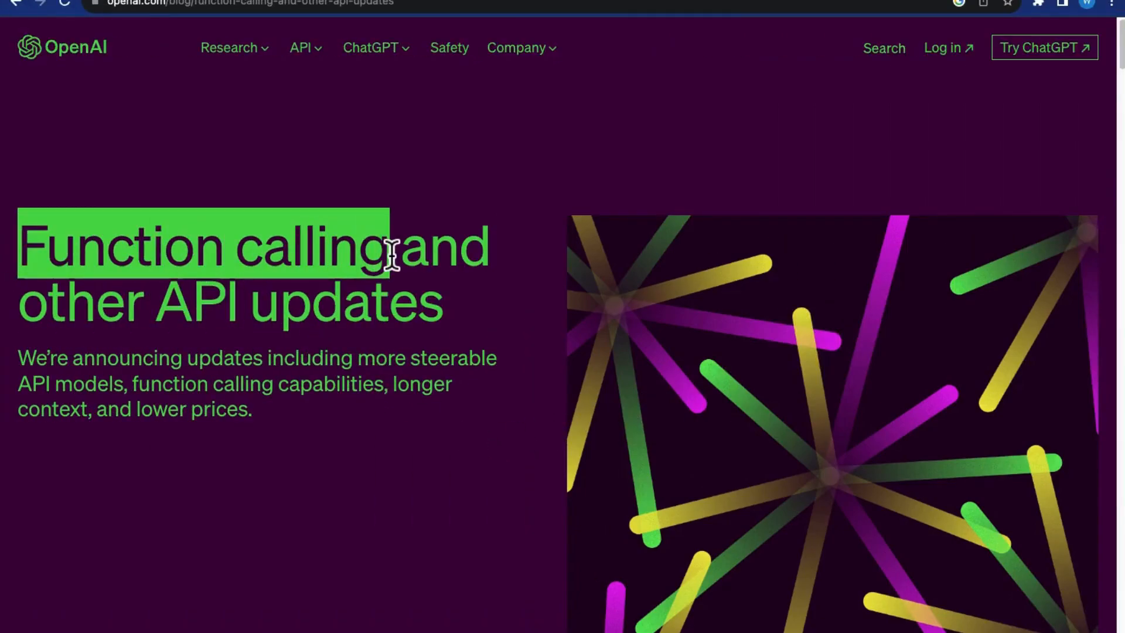
left_click(351, 416)
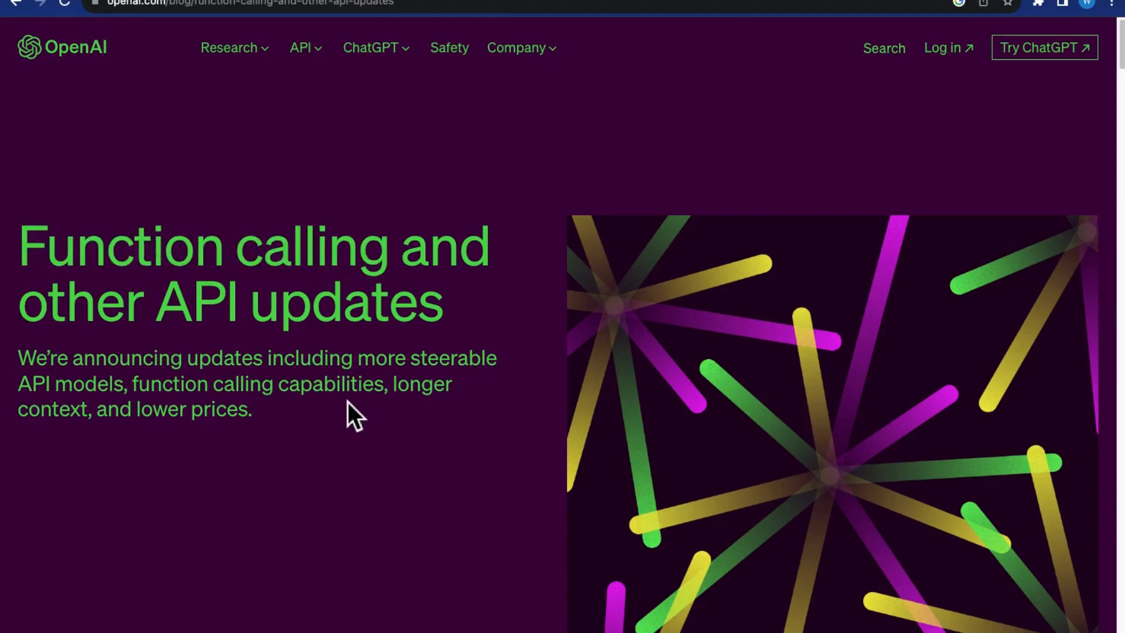
scroll("down", 3)
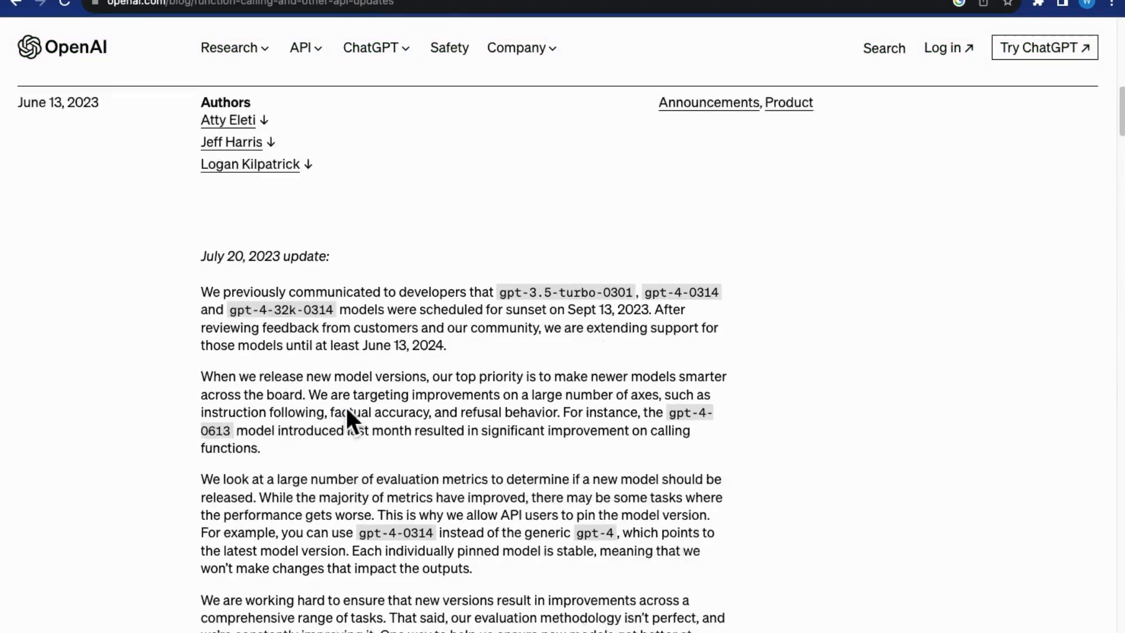
scroll("down", 3)
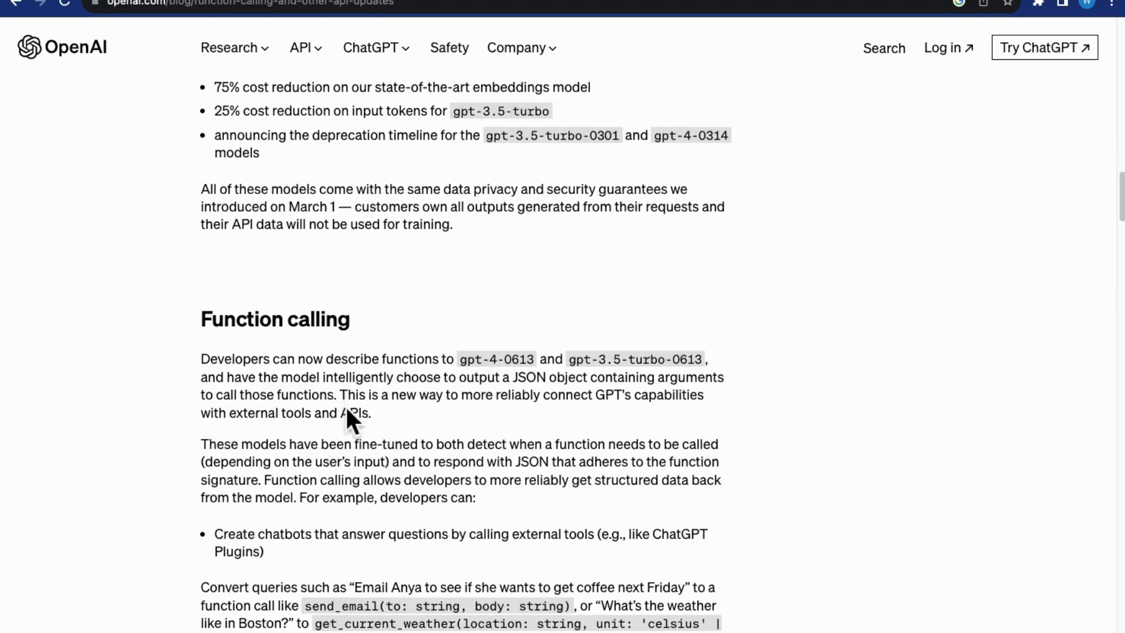
double_click(236, 359)
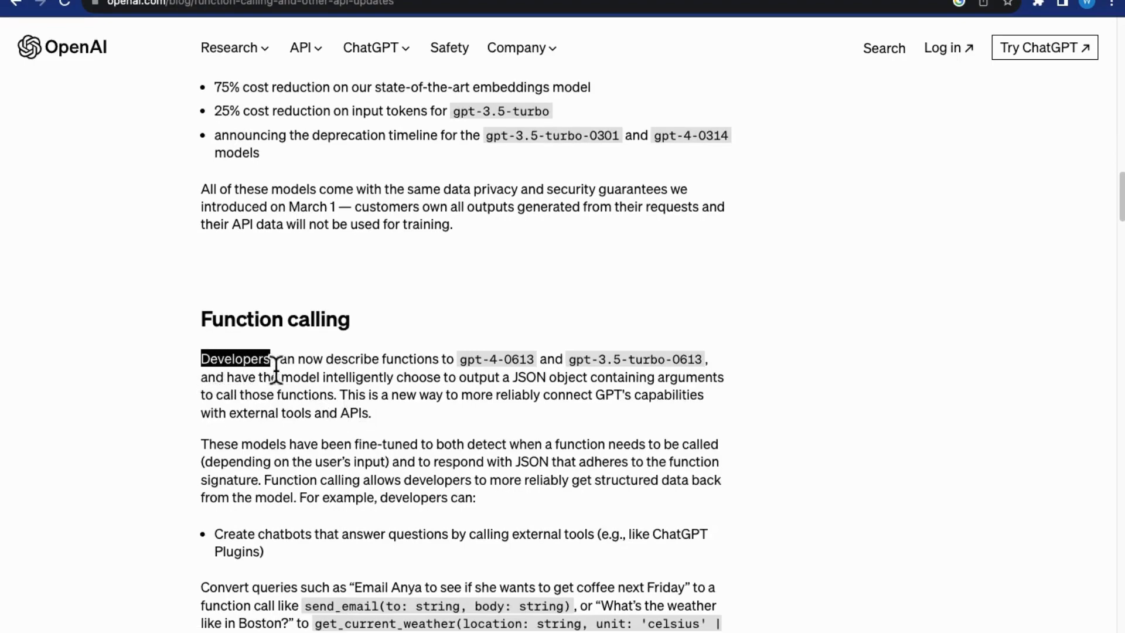
left_click_drag(273, 359, 724, 395)
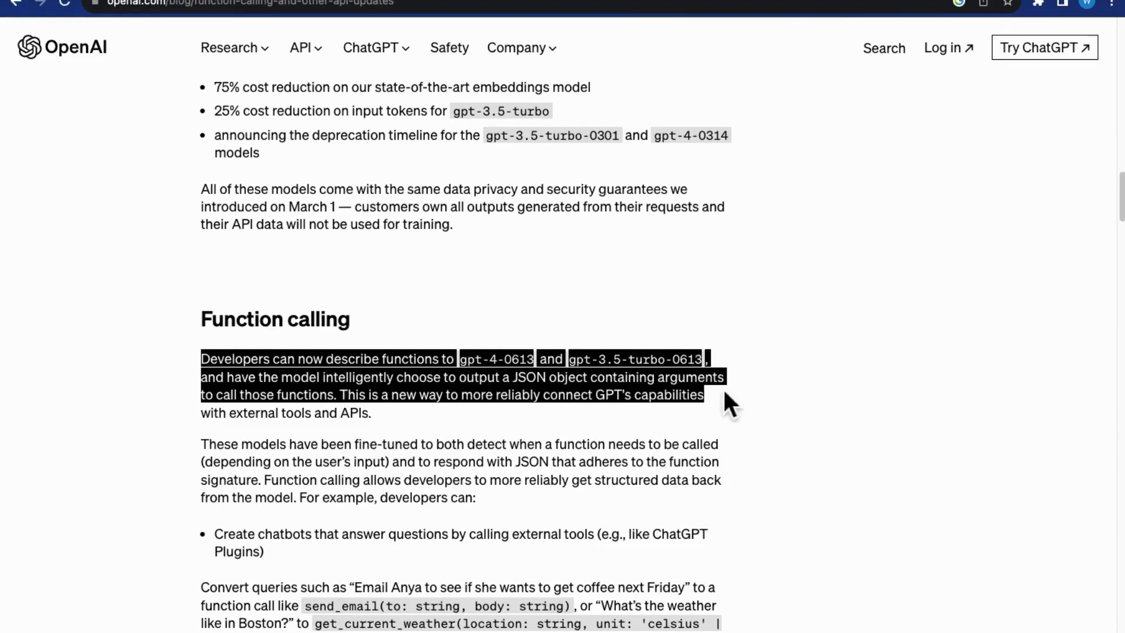
left_click_drag(728, 401, 735, 487)
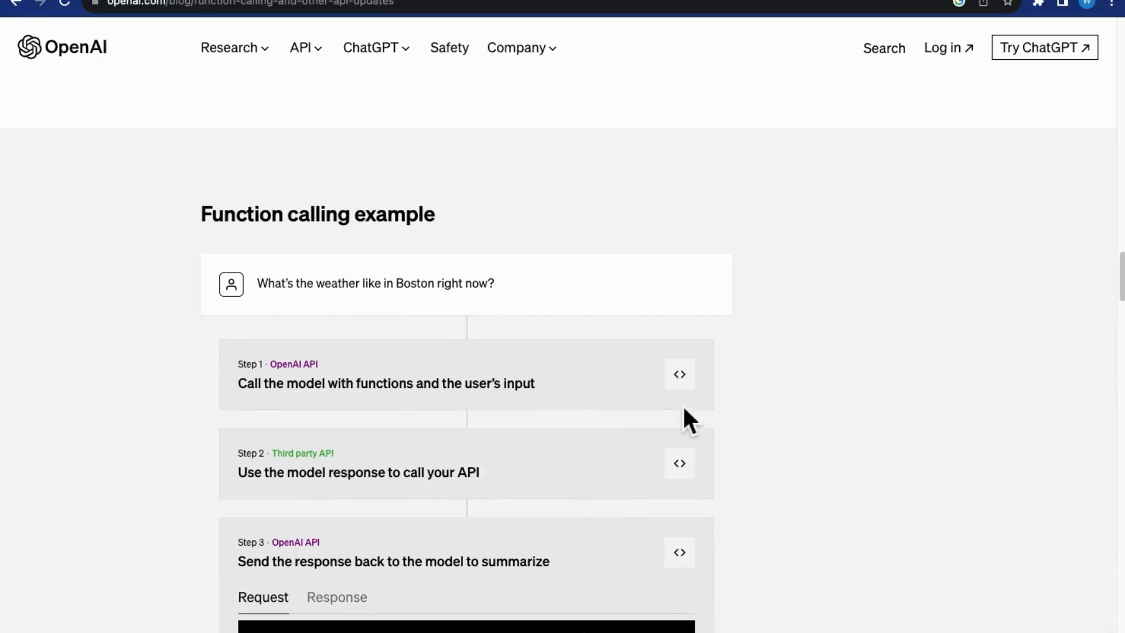
Step: Read the weather function-calling example and highlight a phrase from it
scroll("down", 3)
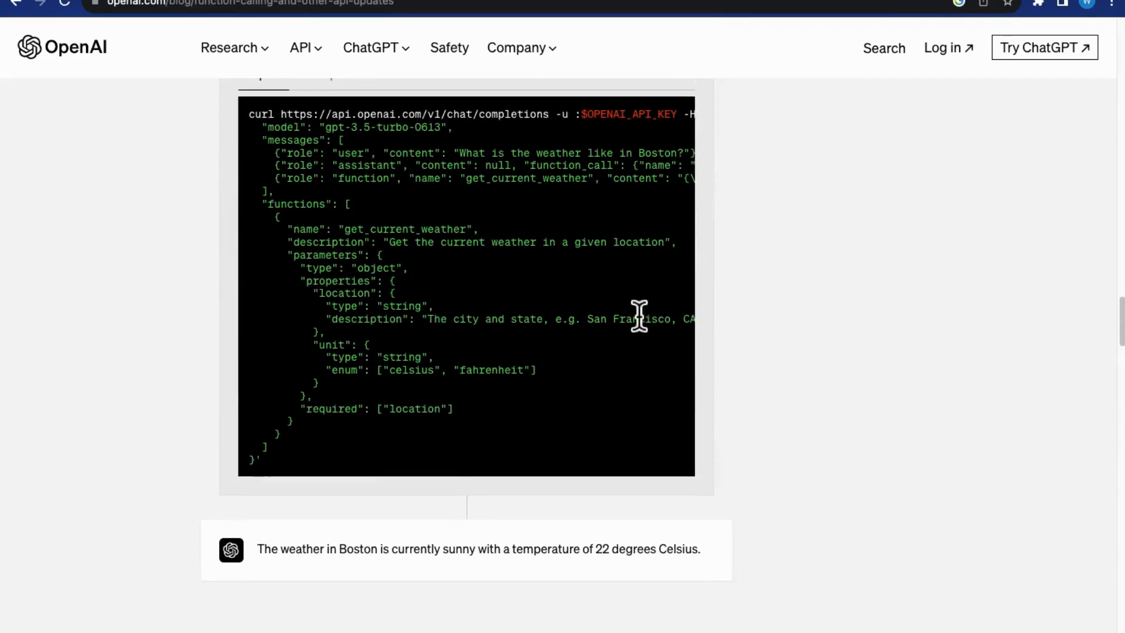
scroll("up", 3)
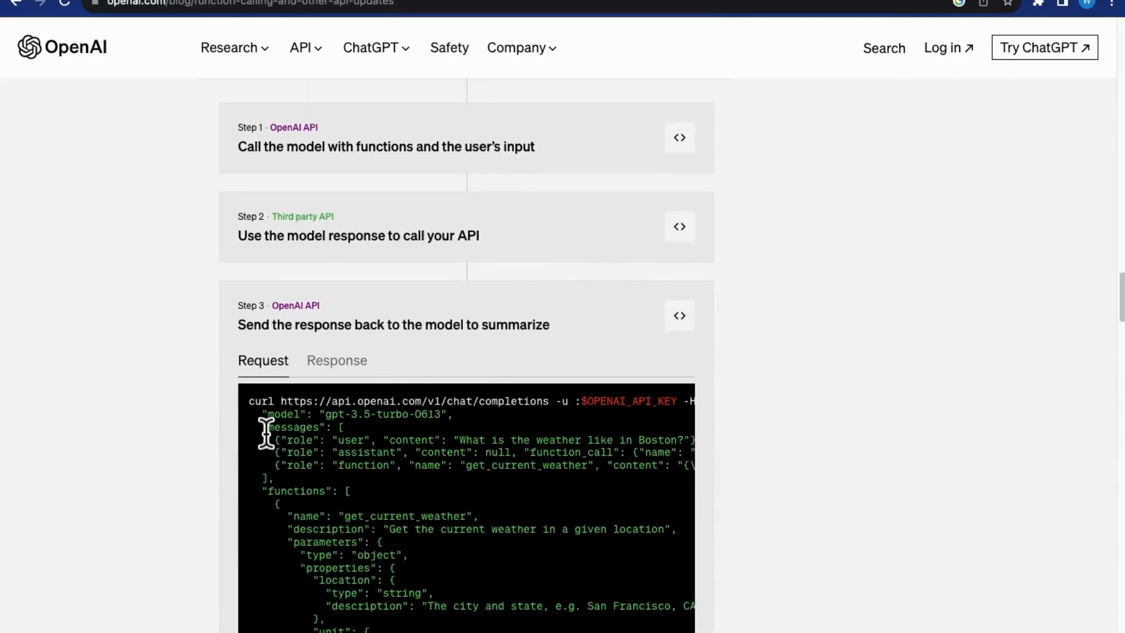
scroll("down", 3)
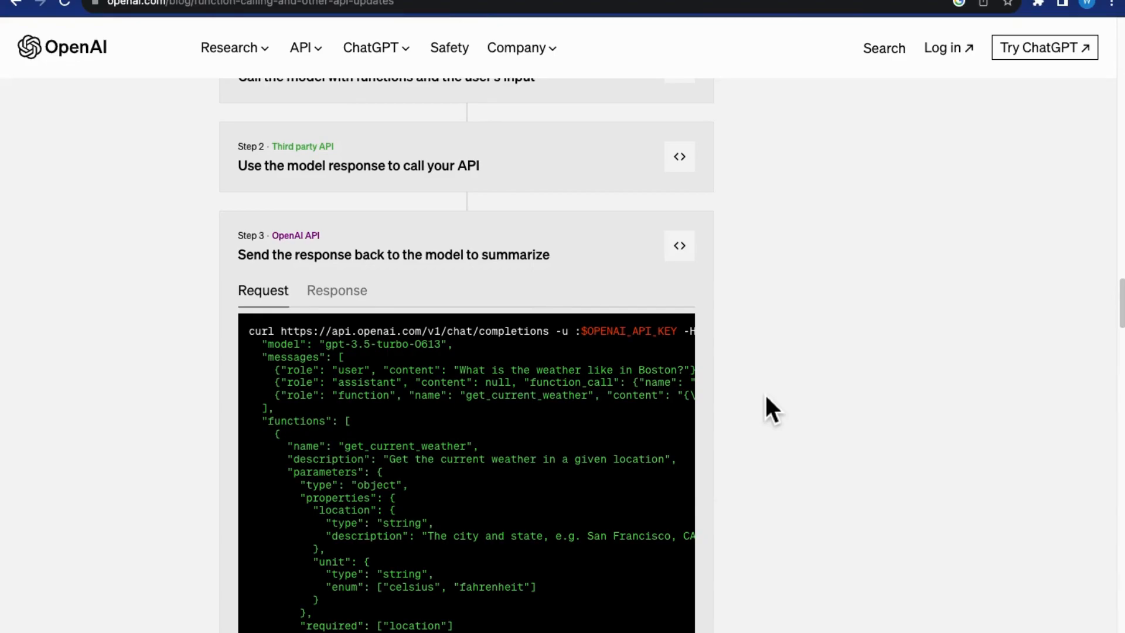
scroll("up", 3)
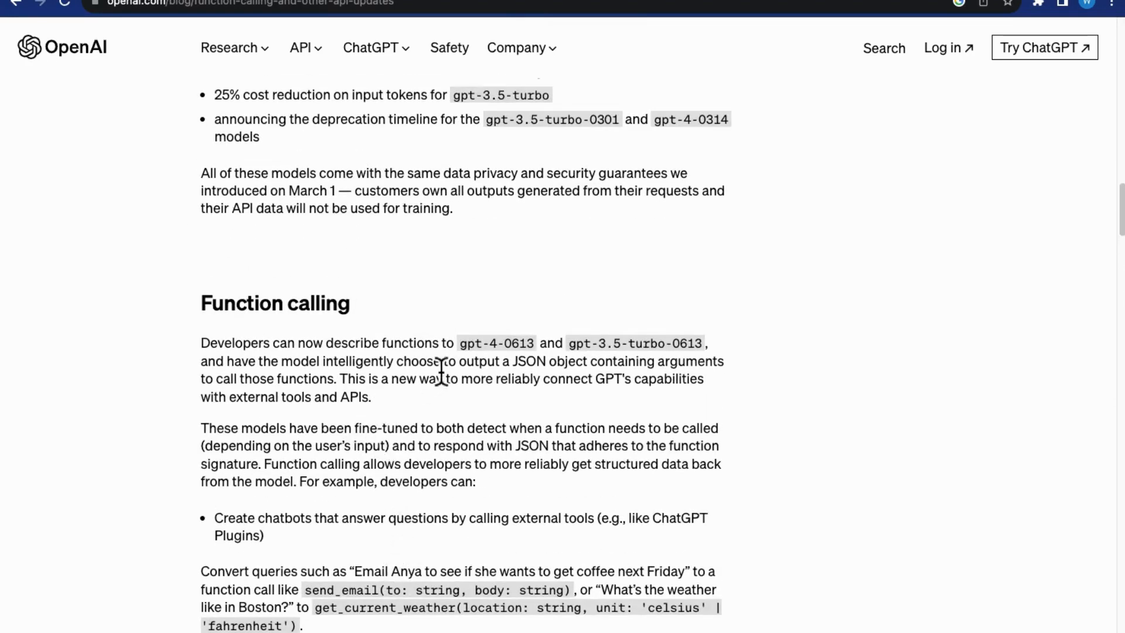
left_click_drag(455, 343, 649, 361)
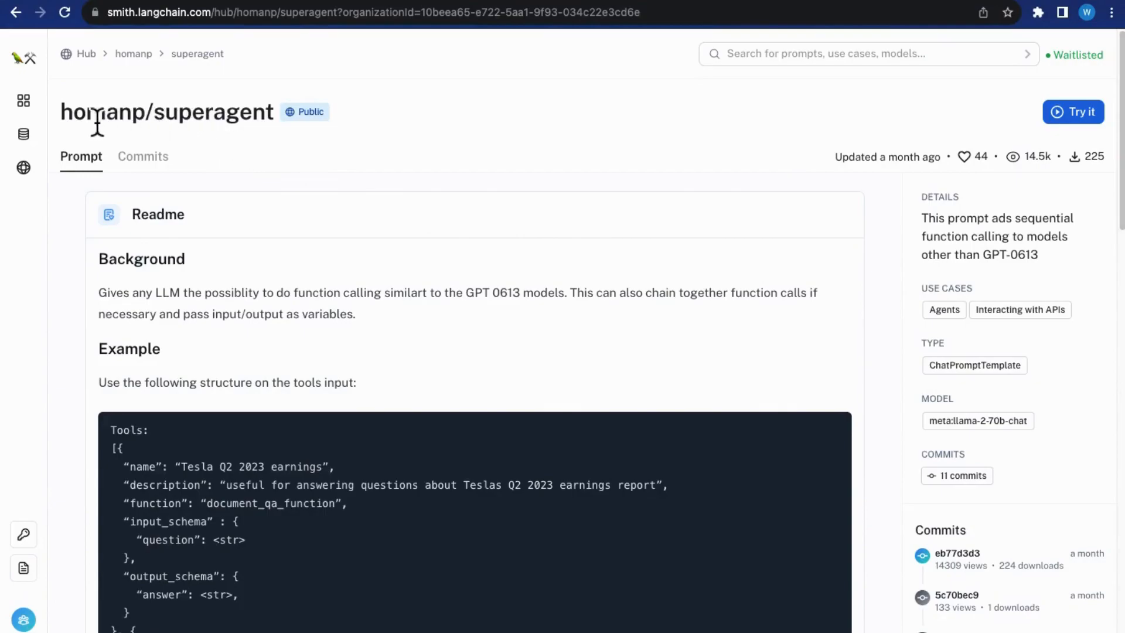
Step: Highlight the Background sentence on function calling, then the superagent system prompt template below it
scroll("down", 3)
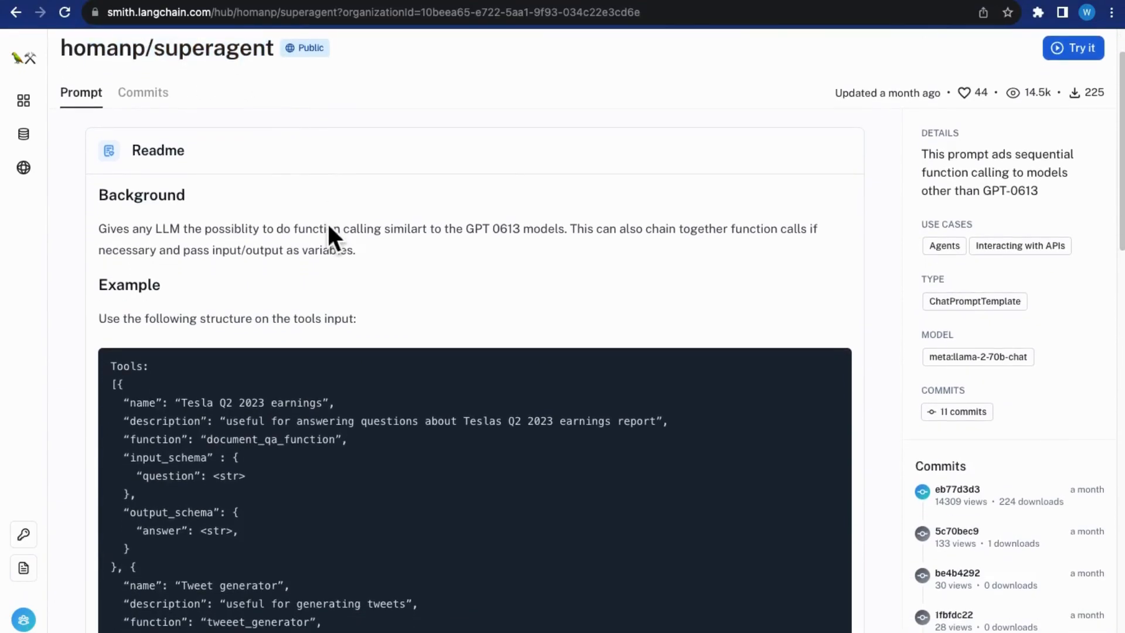
left_click_drag(98, 228, 490, 225)
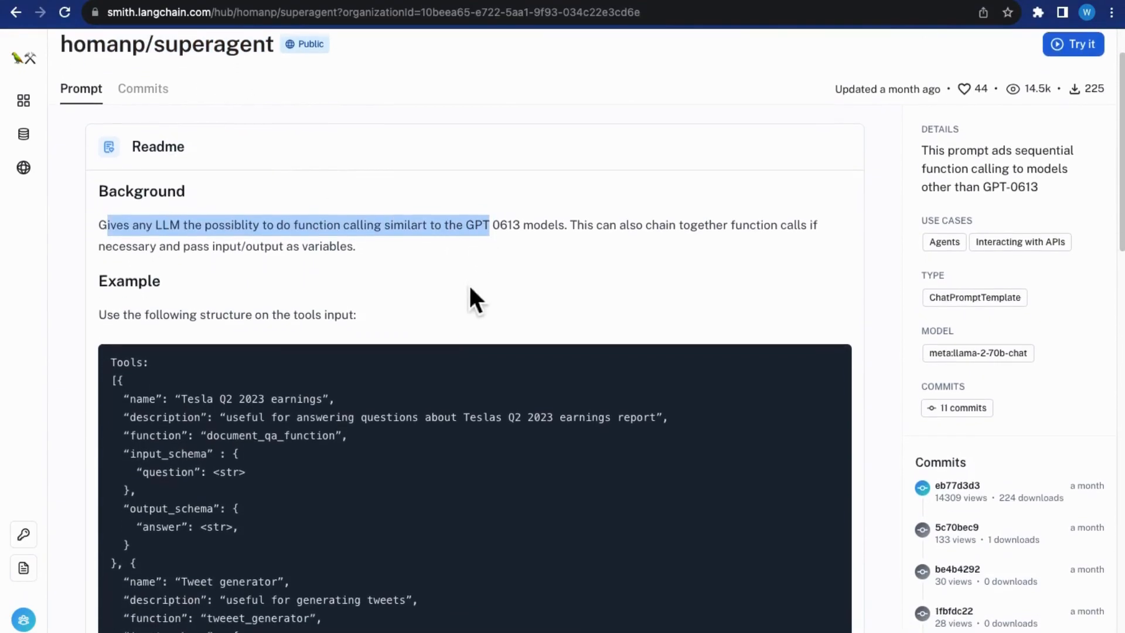
scroll("down", 3)
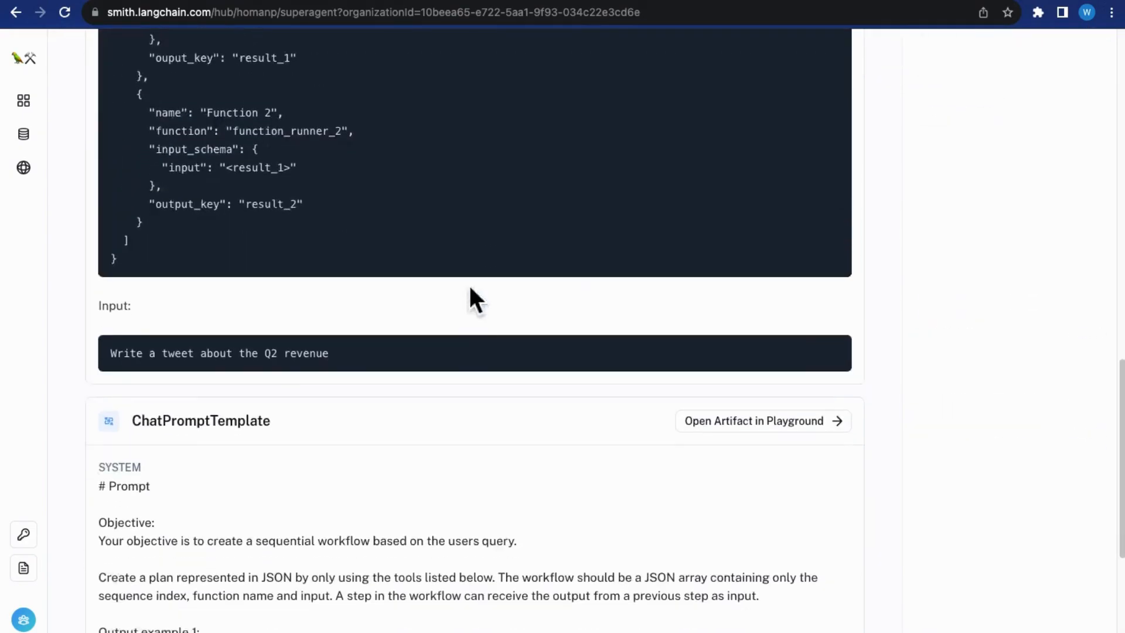
scroll("down", 3)
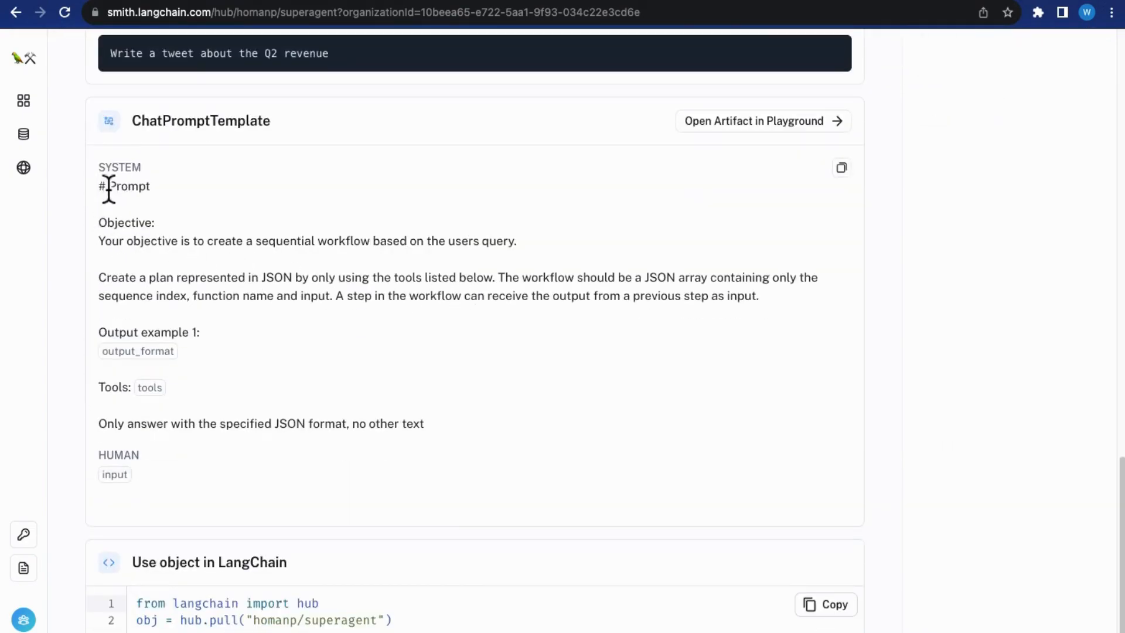
left_click_drag(101, 187, 423, 423)
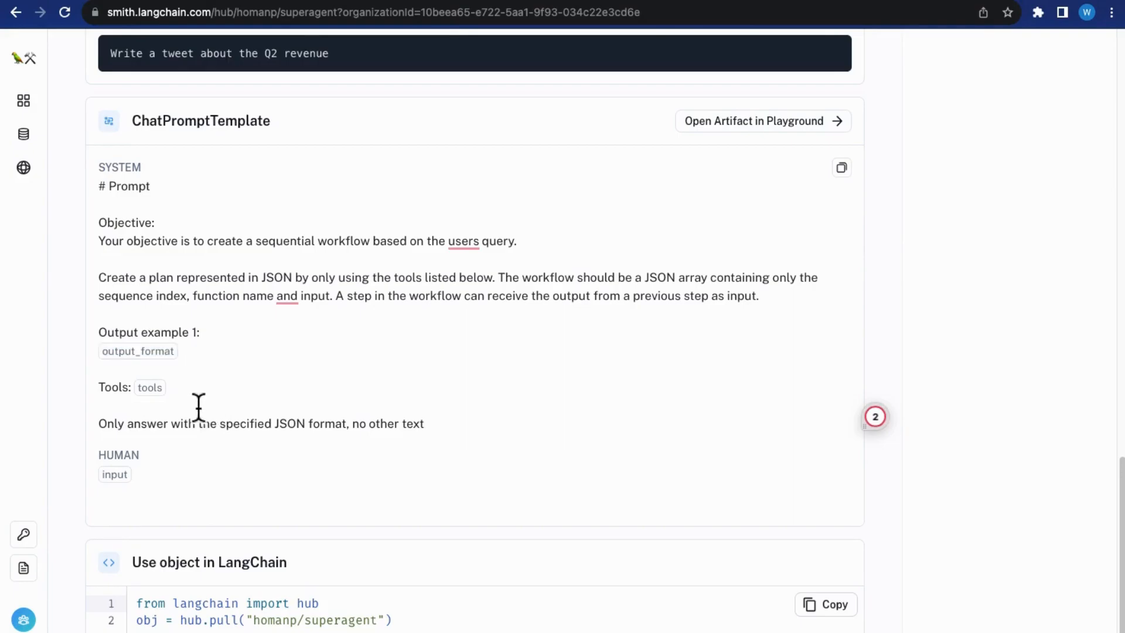
scroll("down", 3)
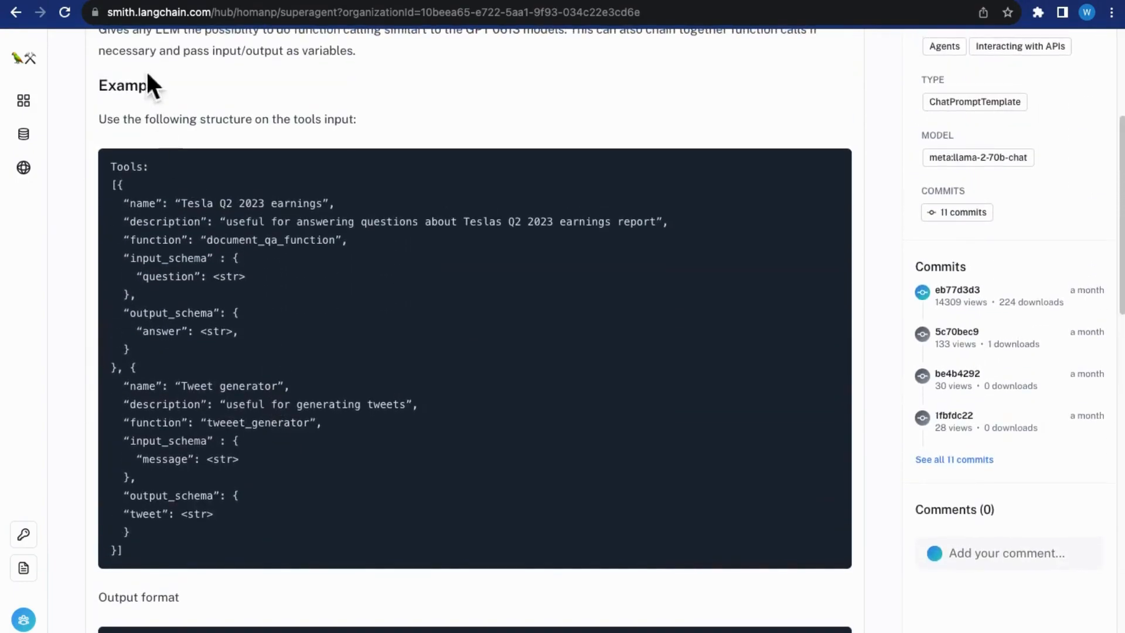
double_click(305, 119)
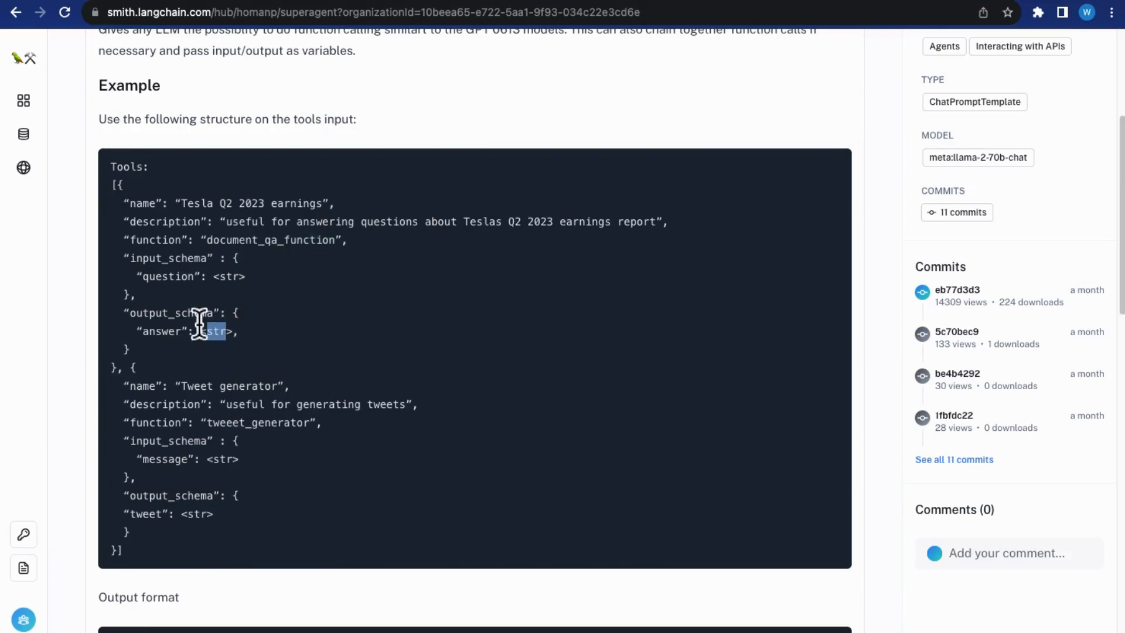
scroll("down", 3)
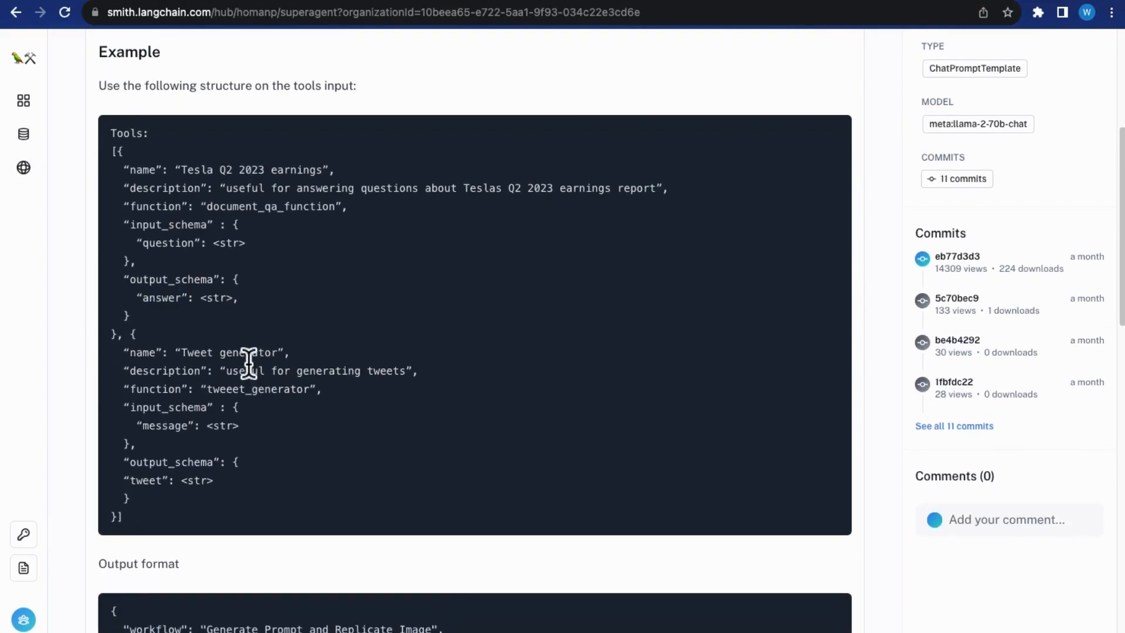
double_click(230, 353)
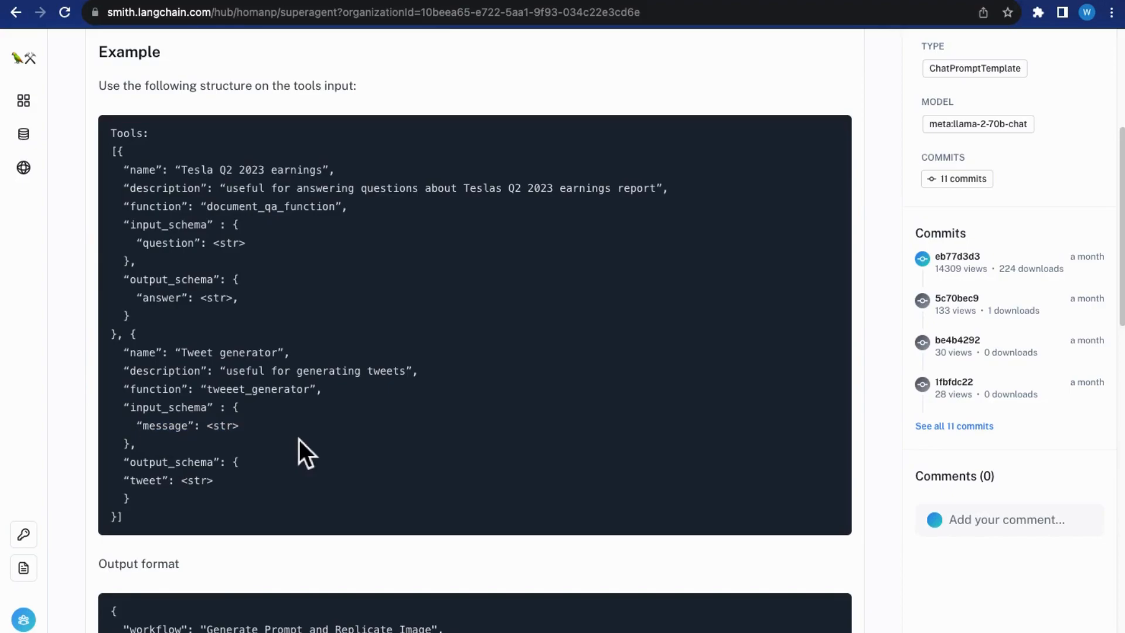
scroll("down", 3)
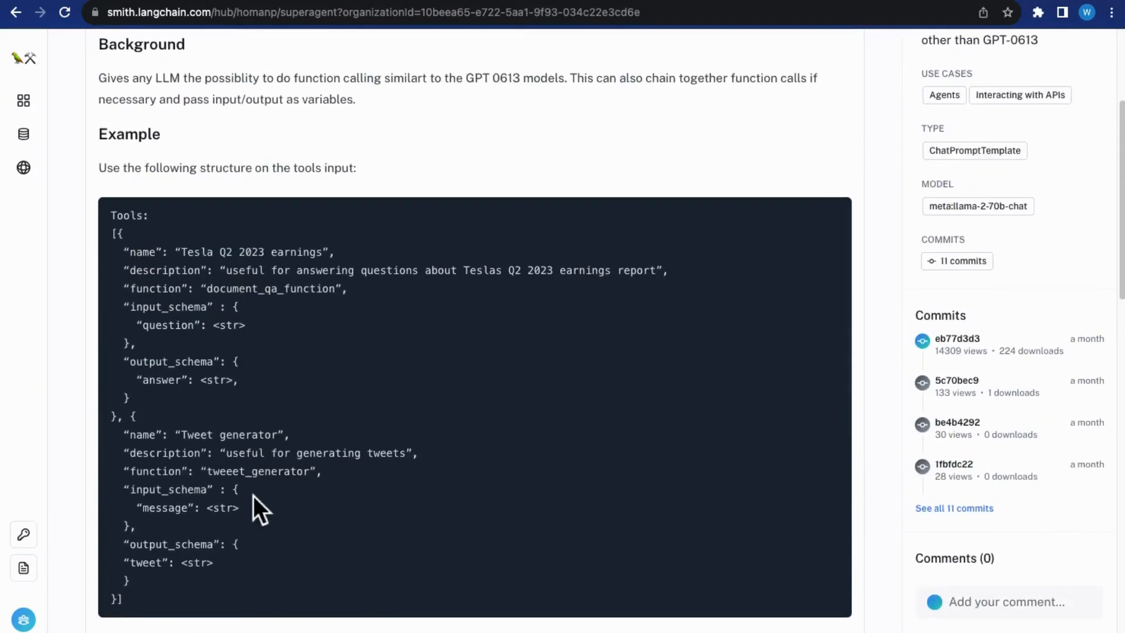
scroll("down", 3)
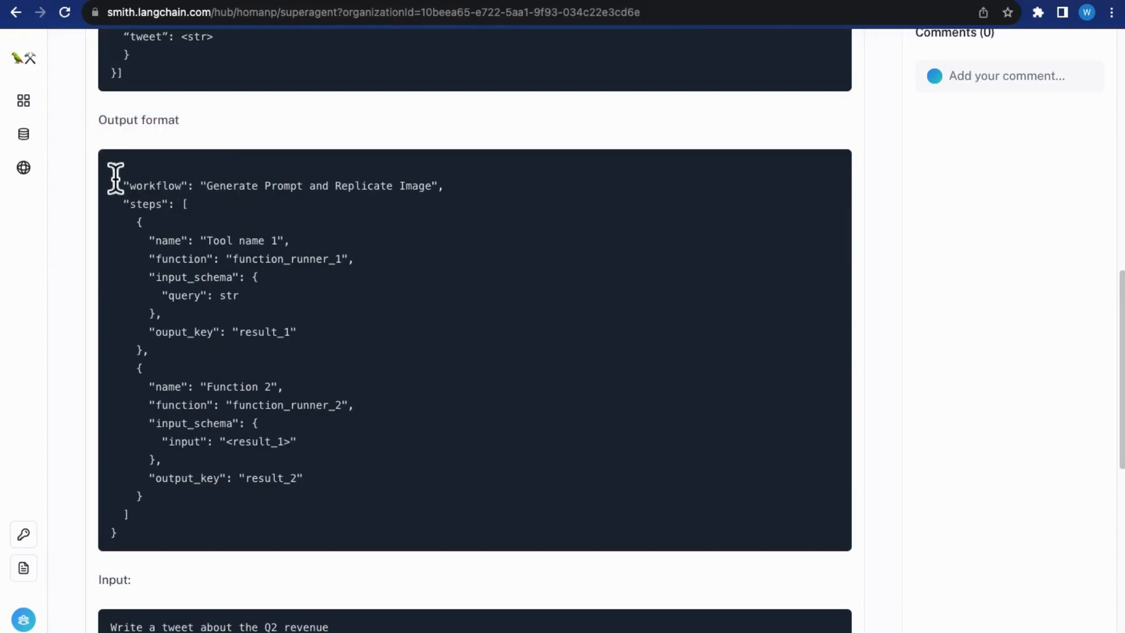
mouse_move(378, 376)
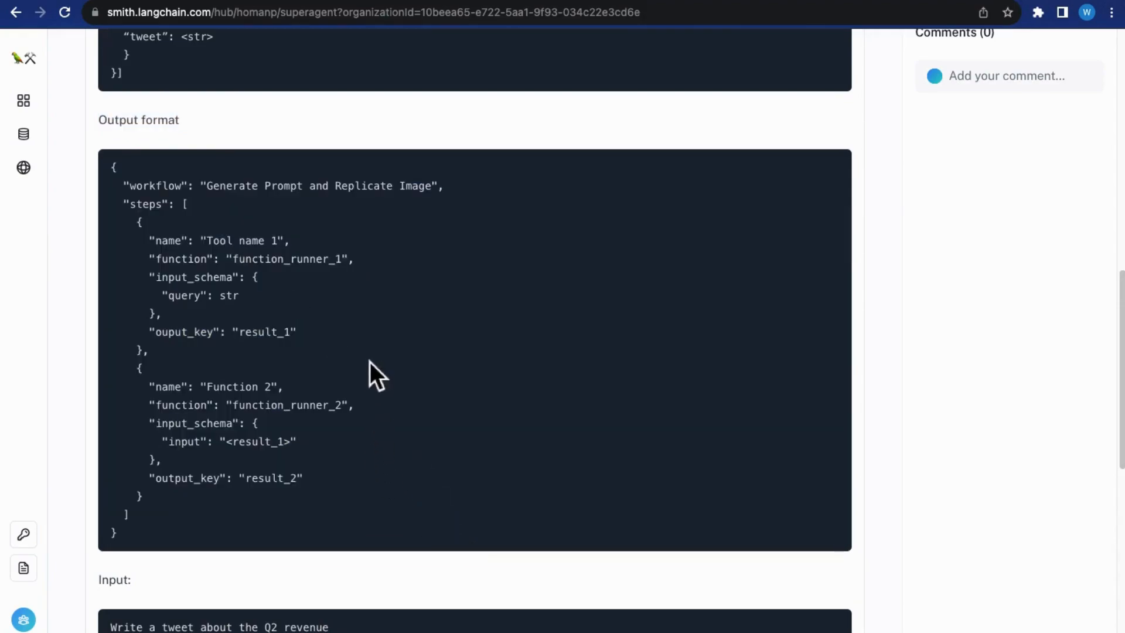
mouse_move(155, 229)
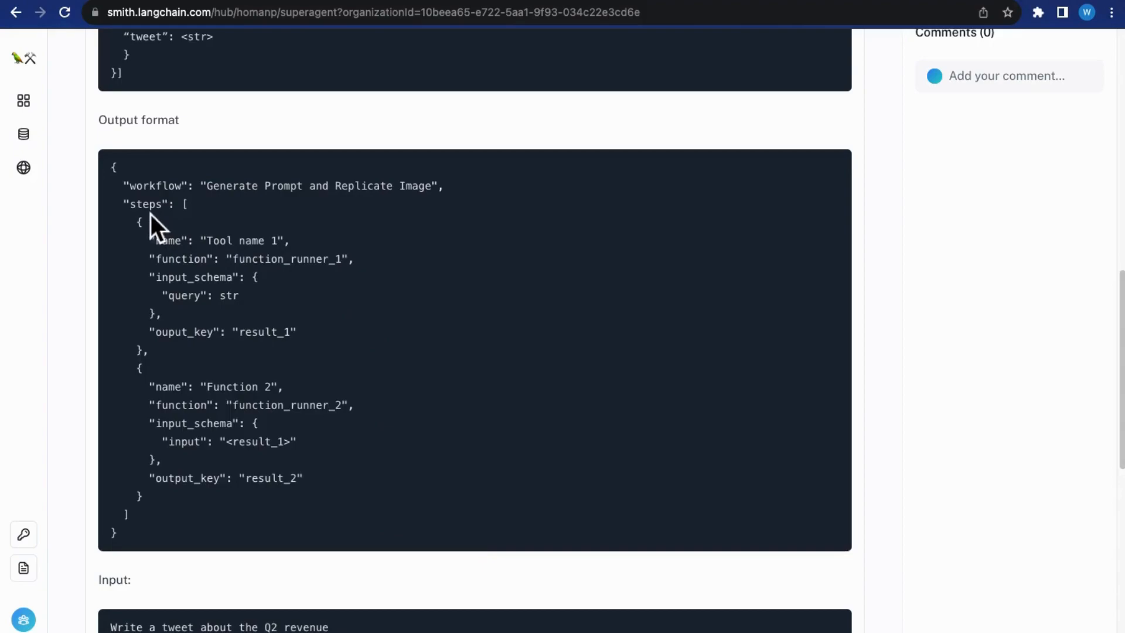
left_click_drag(148, 223, 226, 295)
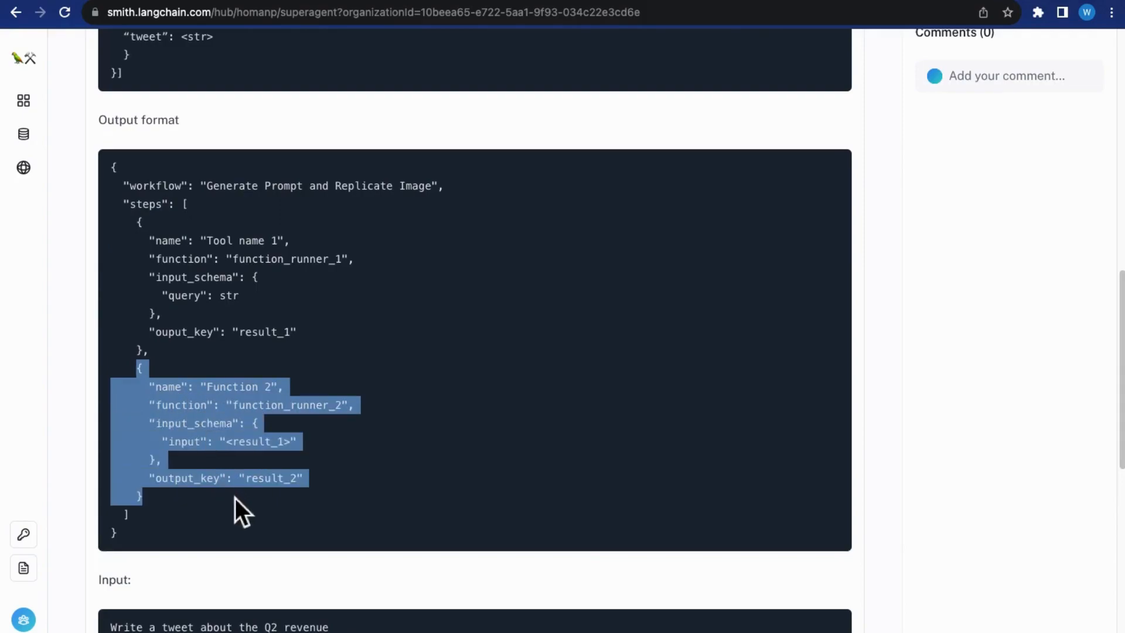
left_click(250, 523)
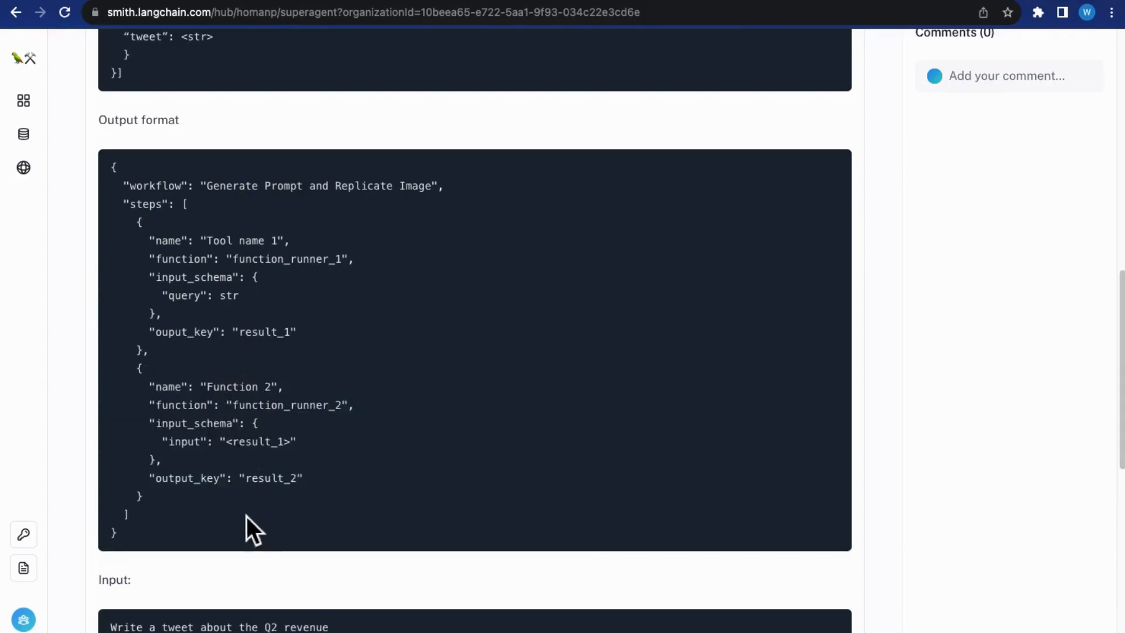
mouse_move(394, 412)
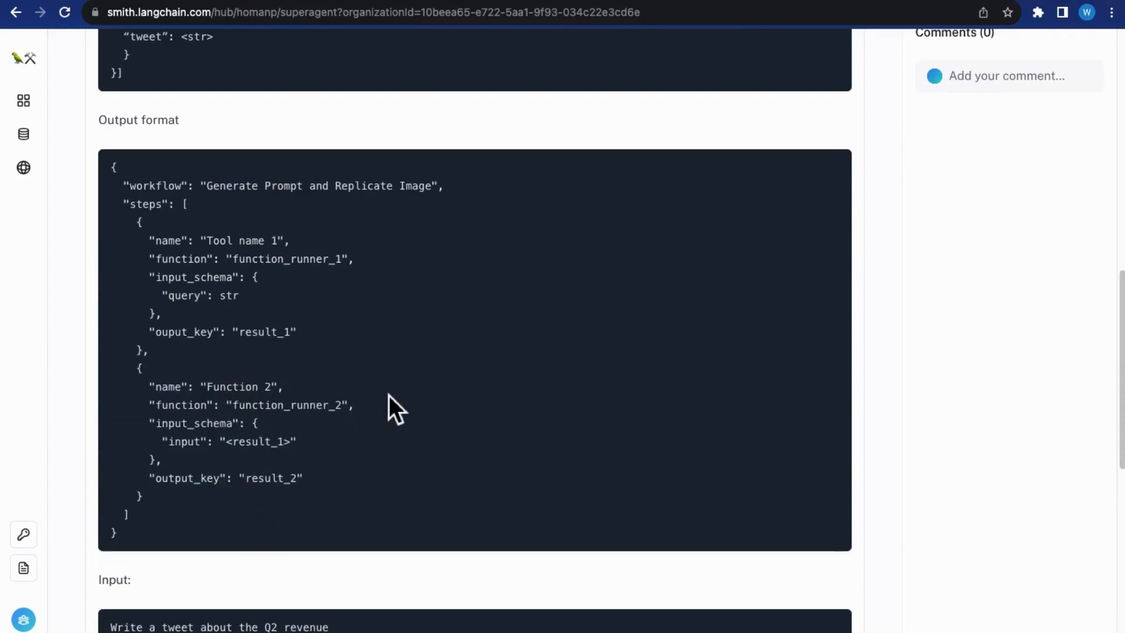
scroll("down", 3)
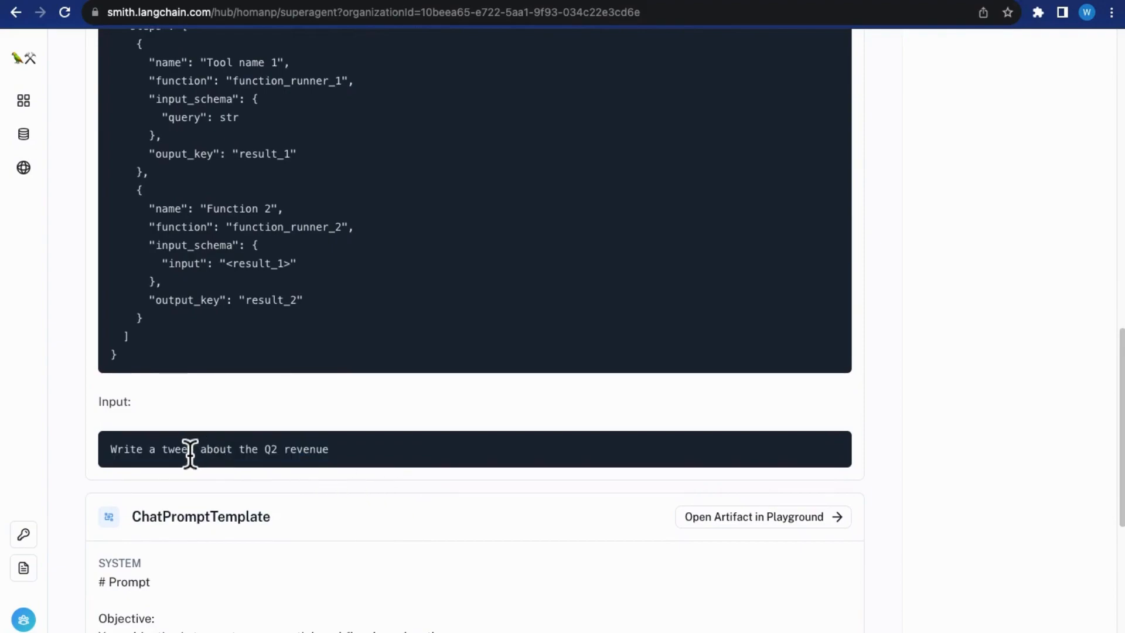
double_click(215, 449)
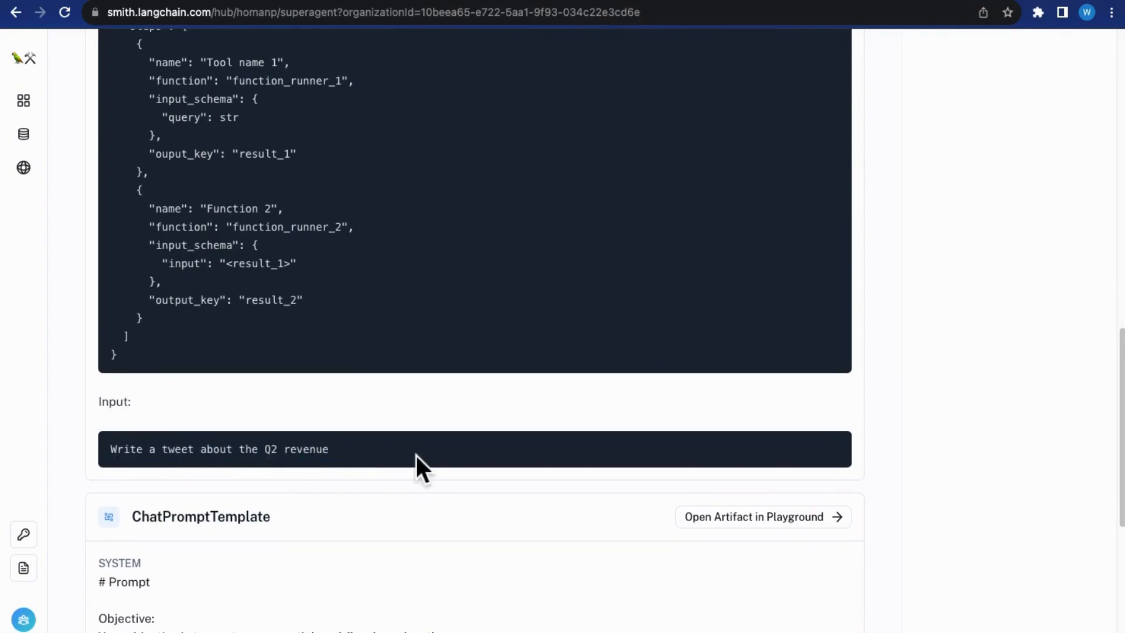
scroll("down", 3)
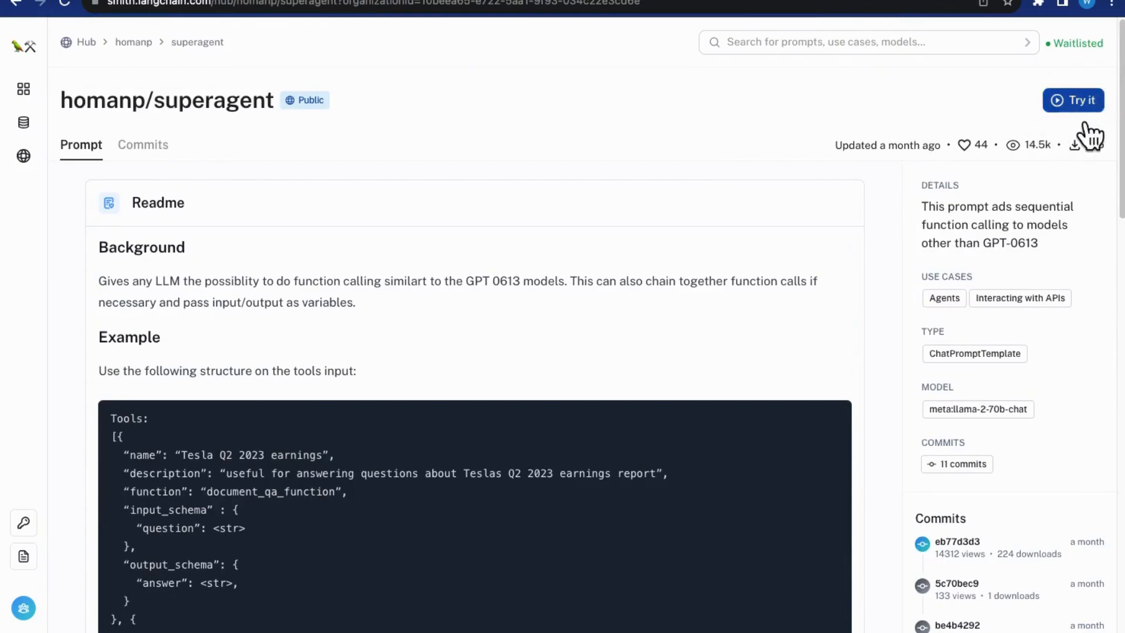
Step: Launch superagent in the playground with input 'Write a tweet about the Q2 revenue'
left_click(1072, 100)
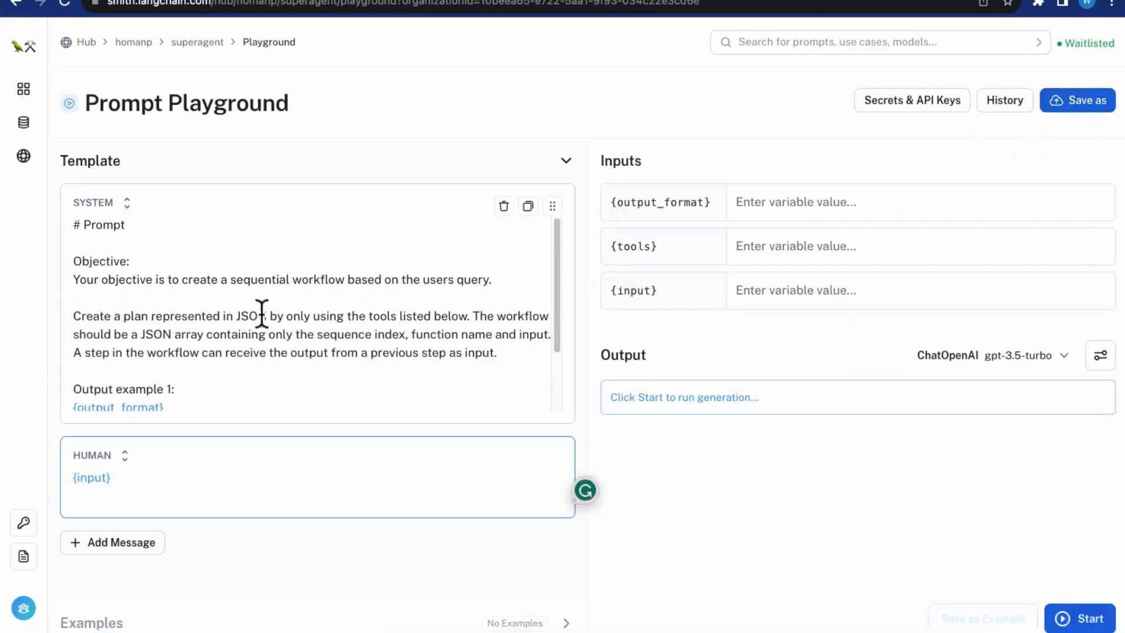
left_click(911, 100)
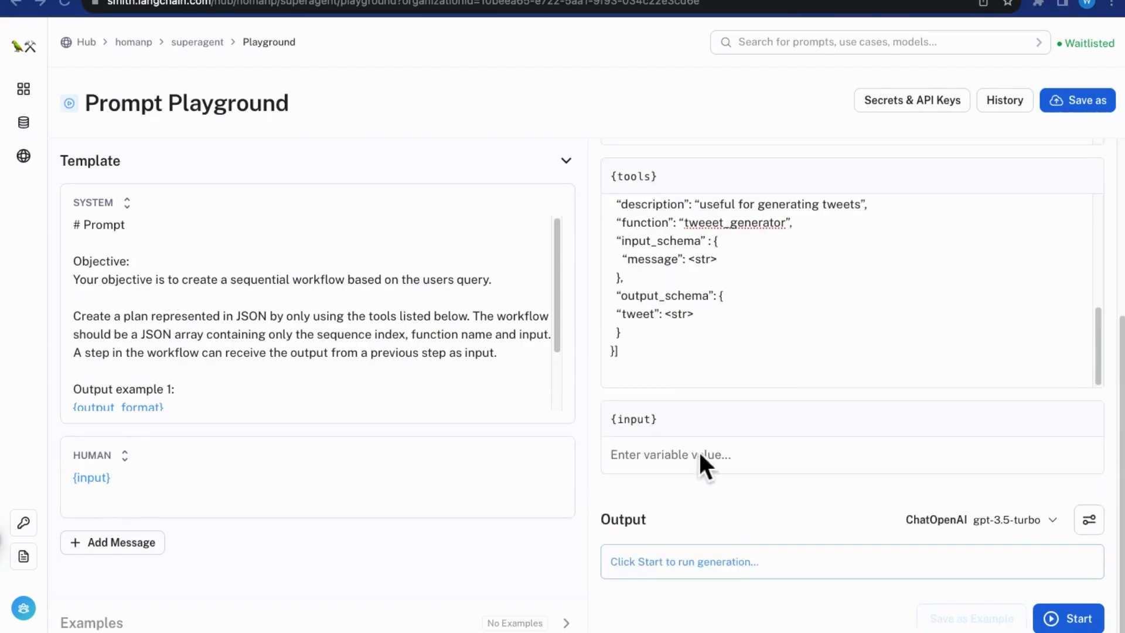
type("Write a tweet about the Q2 revenue")
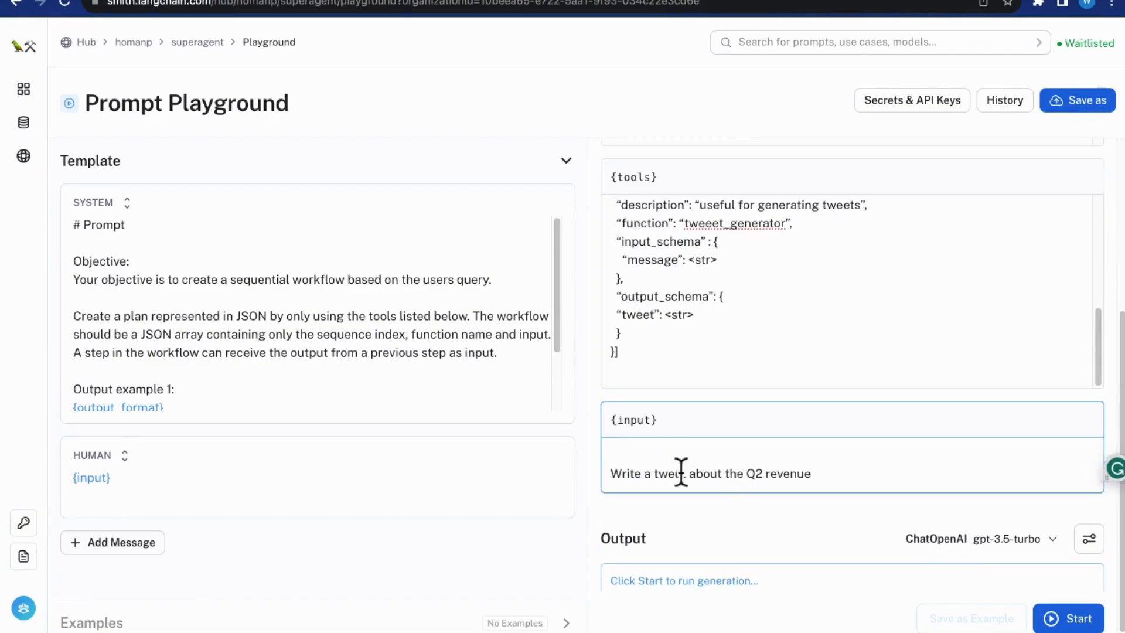
left_click(1088, 538)
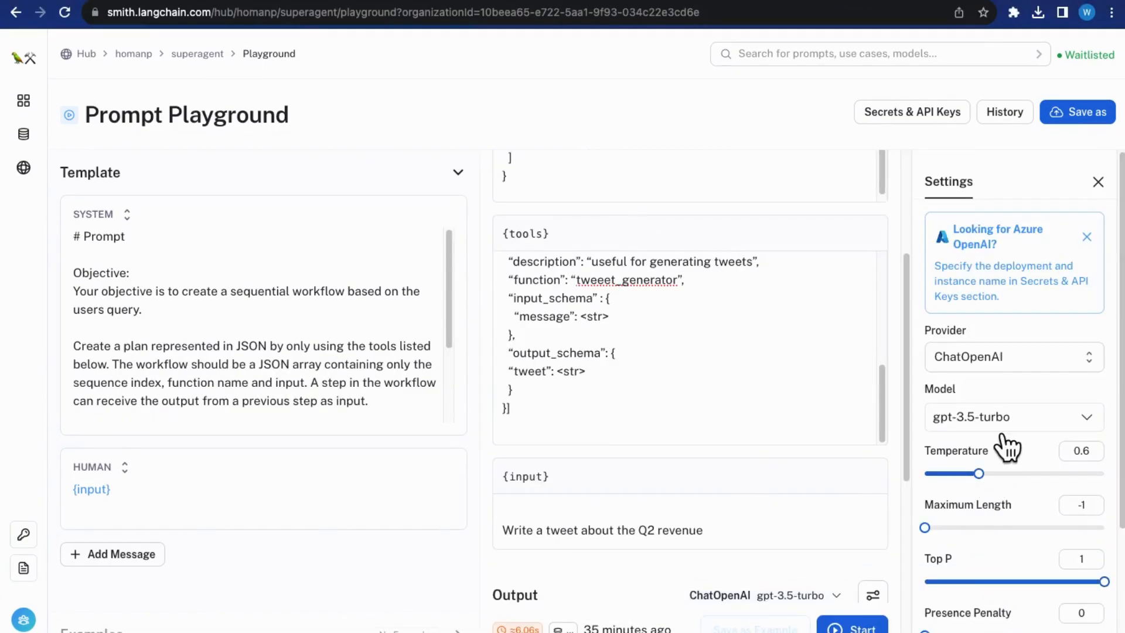
Step: Select gpt-3.5-turbo-0301, run the prompt and highlight the first generated workflow steps
left_click(1012, 417)
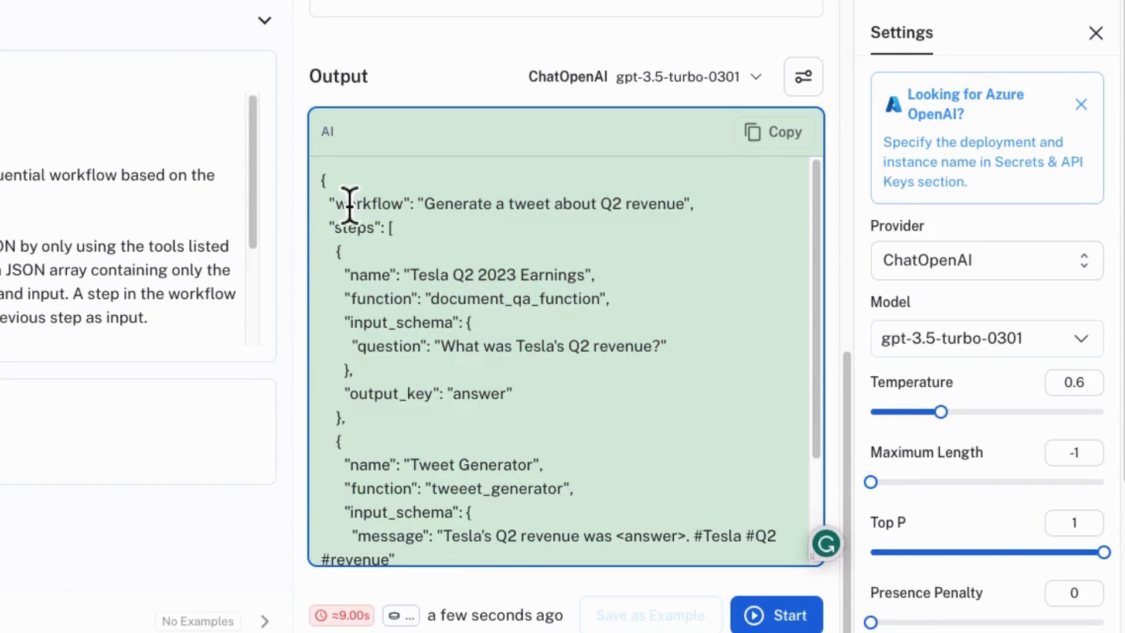
double_click(369, 204)
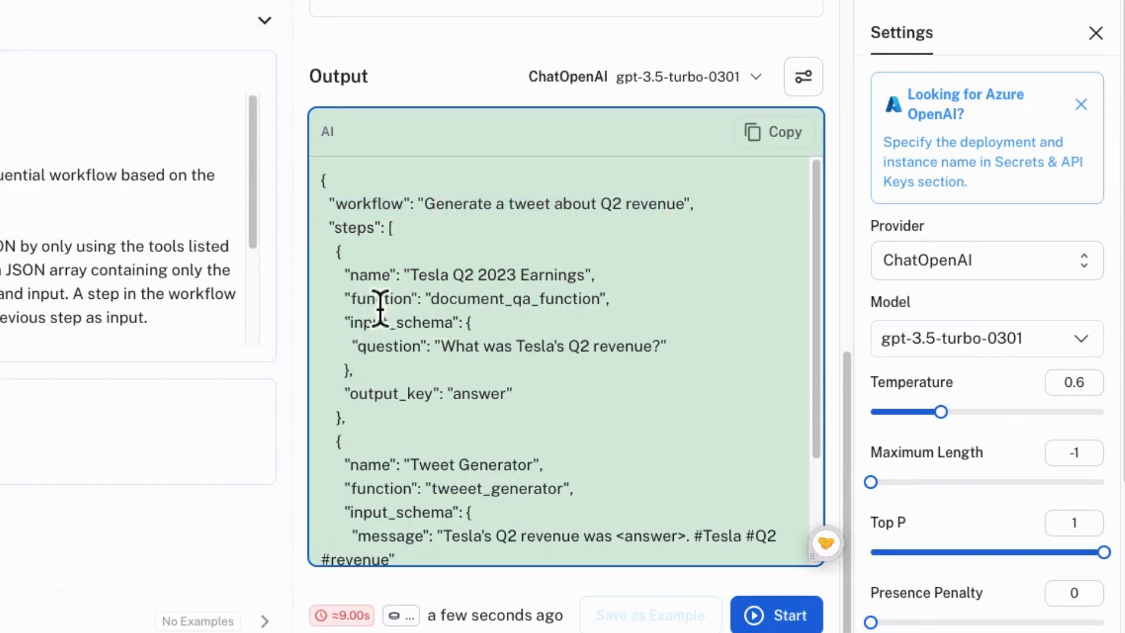
double_click(352, 227)
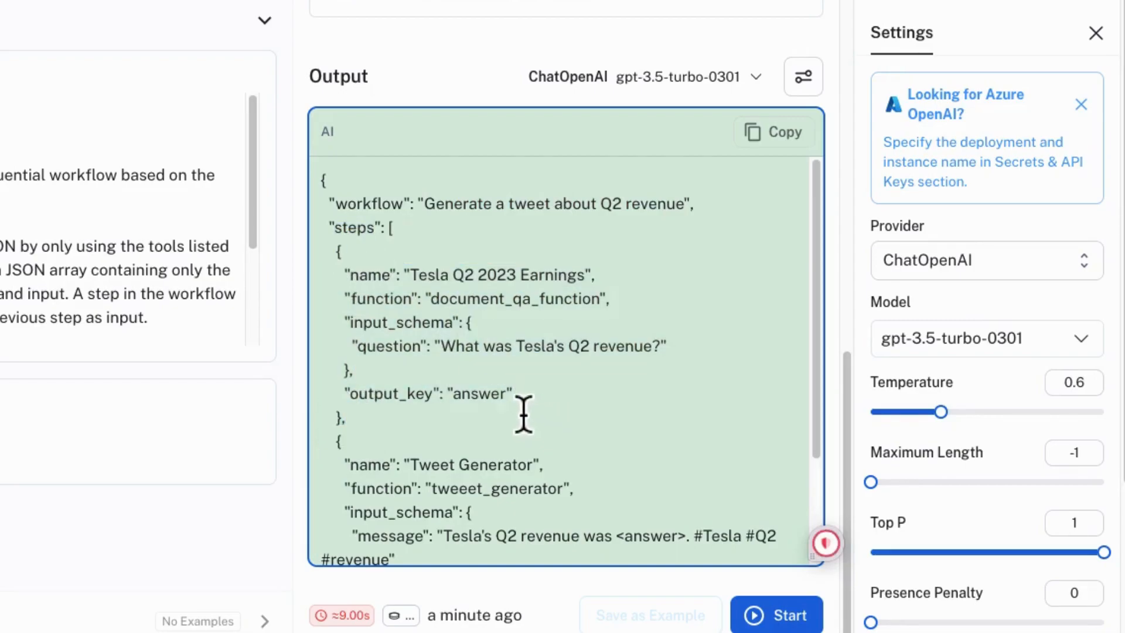
left_click_drag(437, 345, 660, 346)
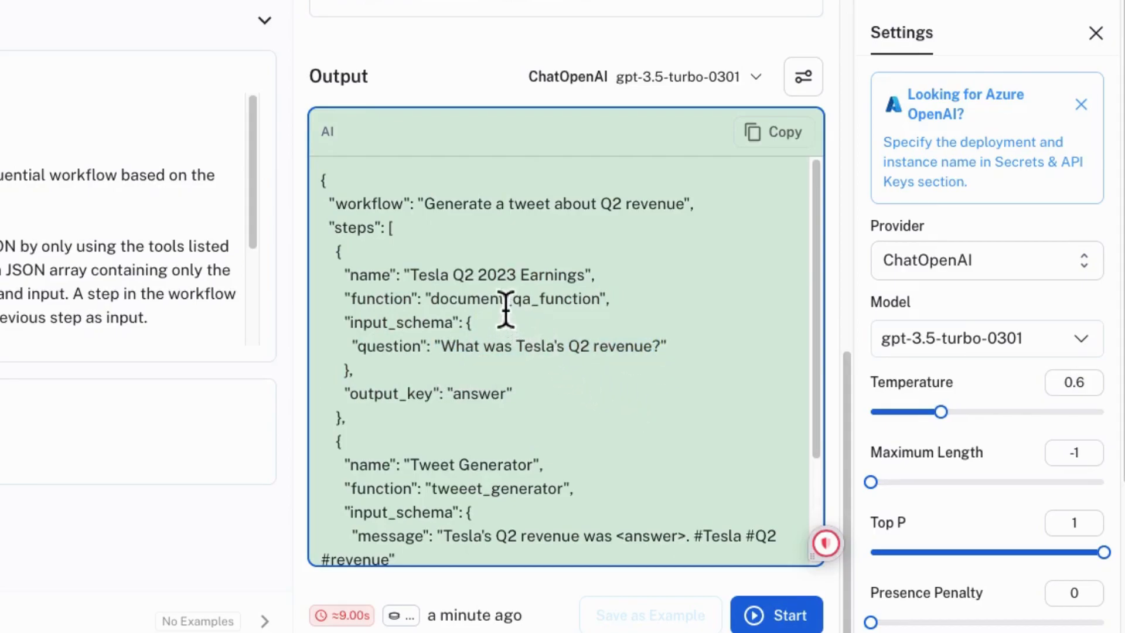
Step: Highlight the document_qa_function name and the answer output key in the generated JSON
double_click(514, 299)
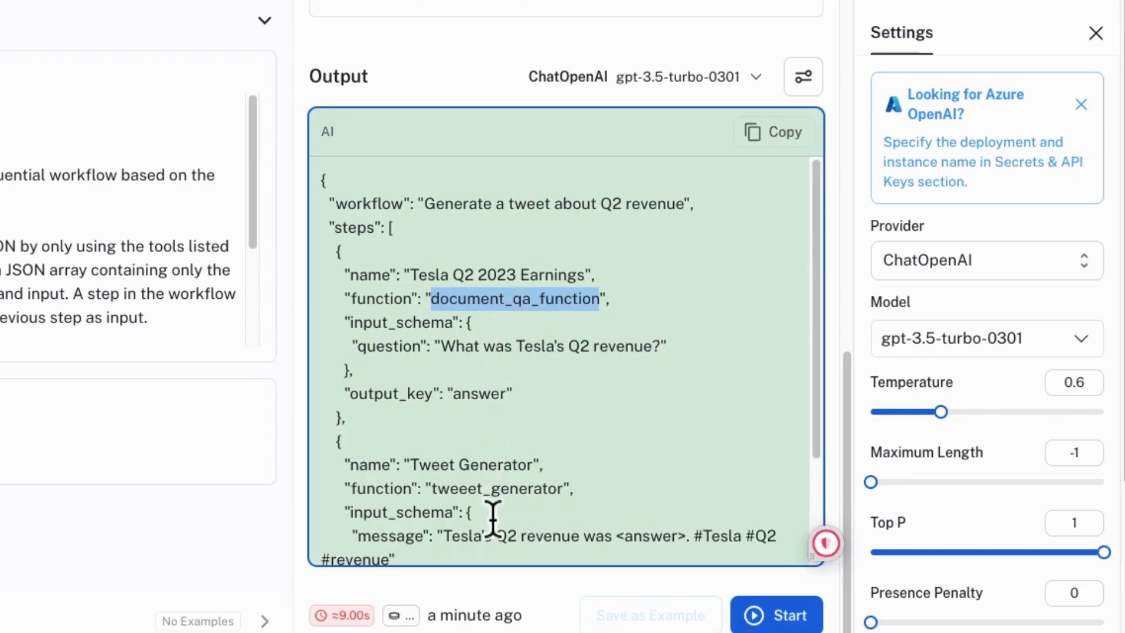
mouse_move(466, 419)
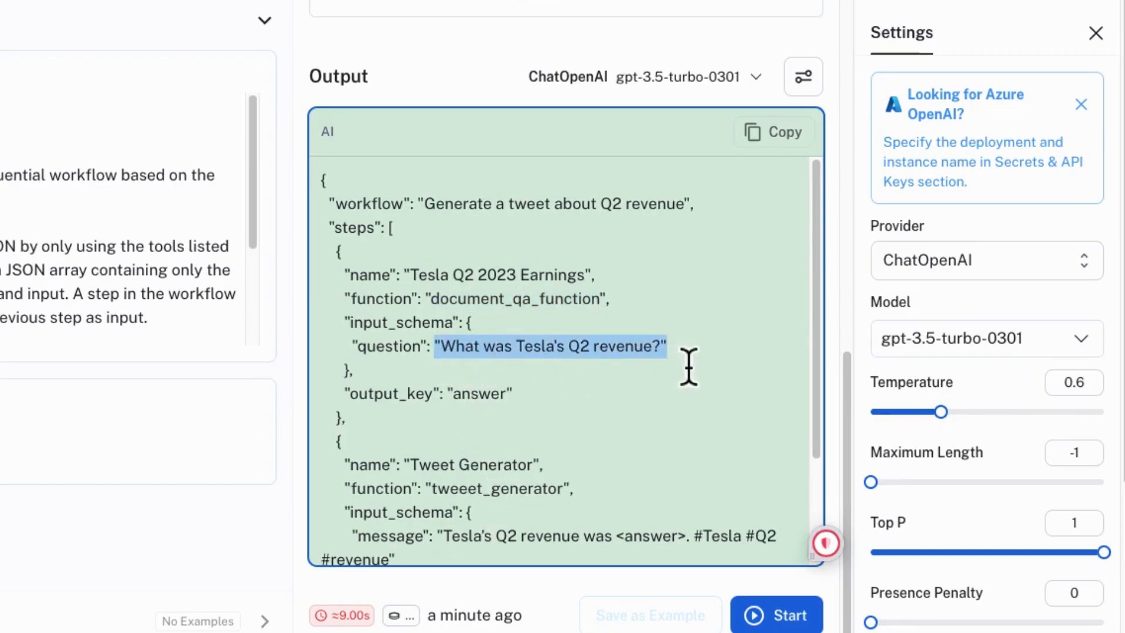
left_click(480, 418)
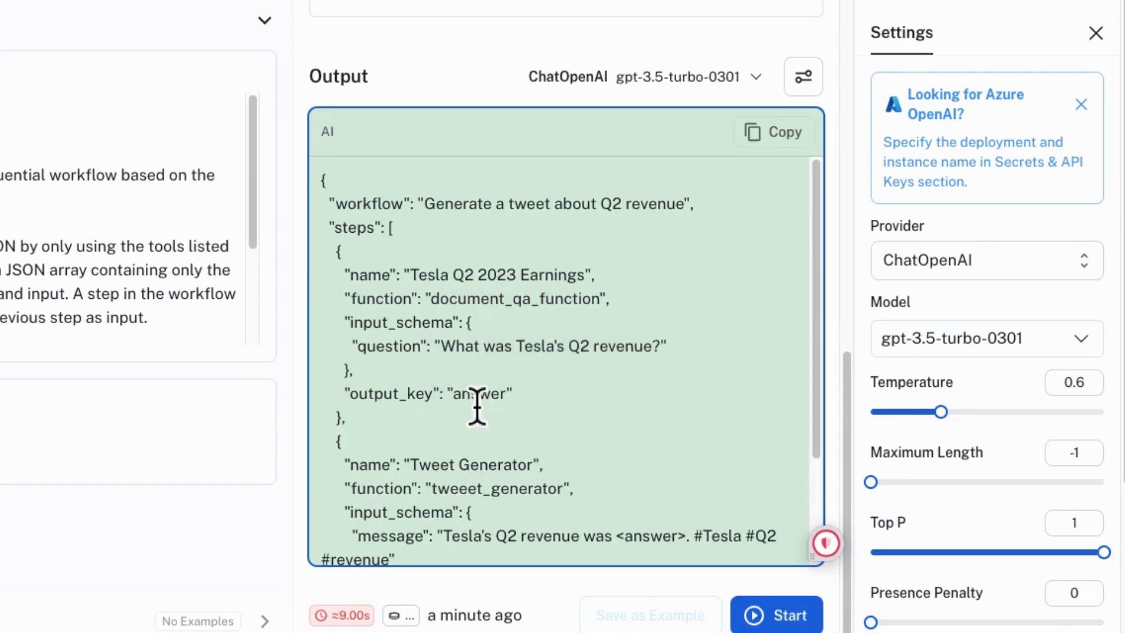
double_click(478, 393)
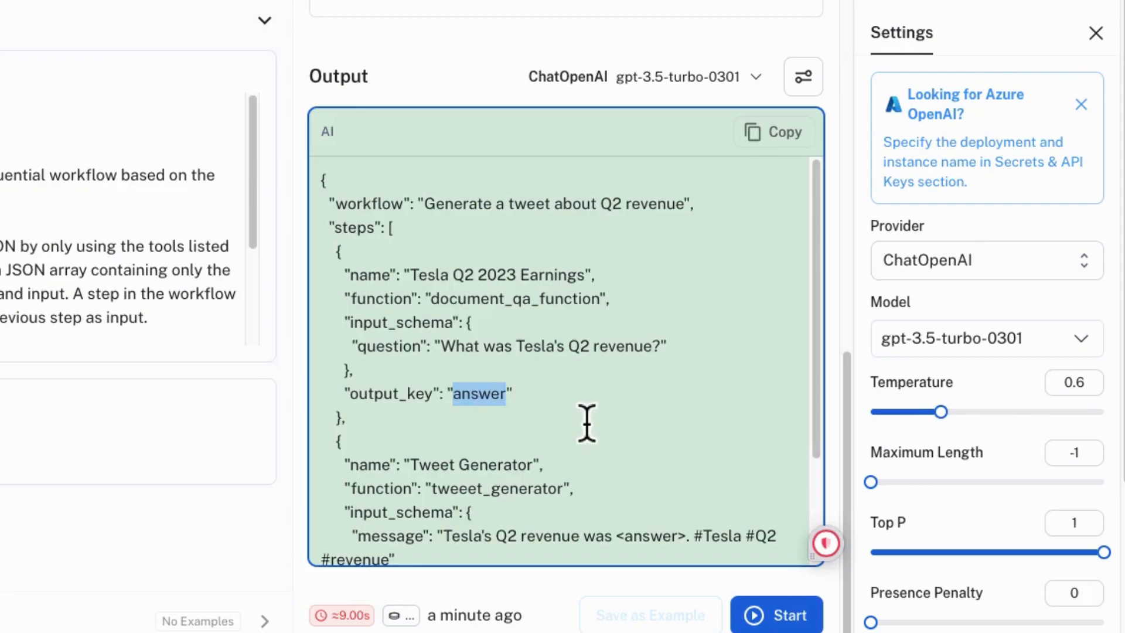
scroll("down", 3)
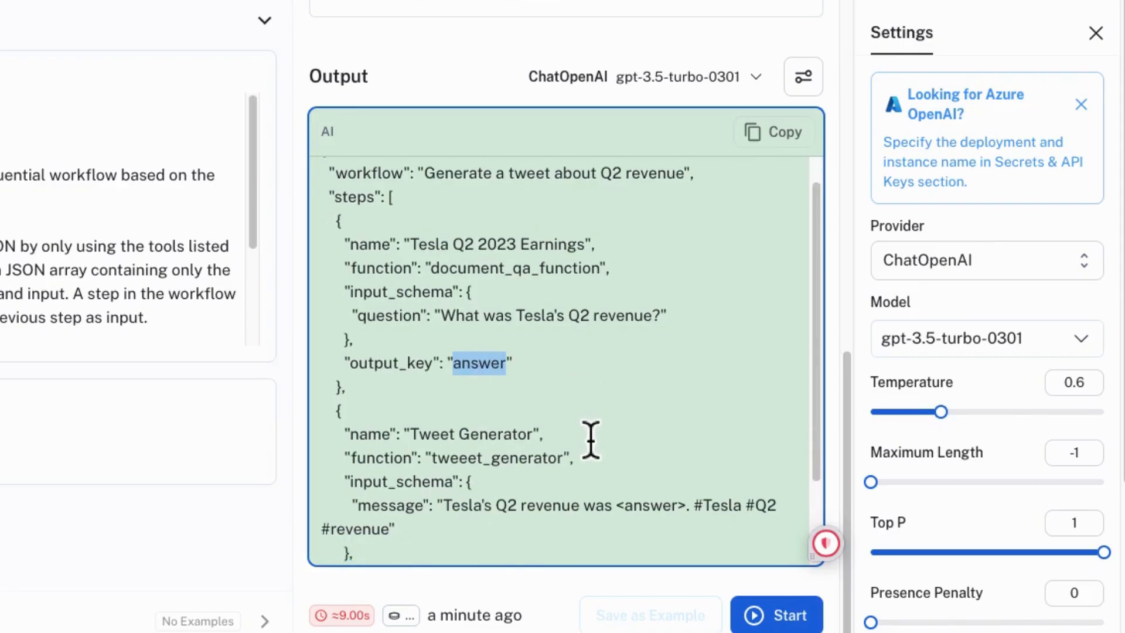
scroll("down", 3)
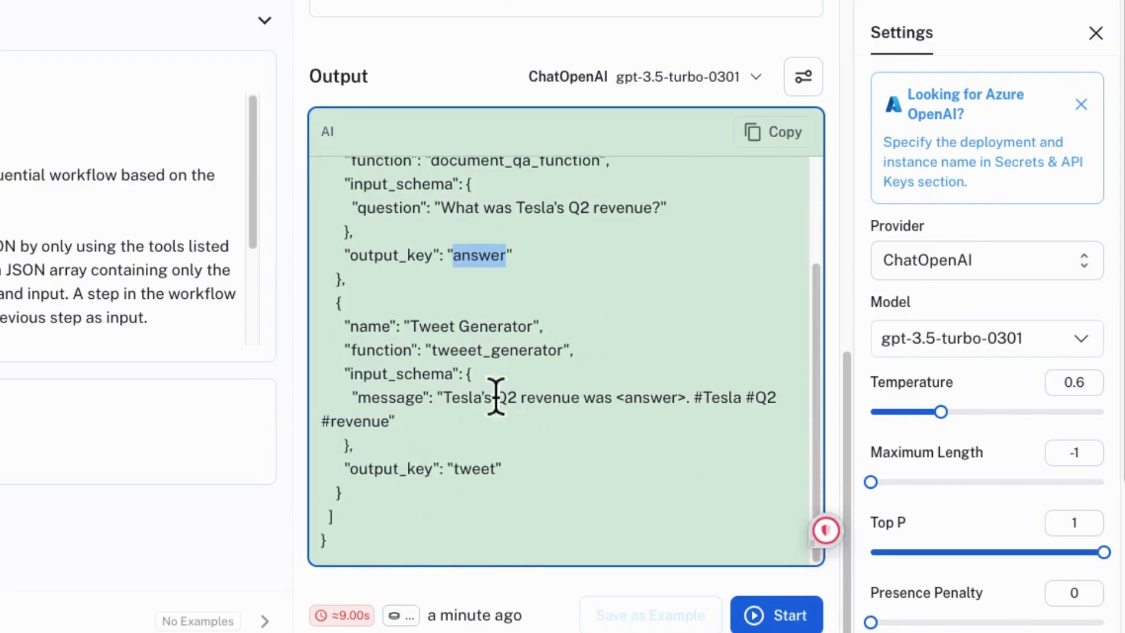
double_click(466, 327)
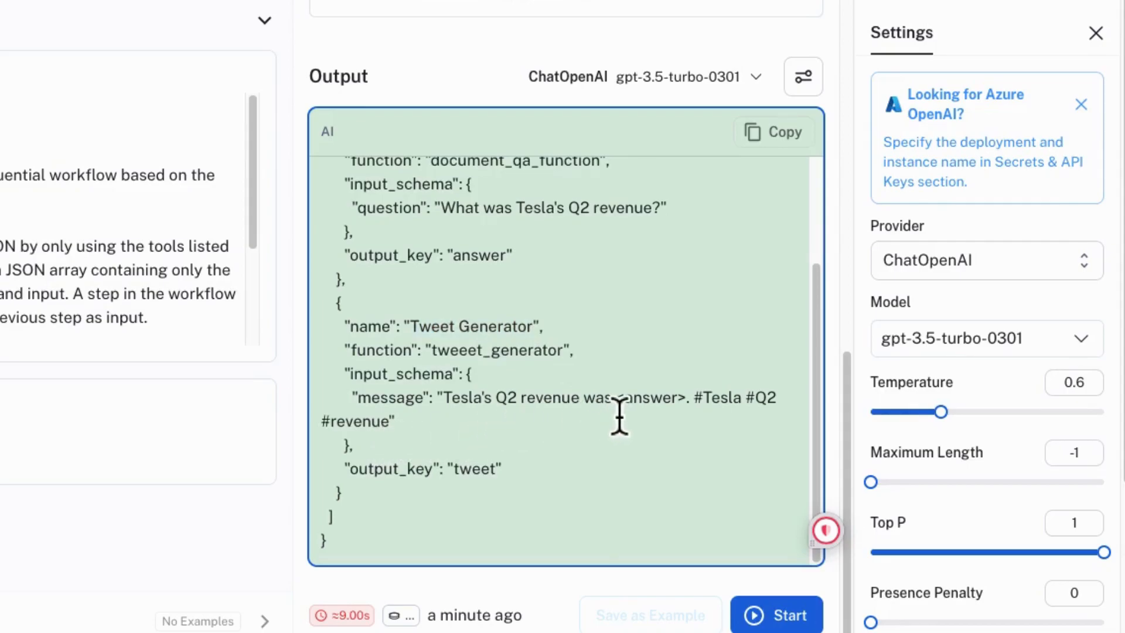
double_click(647, 397)
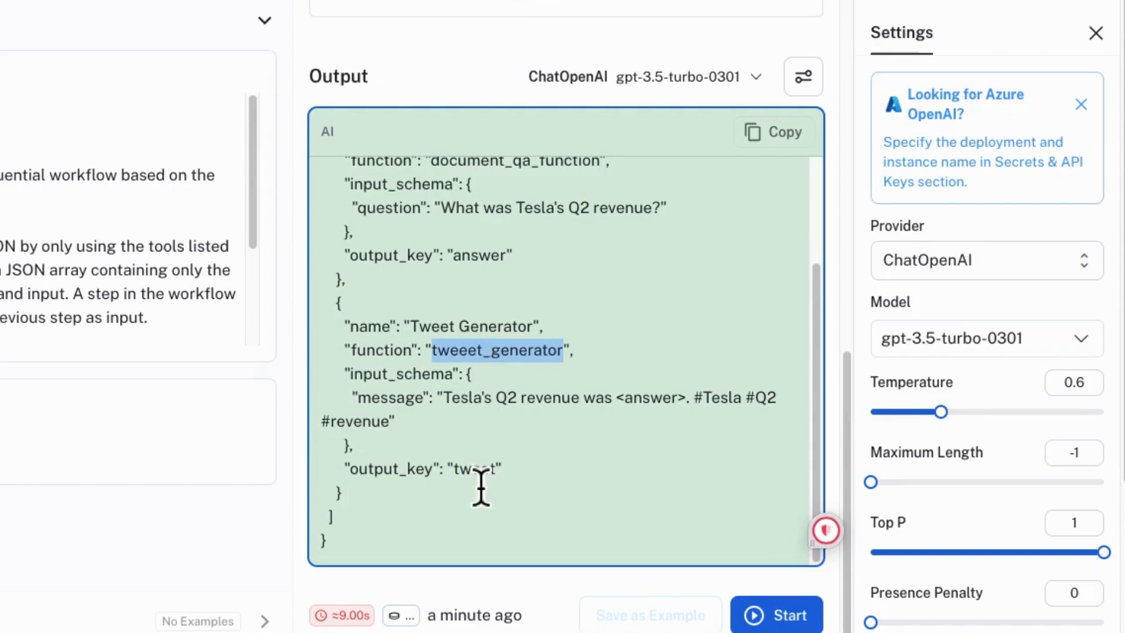
double_click(474, 468)
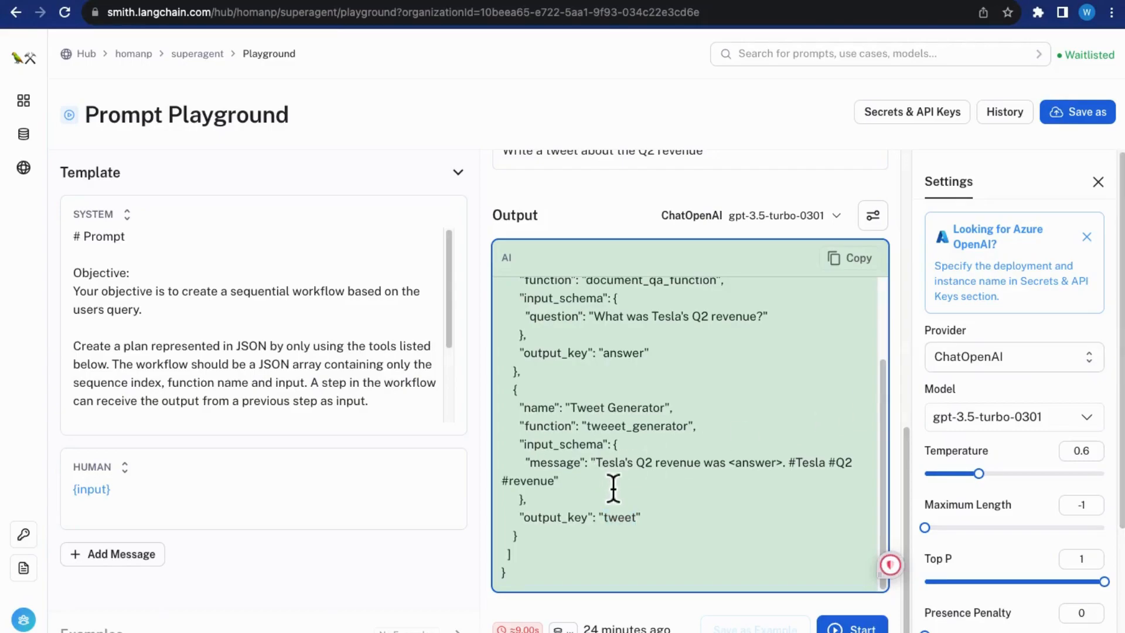
mouse_move(247, 493)
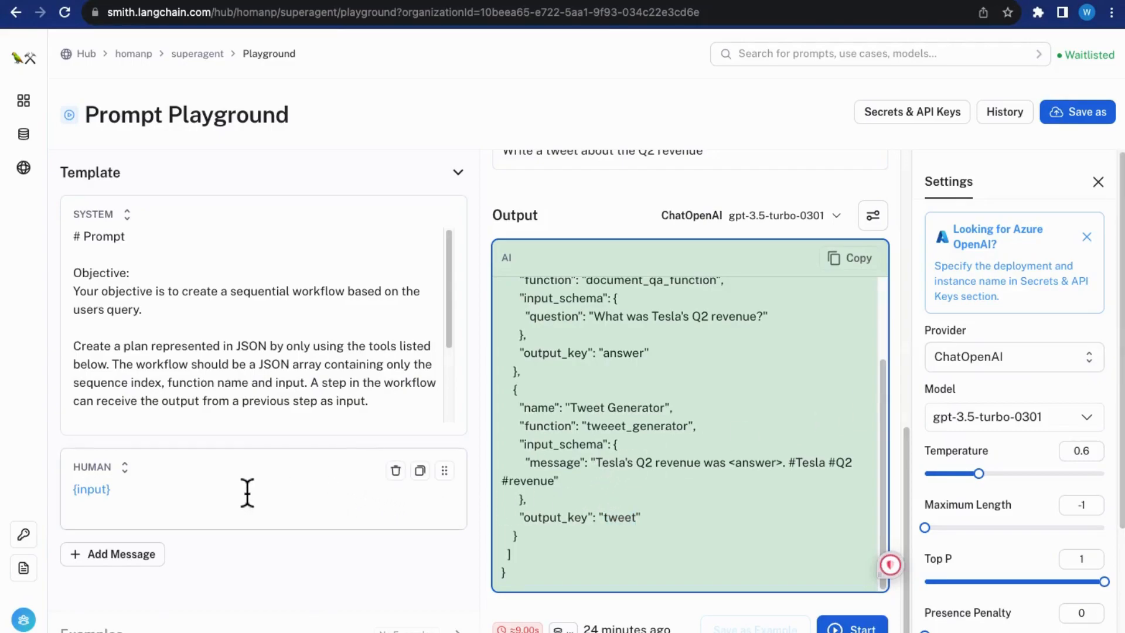
Step: Enter 'pip install --upgrade langchain langchainhub' in the terminal
left_click(196, 53)
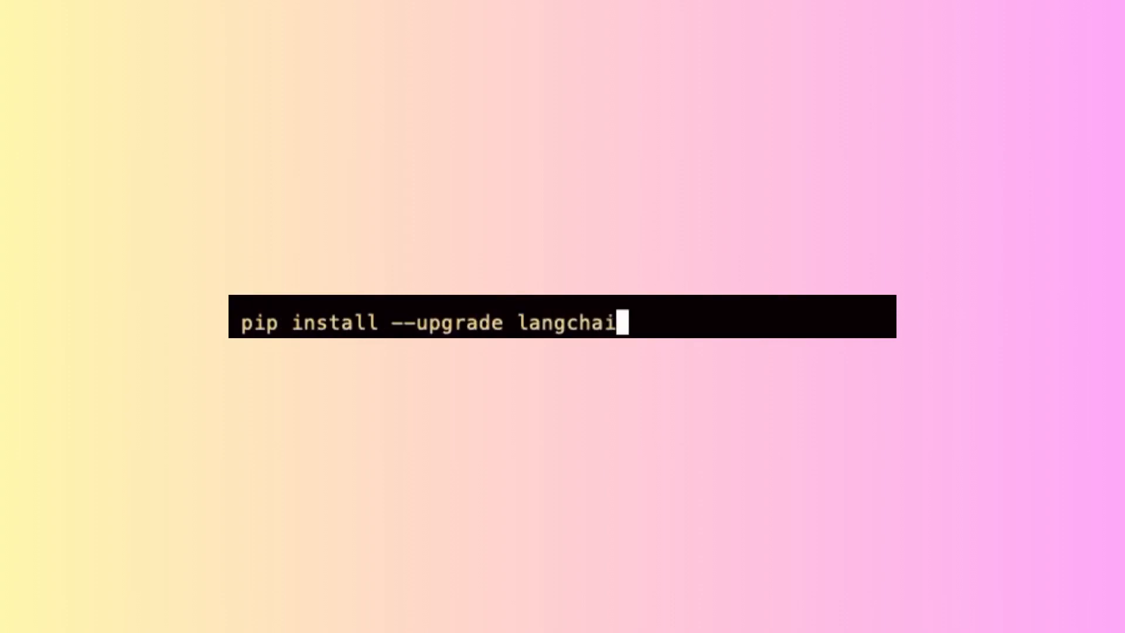
type("n langchainhub")
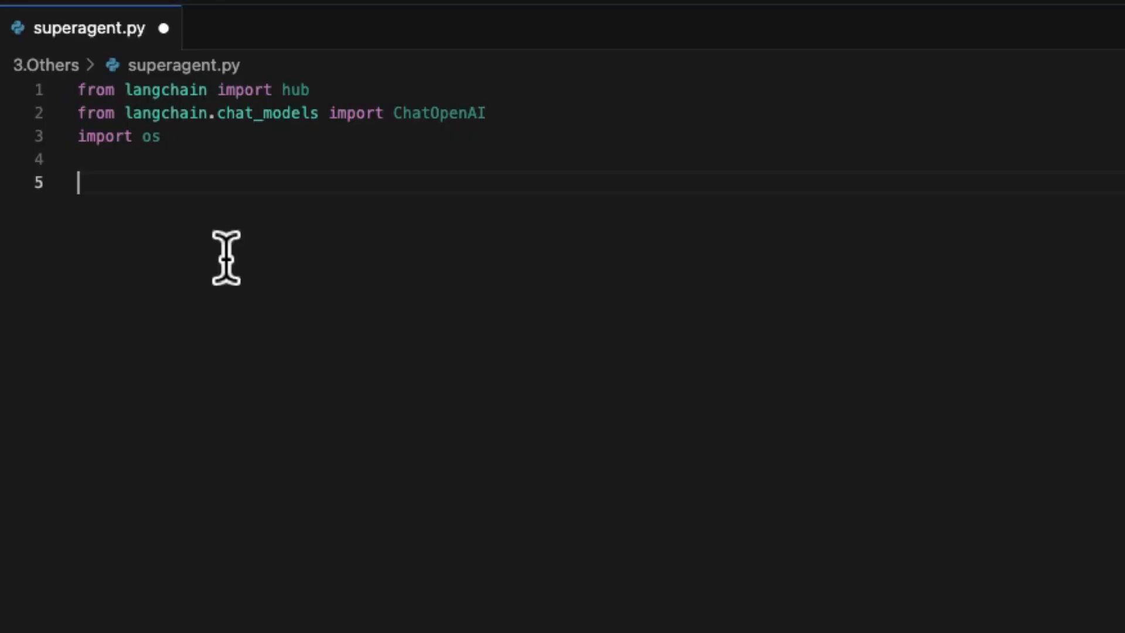
Step: Add prompt = hub.pull("homanp/superagent") and runnable = prompt | model to superagent.py
type("prompt = hub.pull(\"homanp/superagent\")")
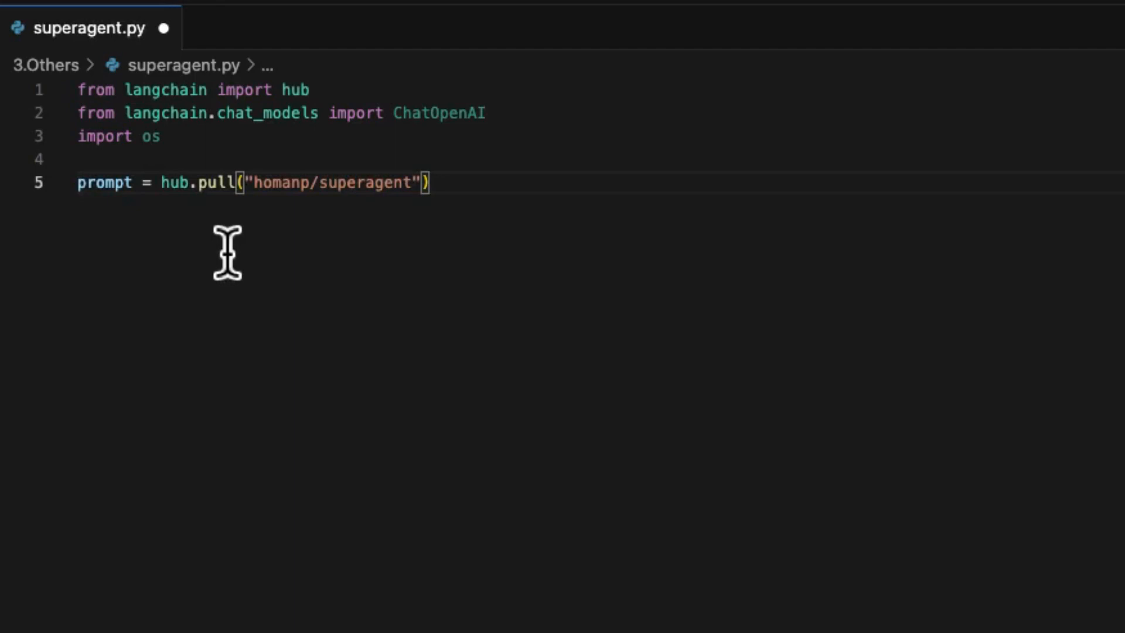
mouse_move(273, 256)
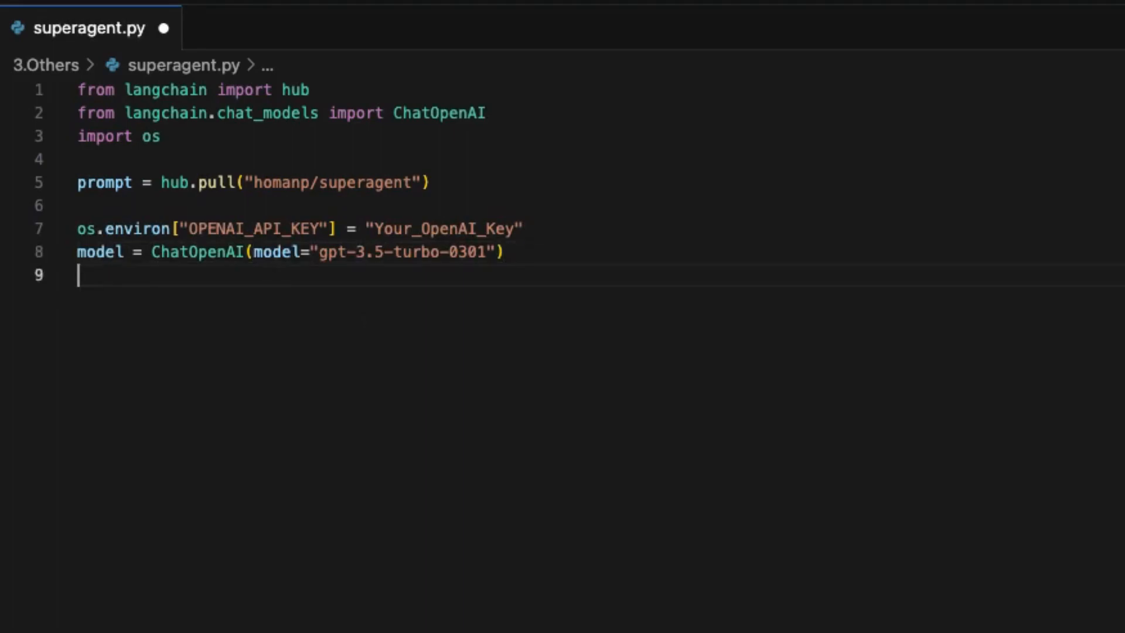
key("enter")
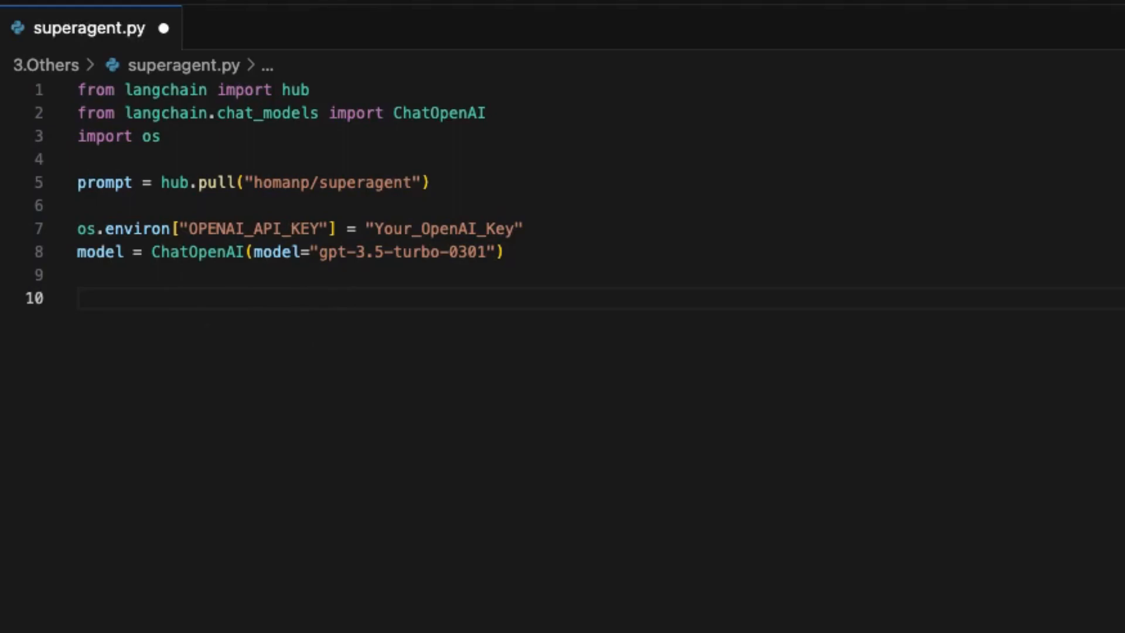
mouse_move(190, 345)
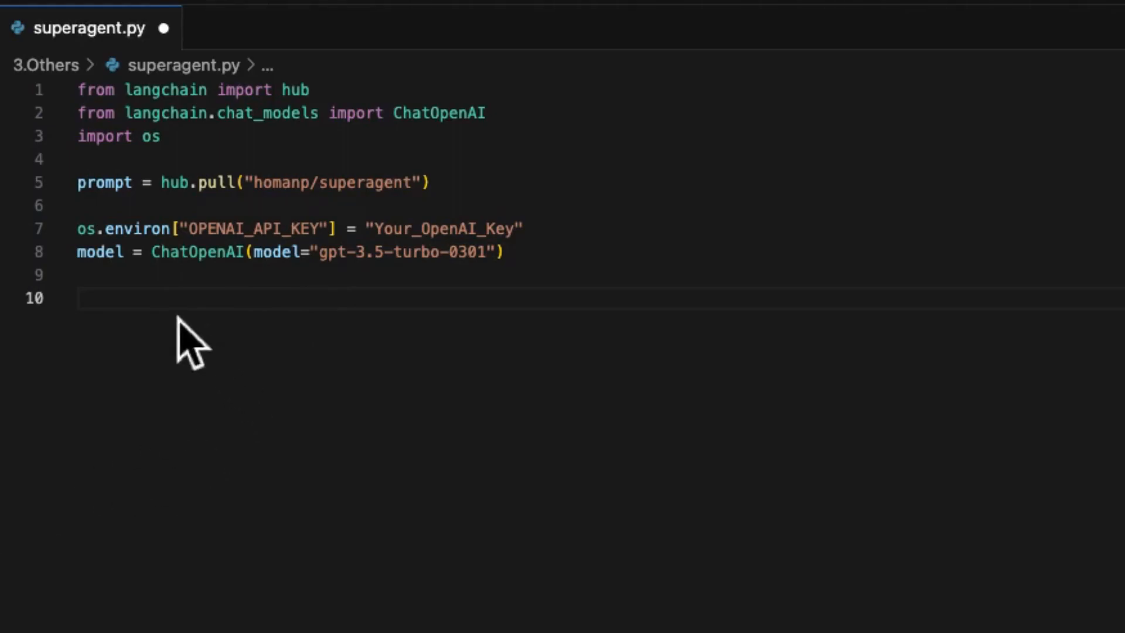
type("runnable = prompt | model")
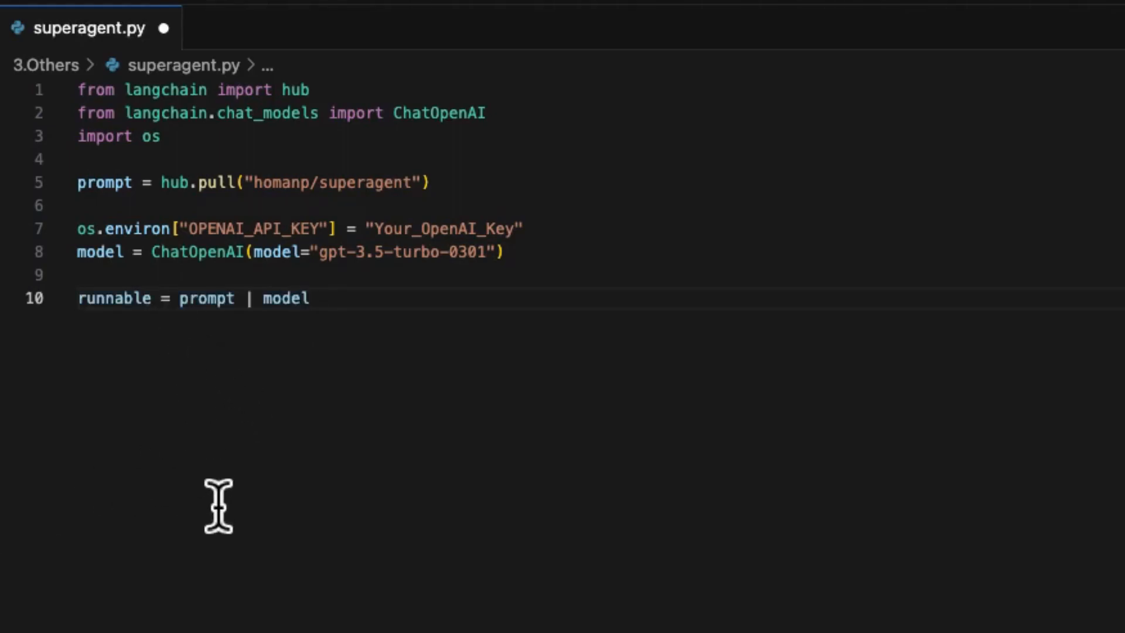
key("enter")
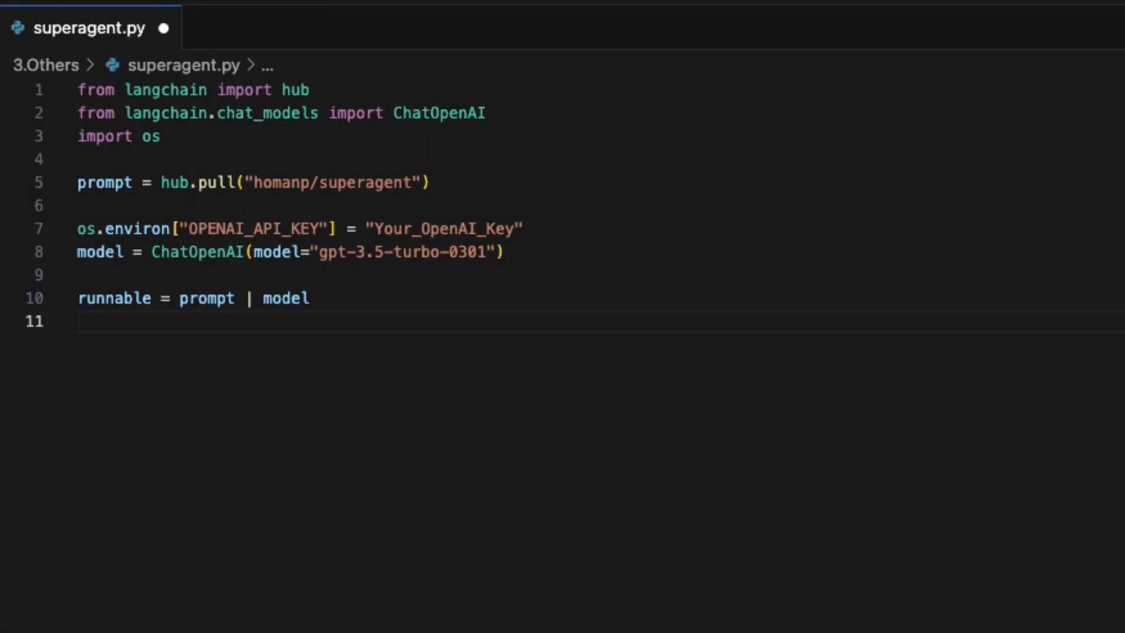
Step: Scroll over the pasted invoke call with the Tesla tools and tweet input
scroll("down", 3)
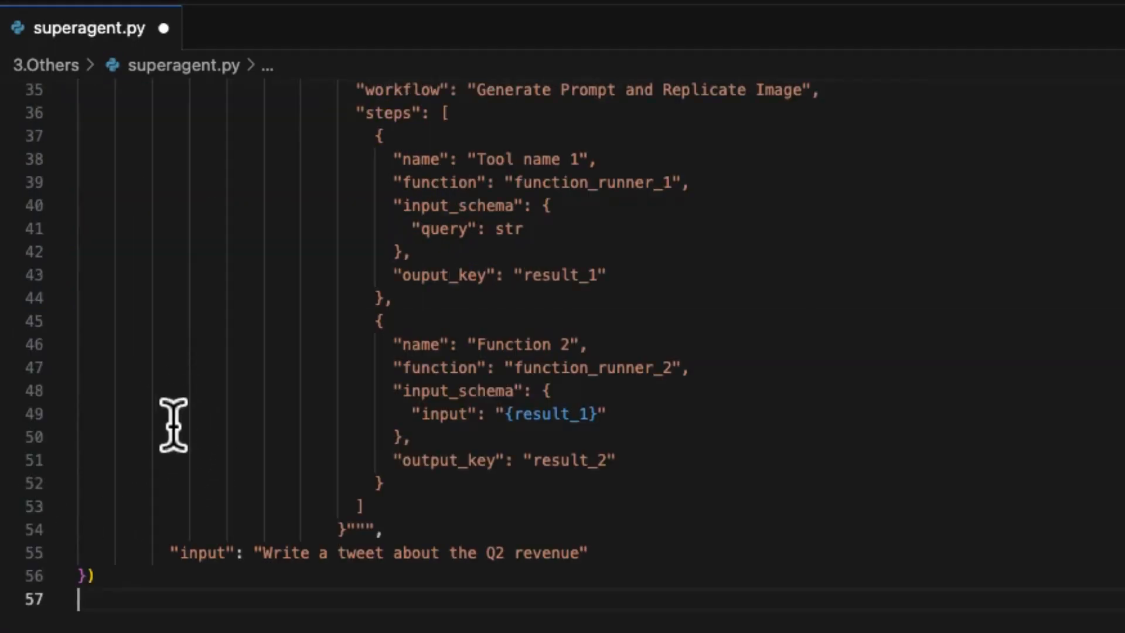
scroll("down", 3)
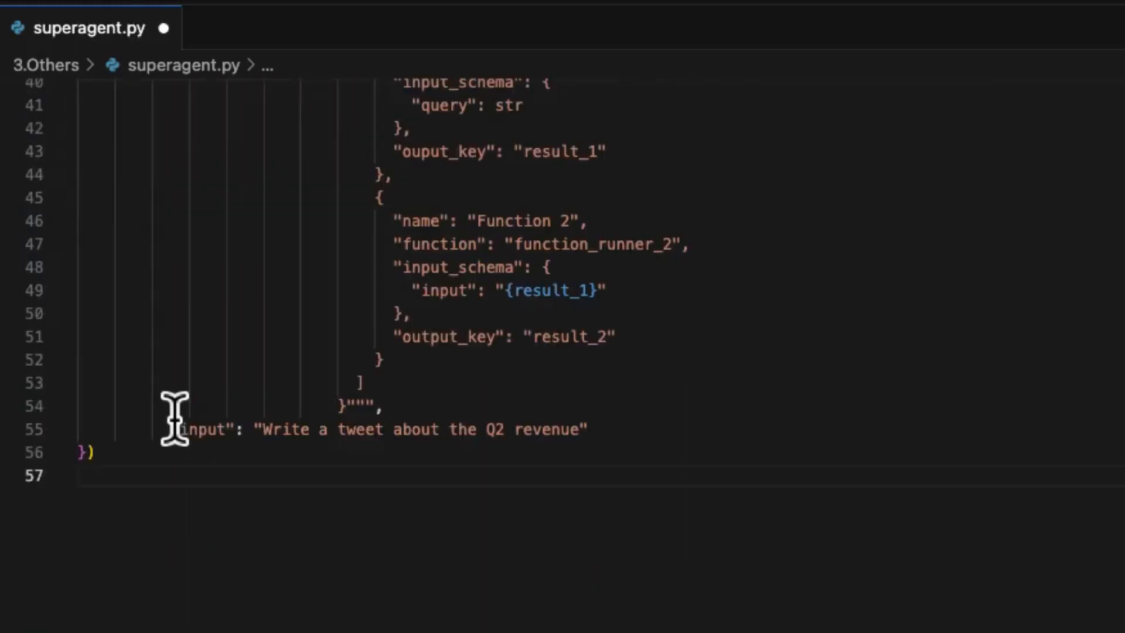
scroll("up", 3)
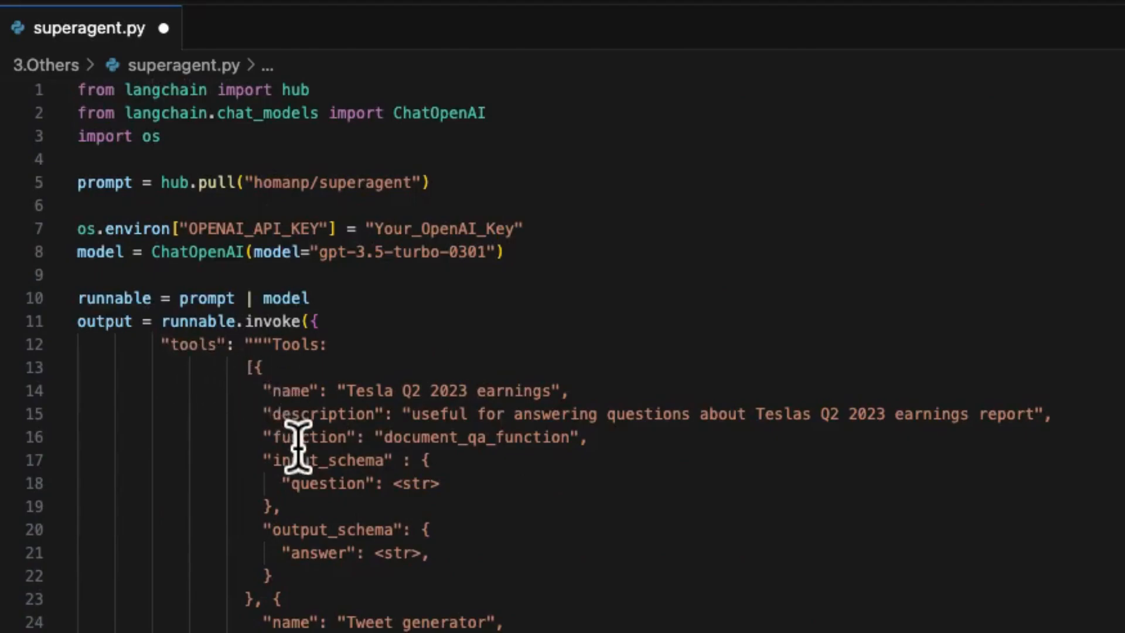
scroll("down", 3)
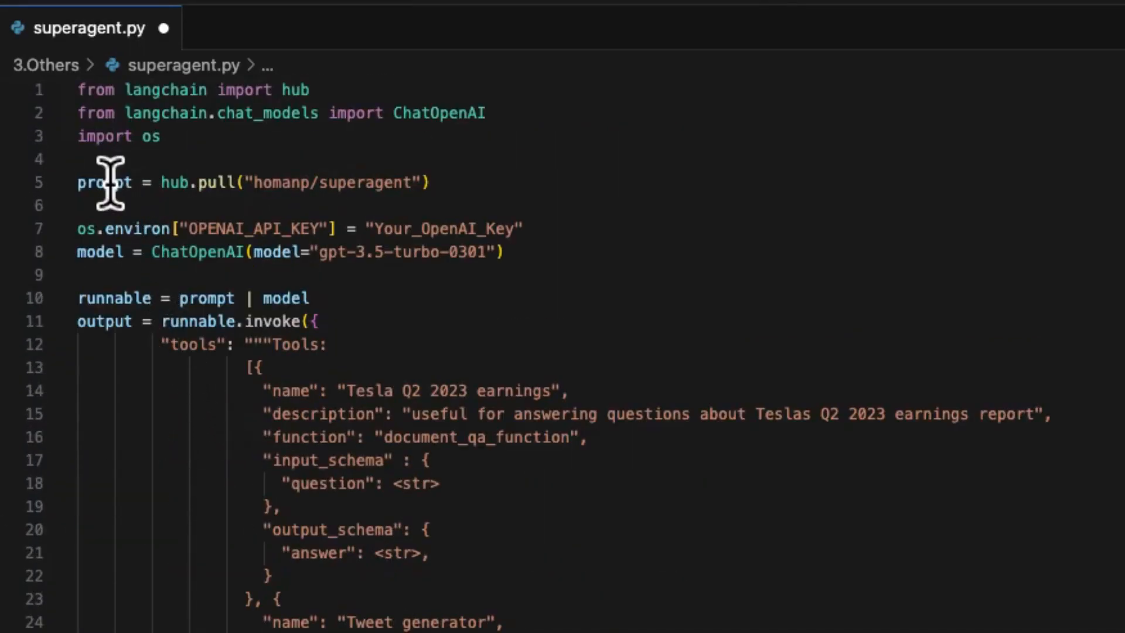
Step: Insert document_qa_function and tweet_generator, plus ast workflow parsing, both step calls and the tweet print
key("Enter")
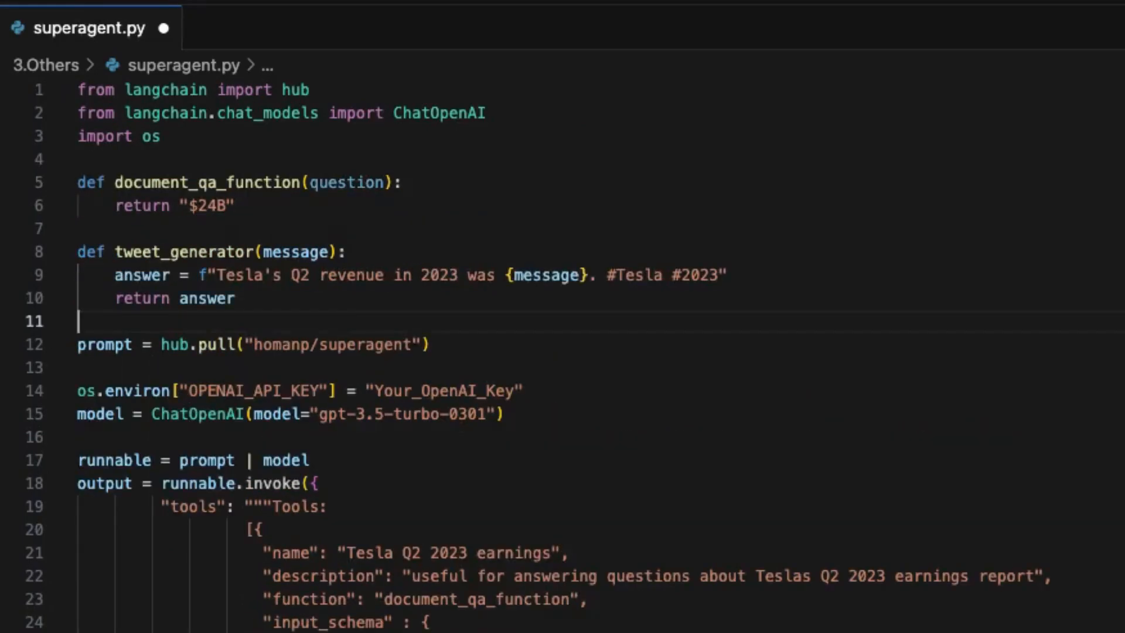
mouse_move(108, 344)
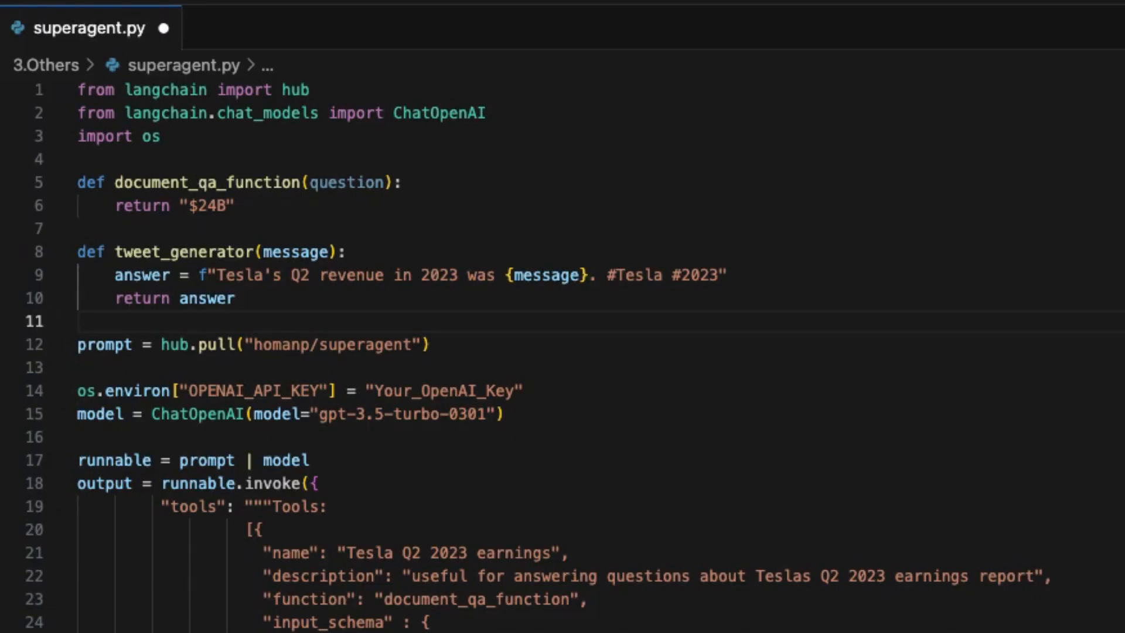
scroll("down", 3)
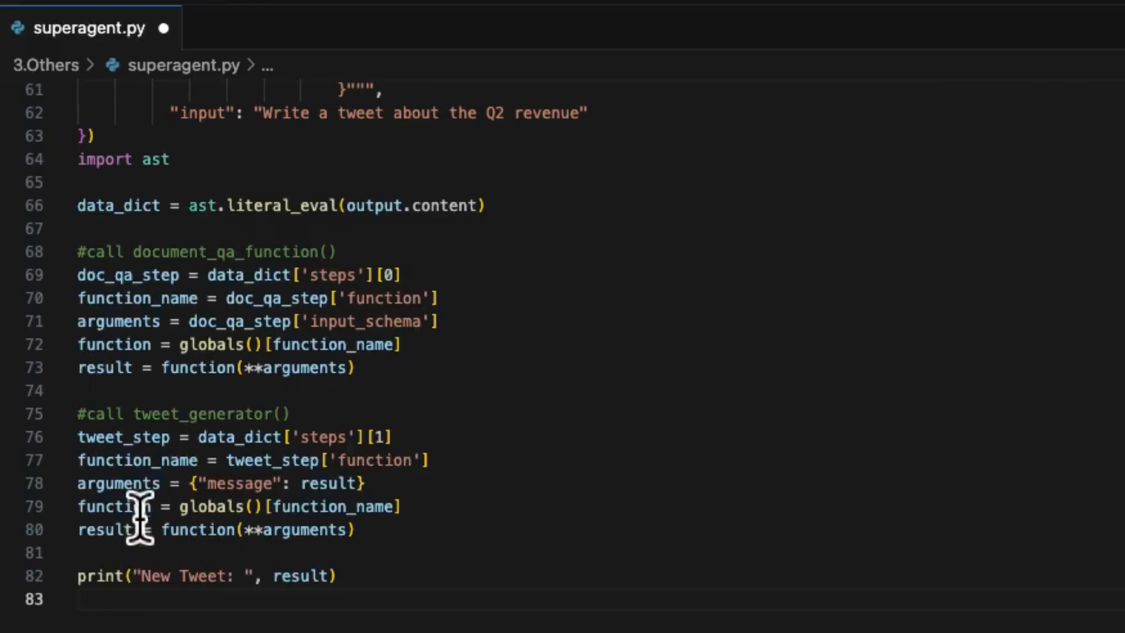
mouse_move(170, 298)
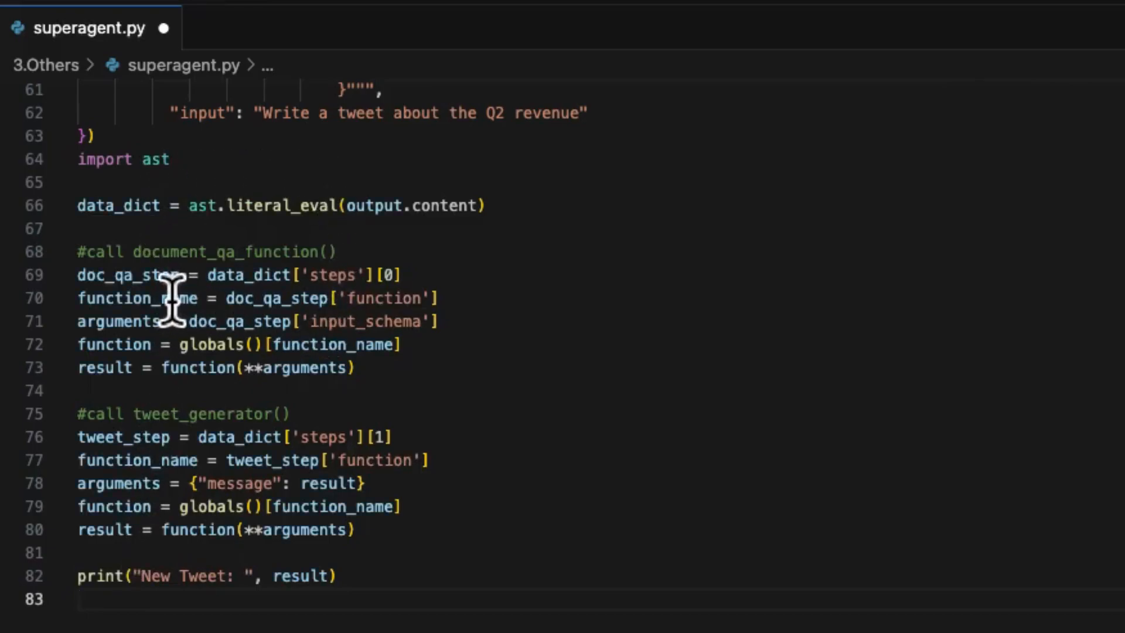
left_click_drag(172, 274, 222, 366)
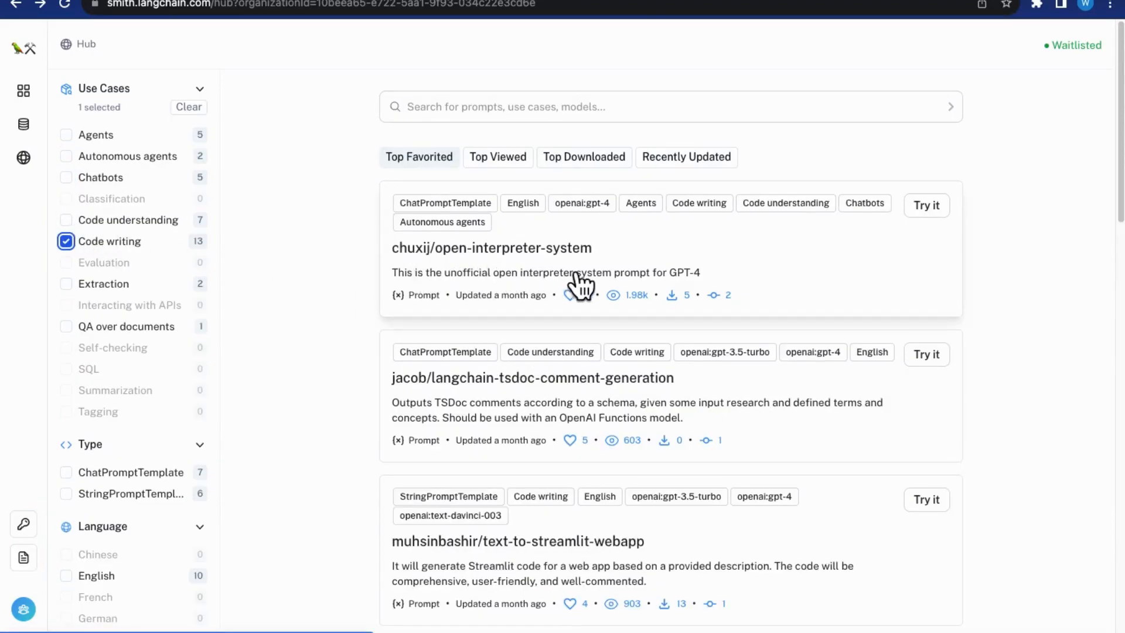
Step: Clear the Code writing use-case filter and scroll down to summarization prompts like hardkothari/prompt-maker
scroll("down", 3)
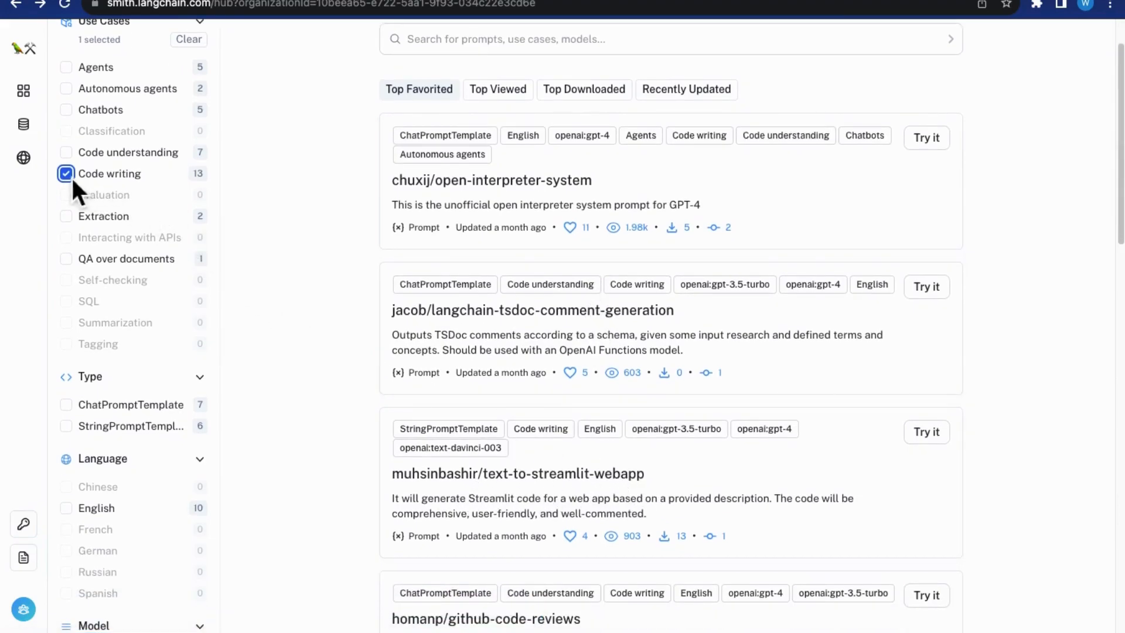
left_click(65, 174)
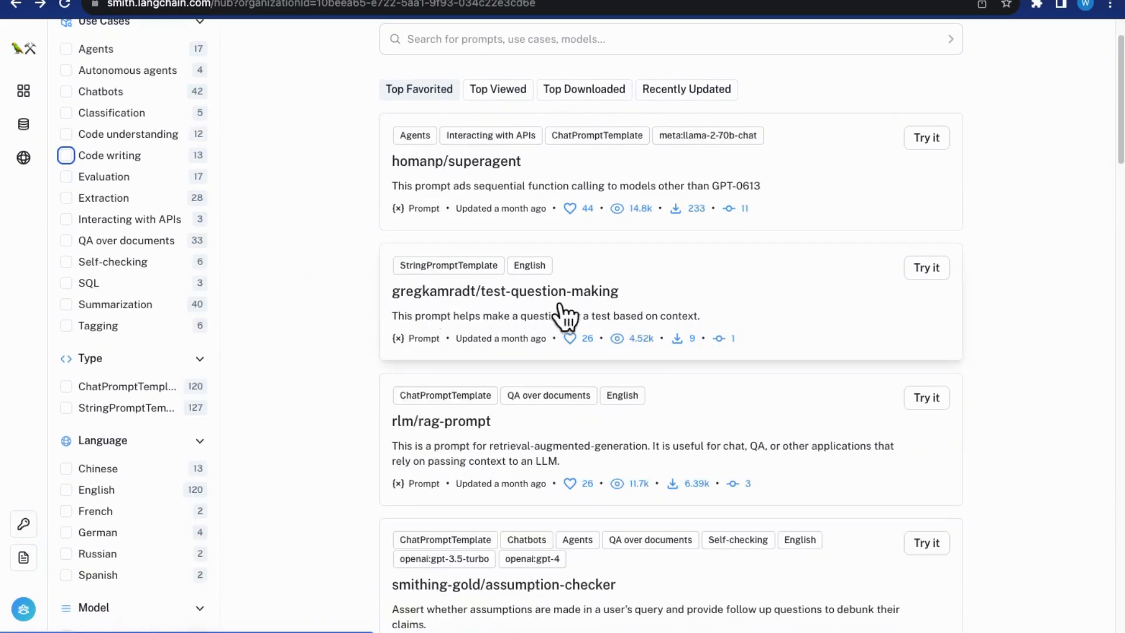
scroll("down", 3)
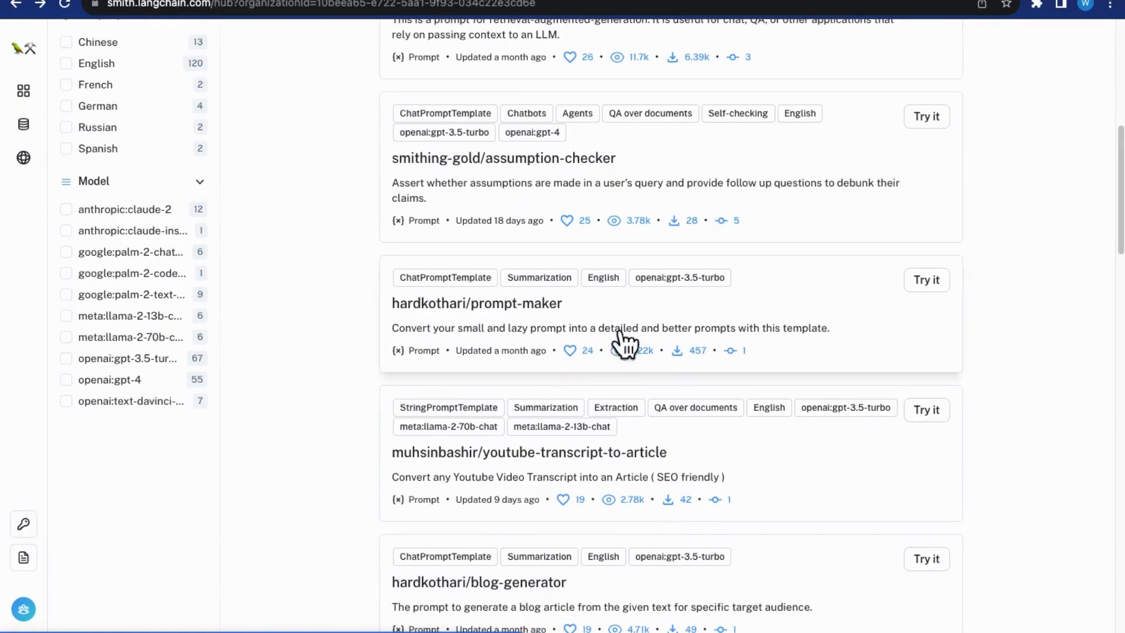
mouse_move(693, 470)
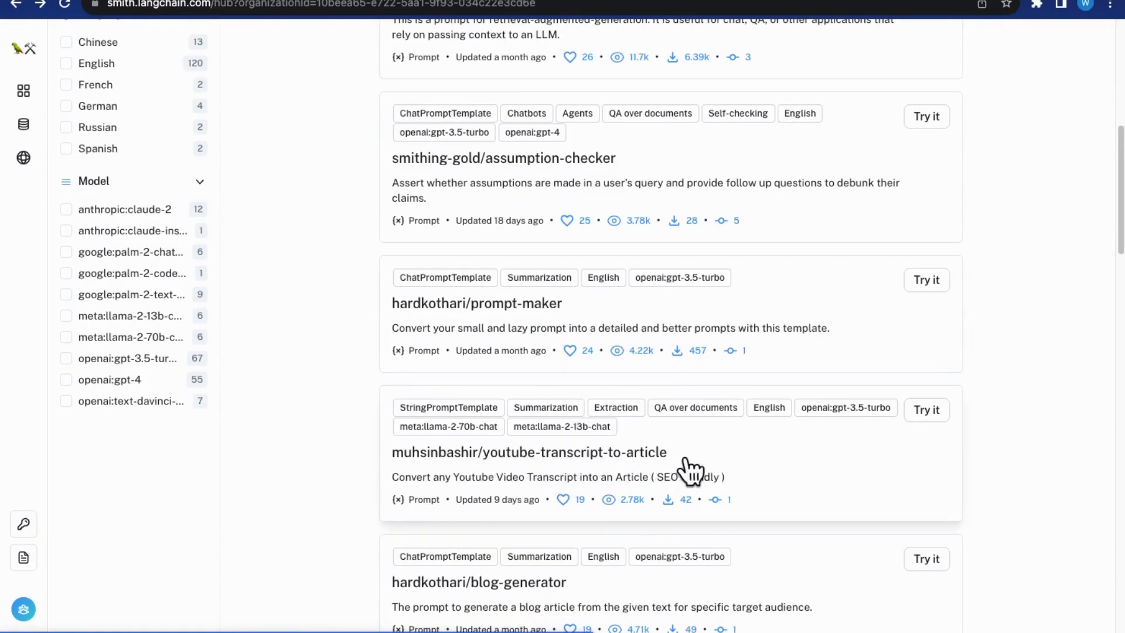